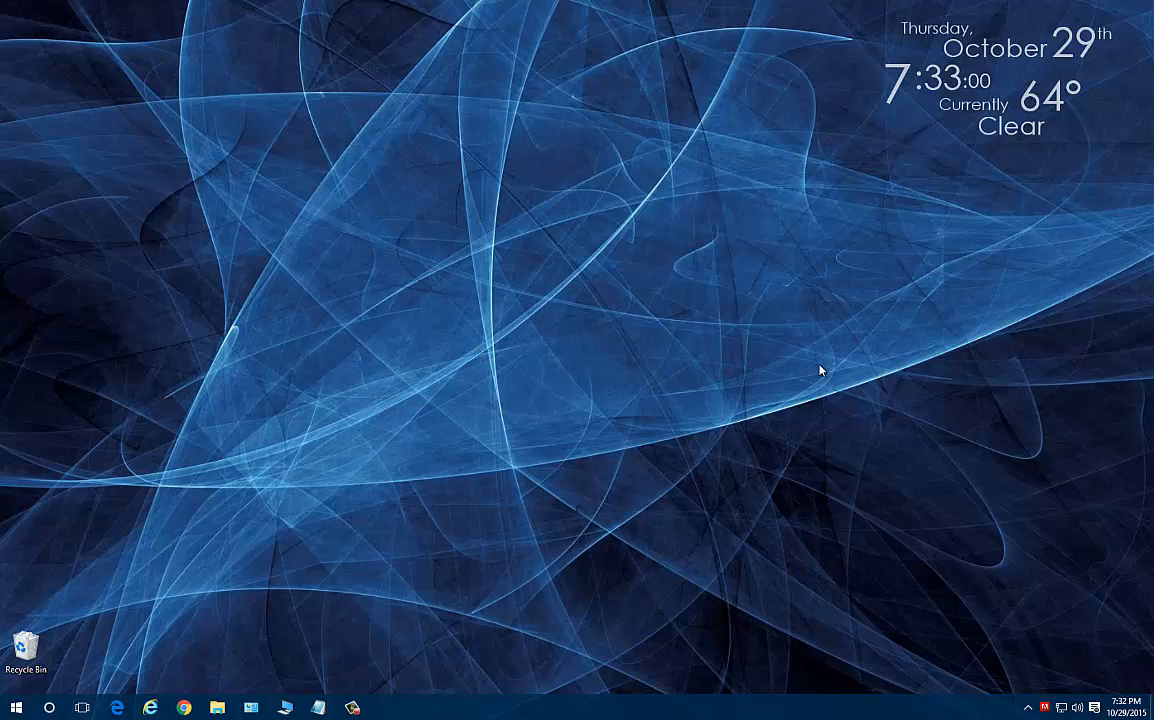
pyautogui.moveTo(15, 705)
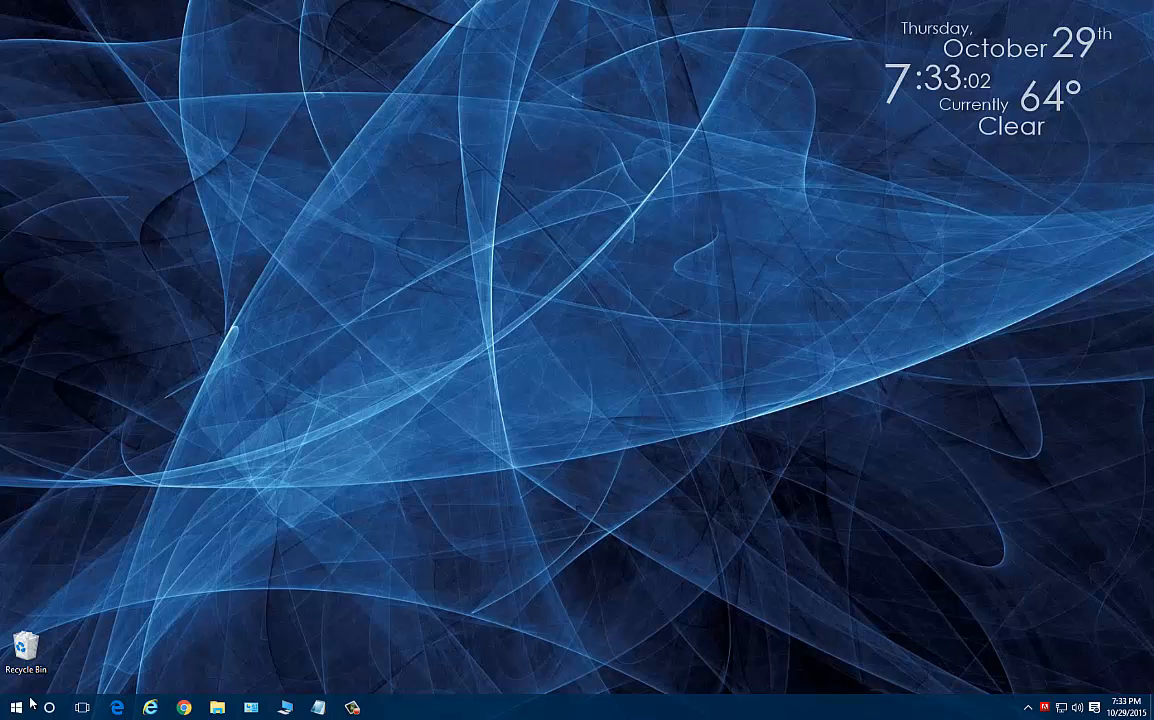
# - Launch Excel from the search and start a new blank workbook
pyautogui.write('exc')
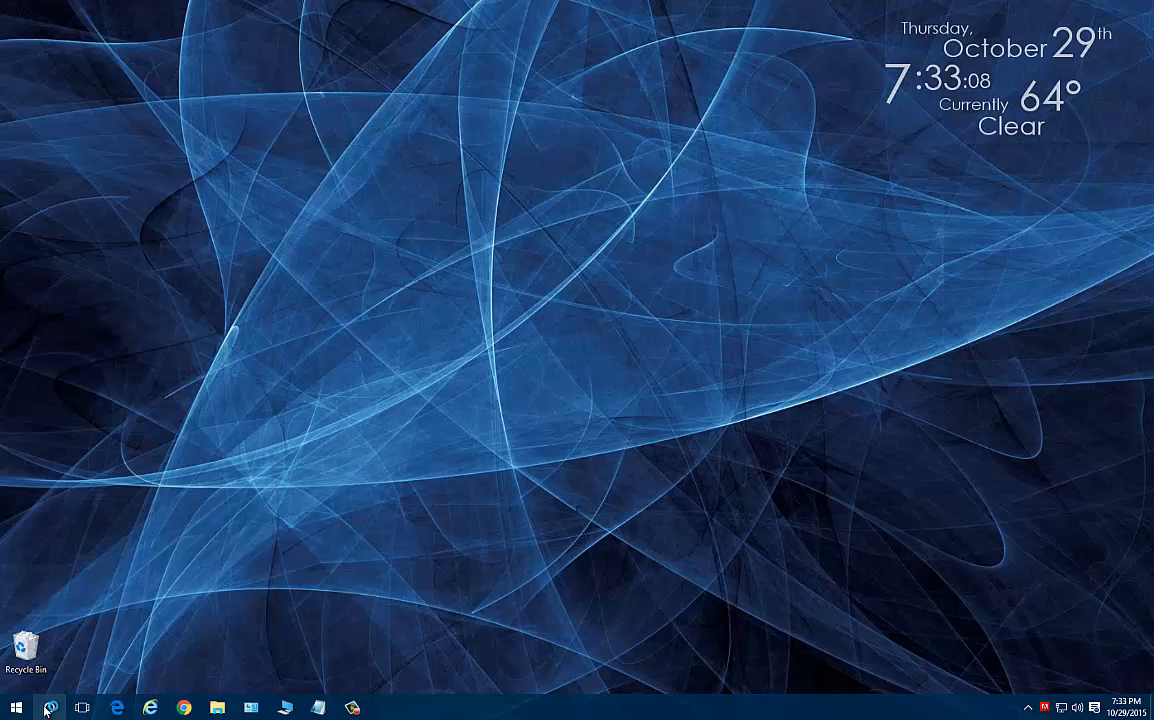
pyautogui.click(386, 707)
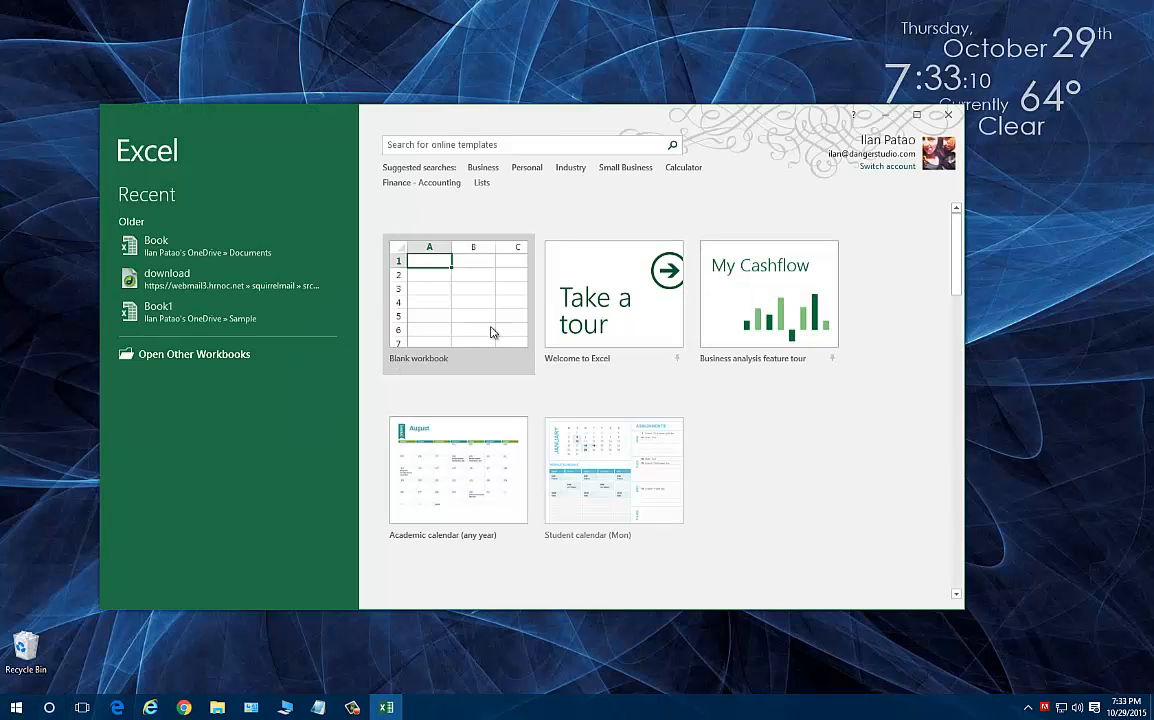
pyautogui.click(458, 294)
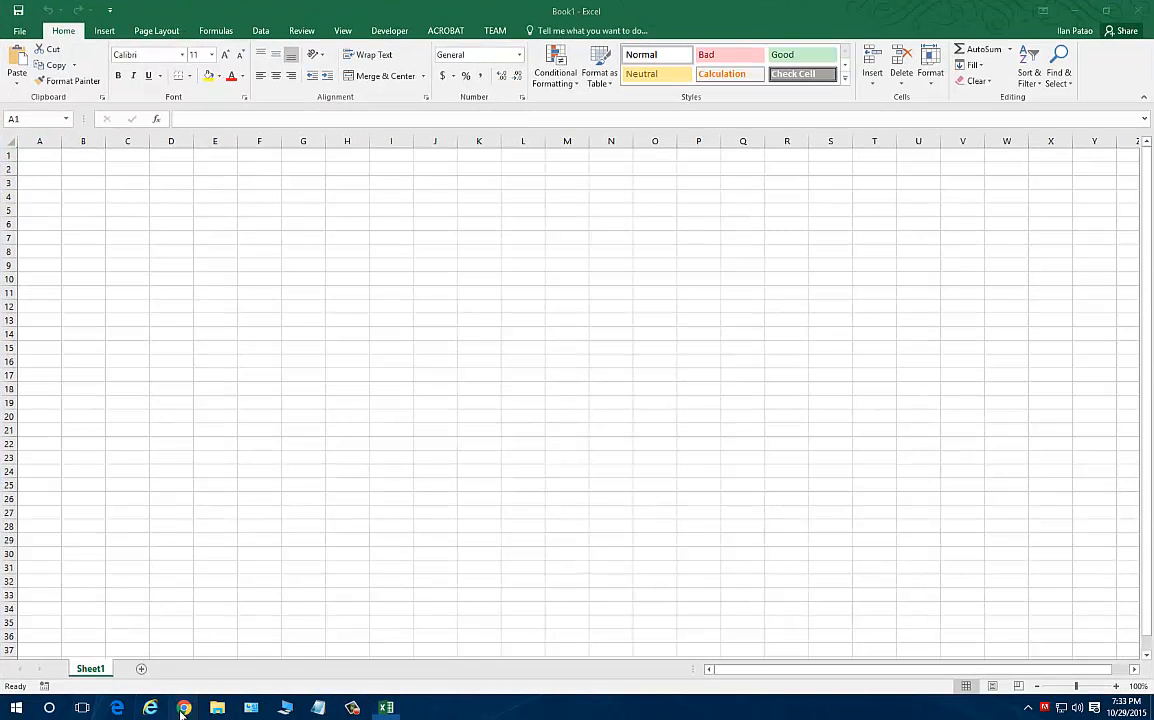
# - Paste the phone numbers copied from the browser page into cell A1
pyautogui.click(184, 708)
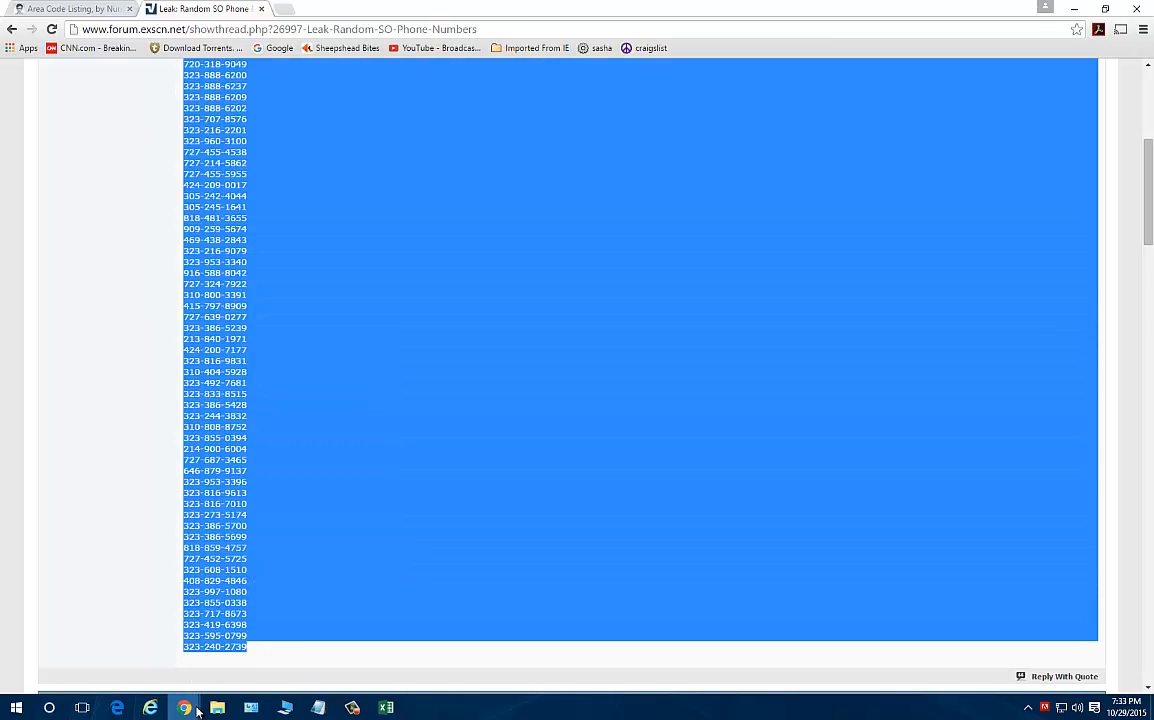
pyautogui.click(385, 708)
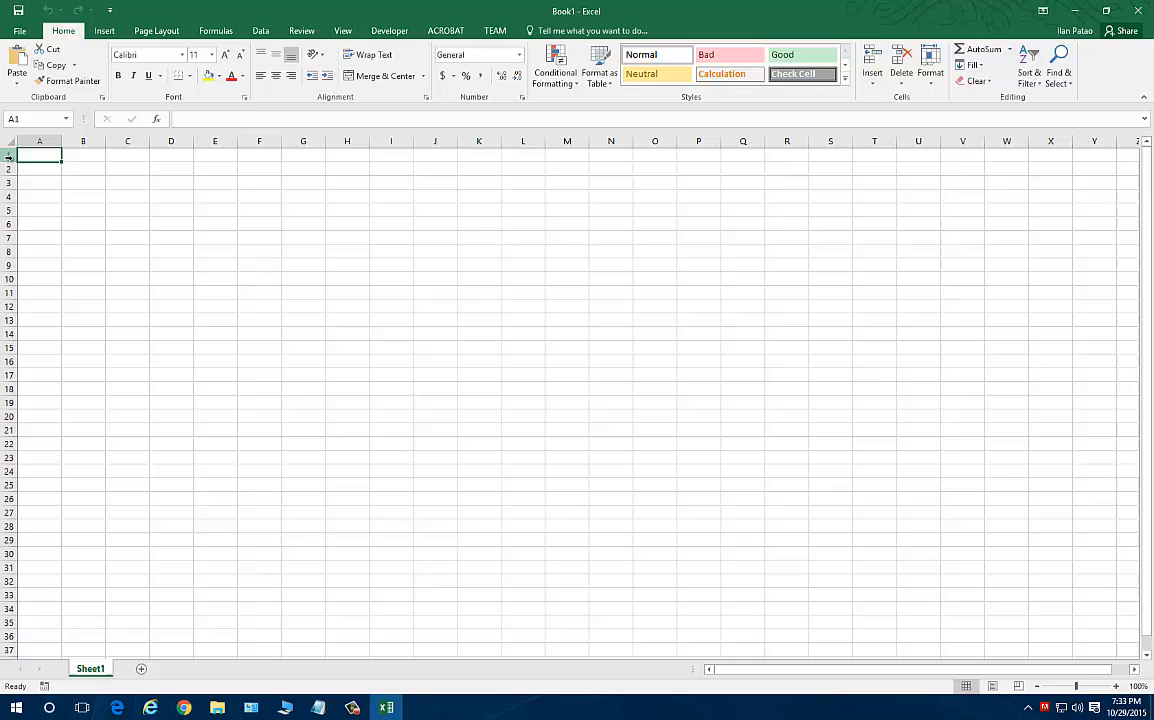
pyautogui.press('ctrl+v')
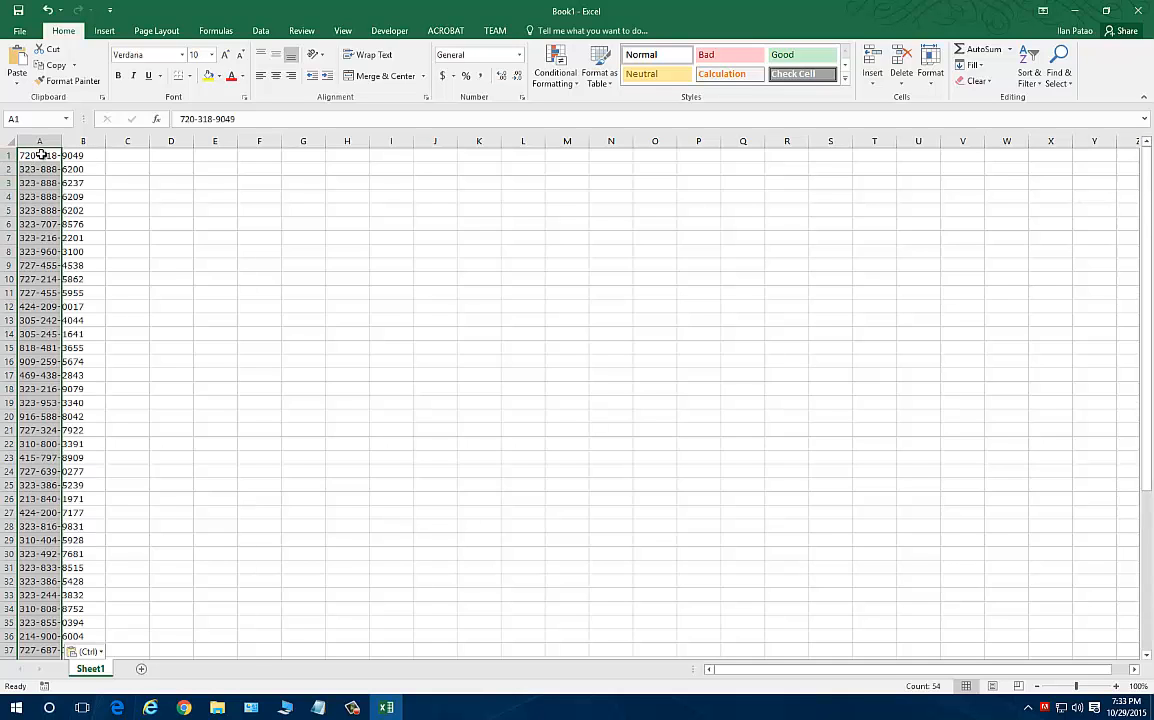
# - Review the 54 pasted phone numbers, checking entries such as rows 6, 11, 13, 23 and 27
pyautogui.click(153, 567)
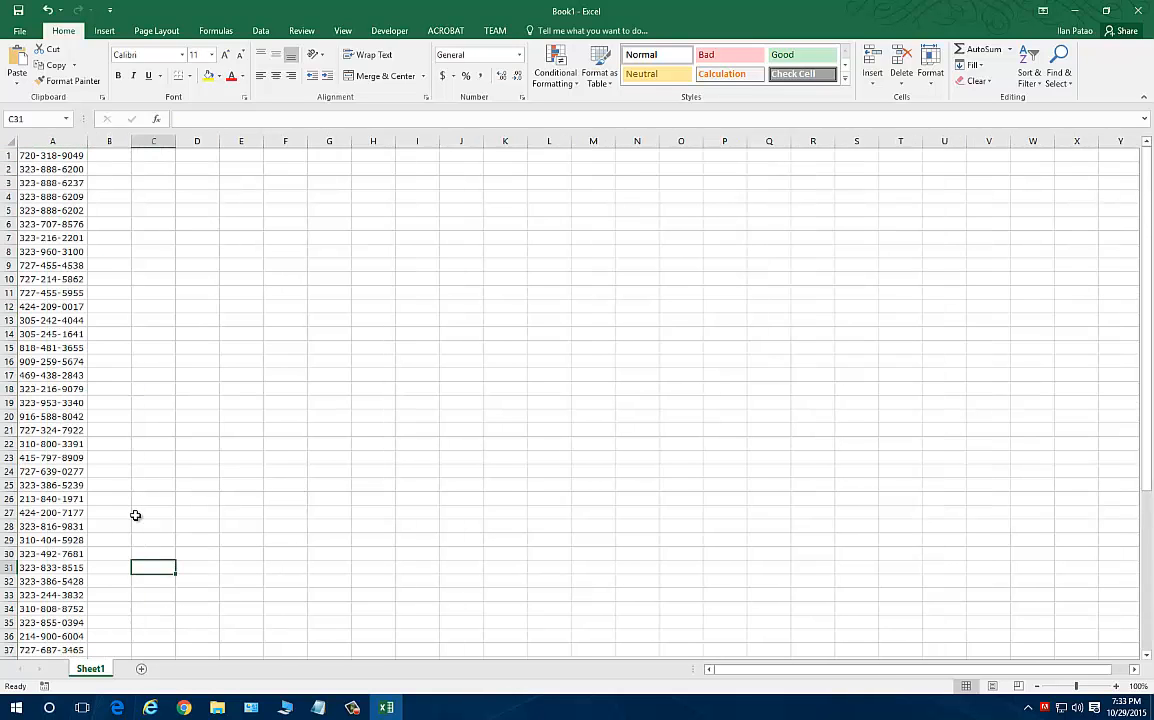
pyautogui.moveTo(27, 485)
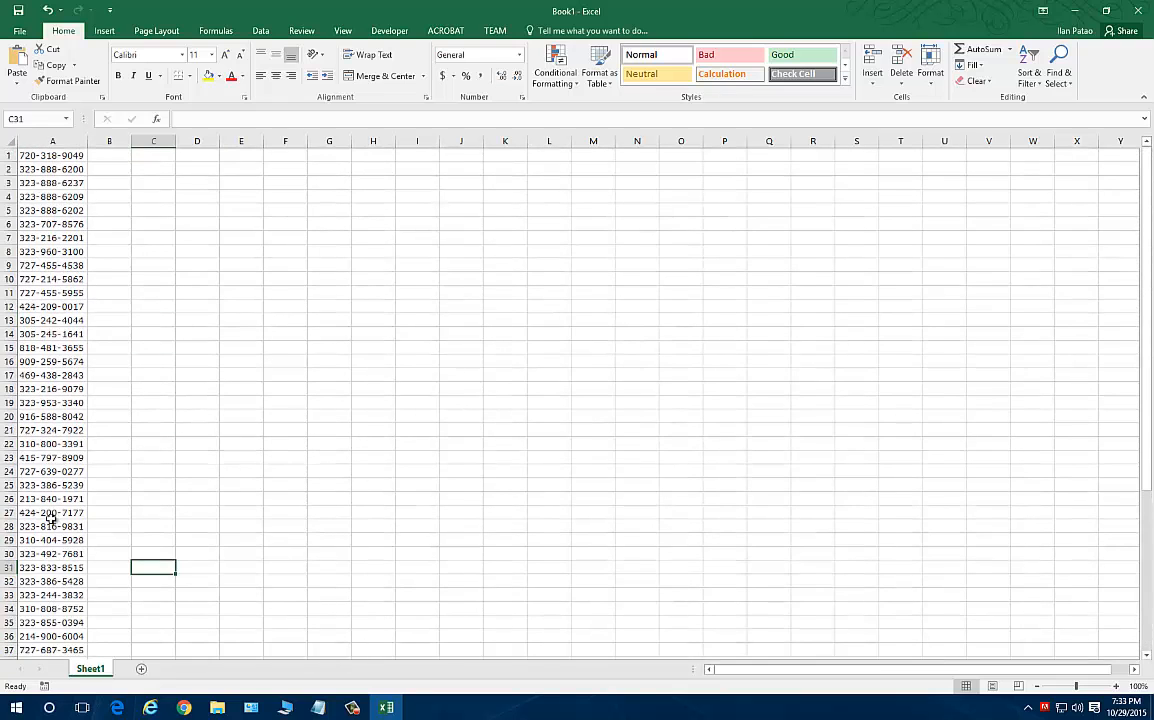
pyautogui.scroll(-3)
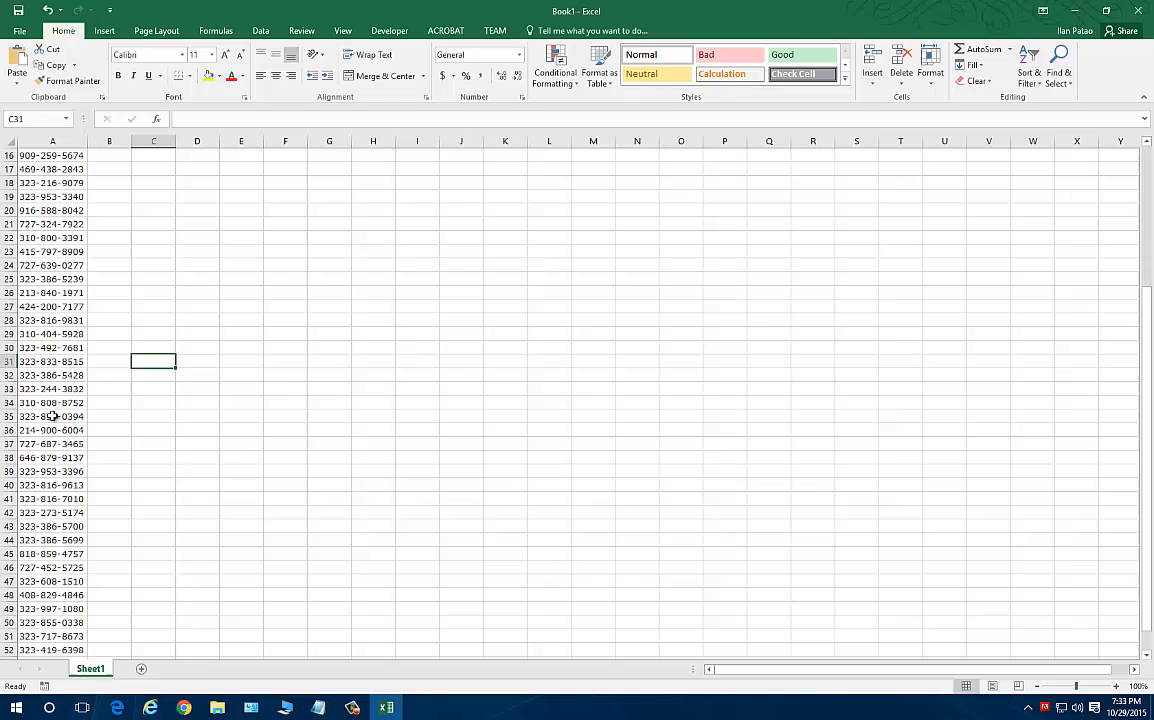
pyautogui.scroll(3)
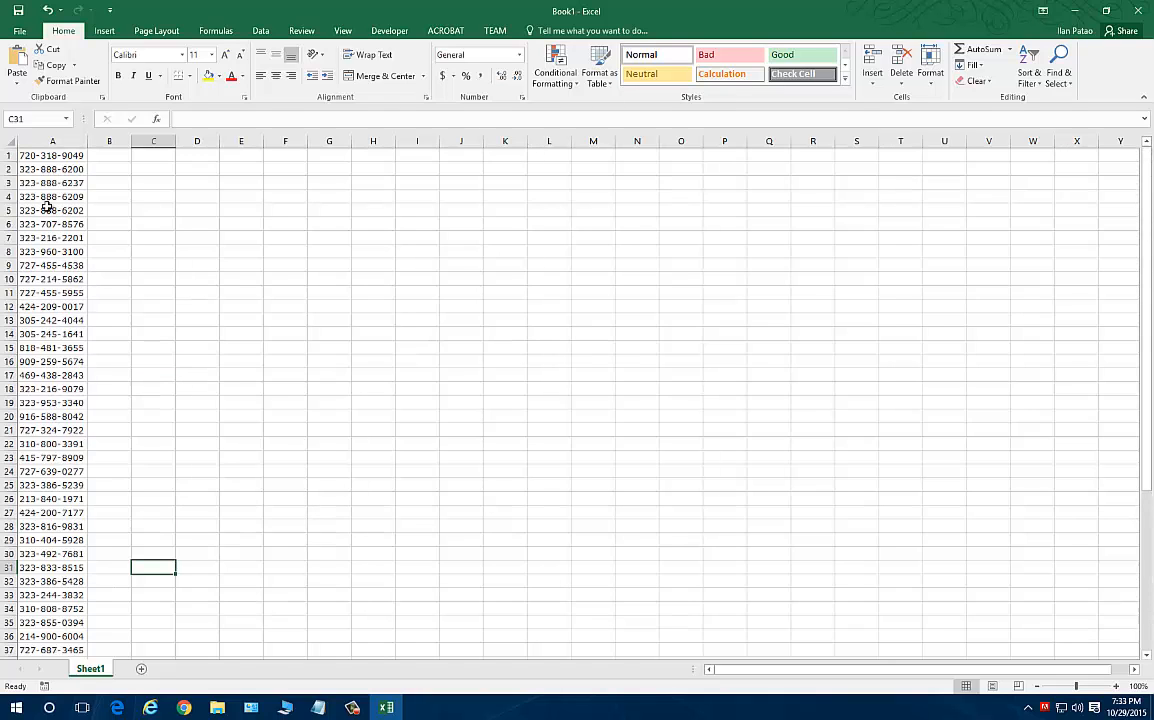
pyautogui.moveTo(52, 155); pyautogui.dragTo(52, 389)
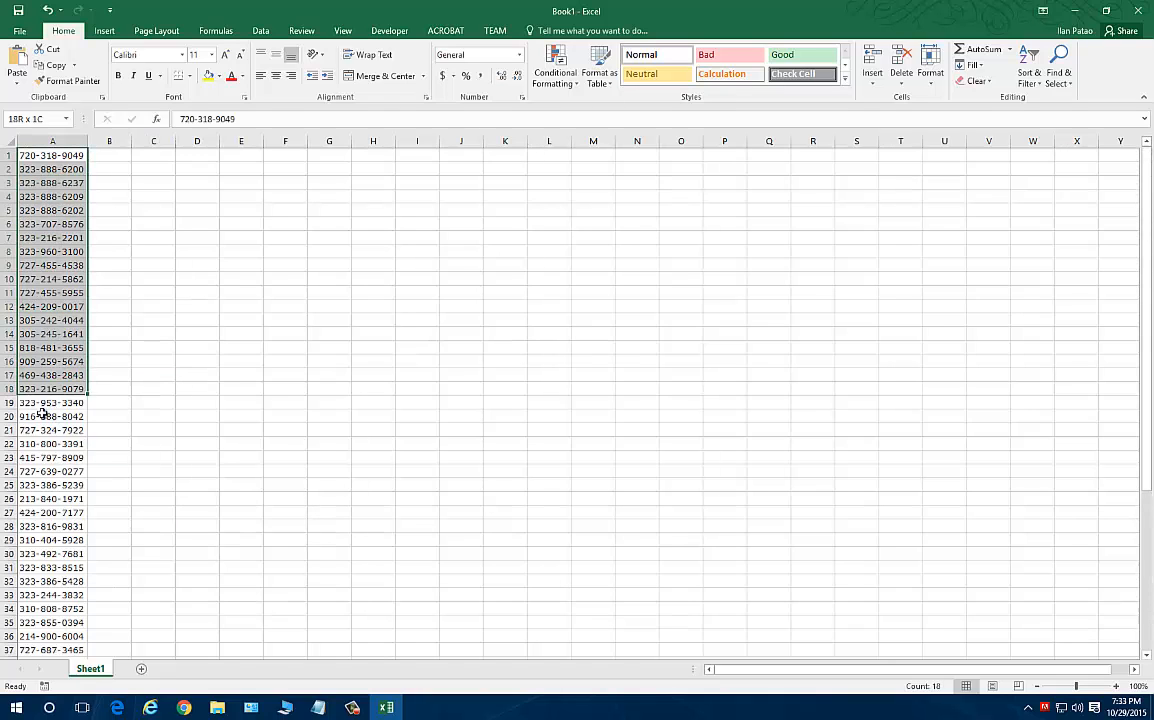
pyautogui.click(52, 457)
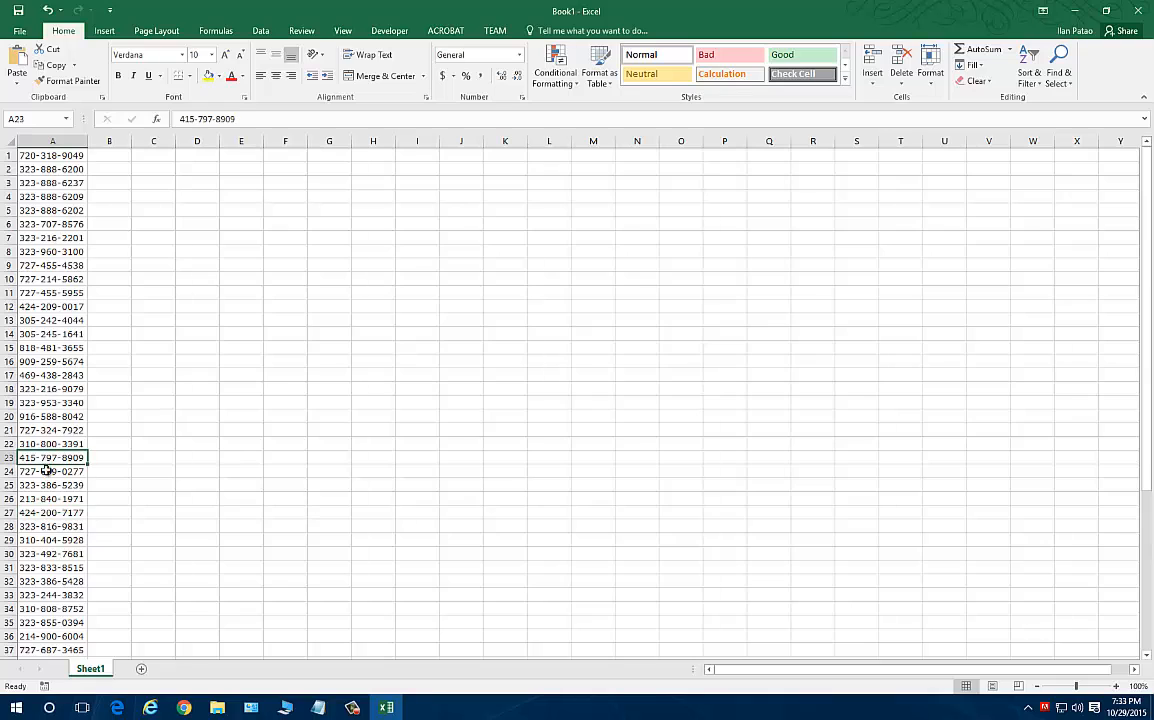
pyautogui.moveTo(47, 567)
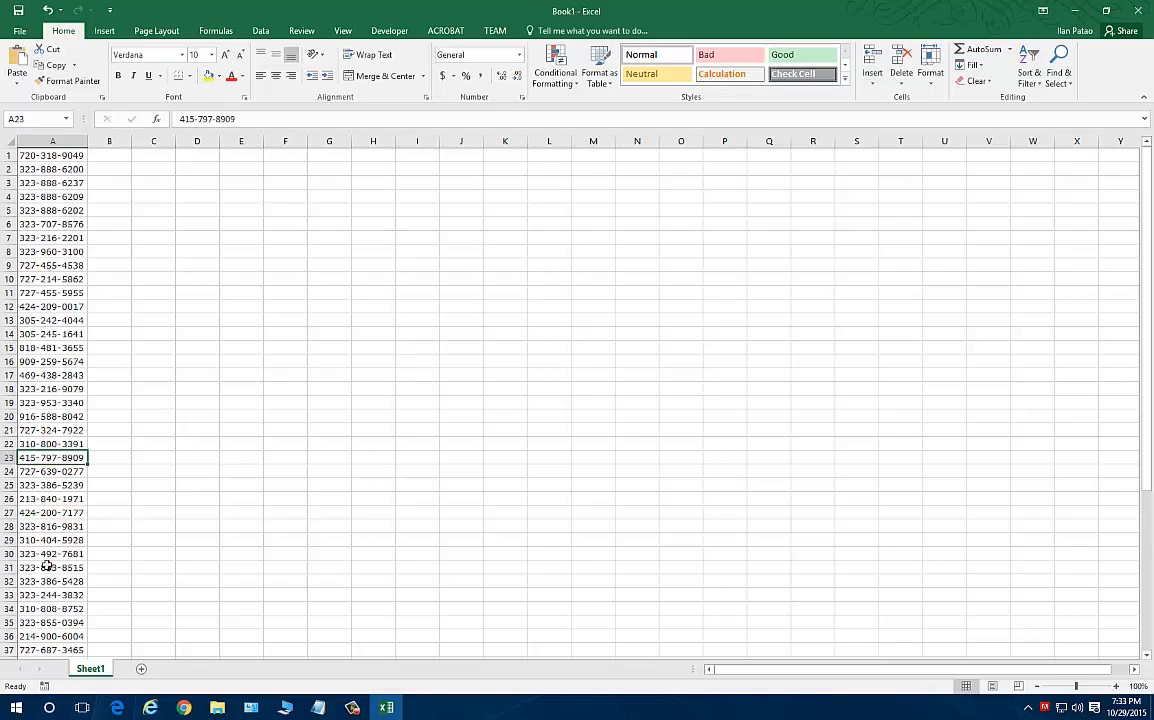
pyautogui.click(51, 512)
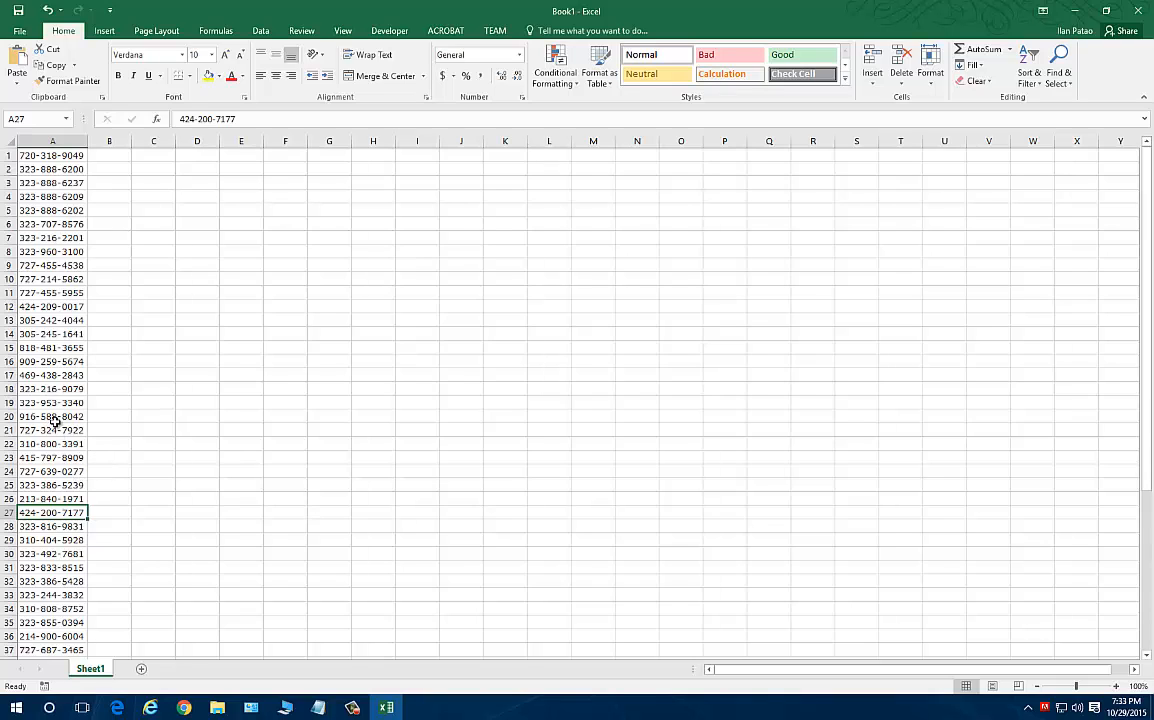
pyautogui.click(52, 223)
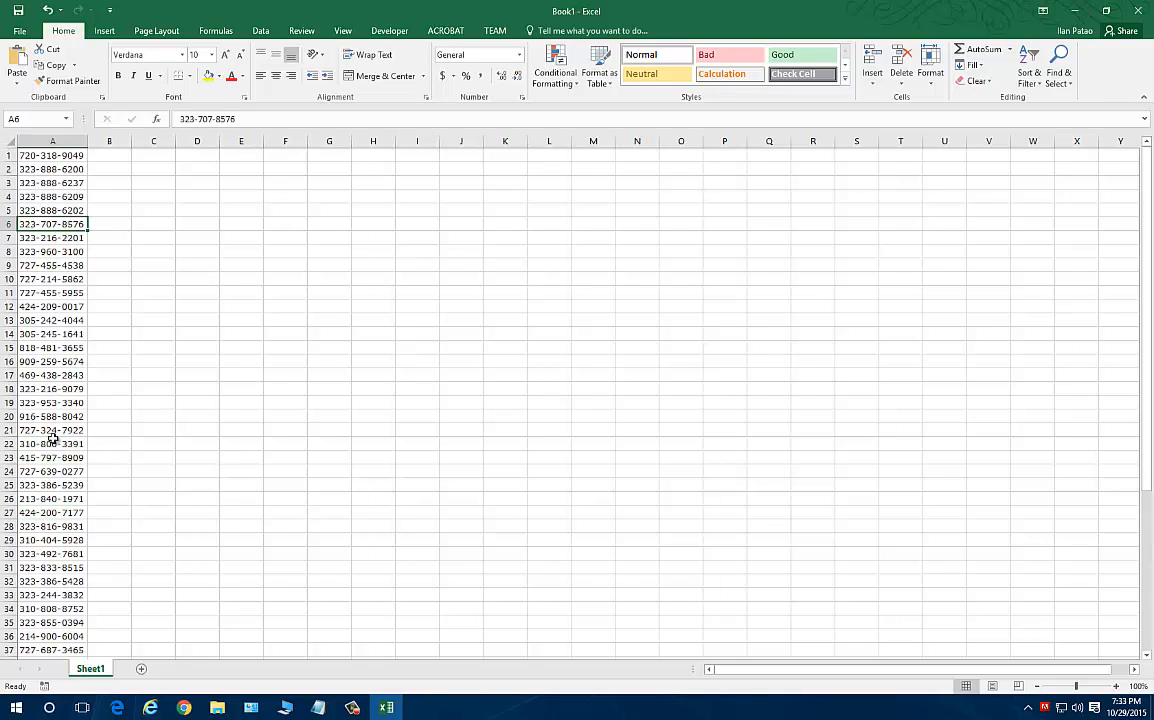
pyautogui.click(51, 293)
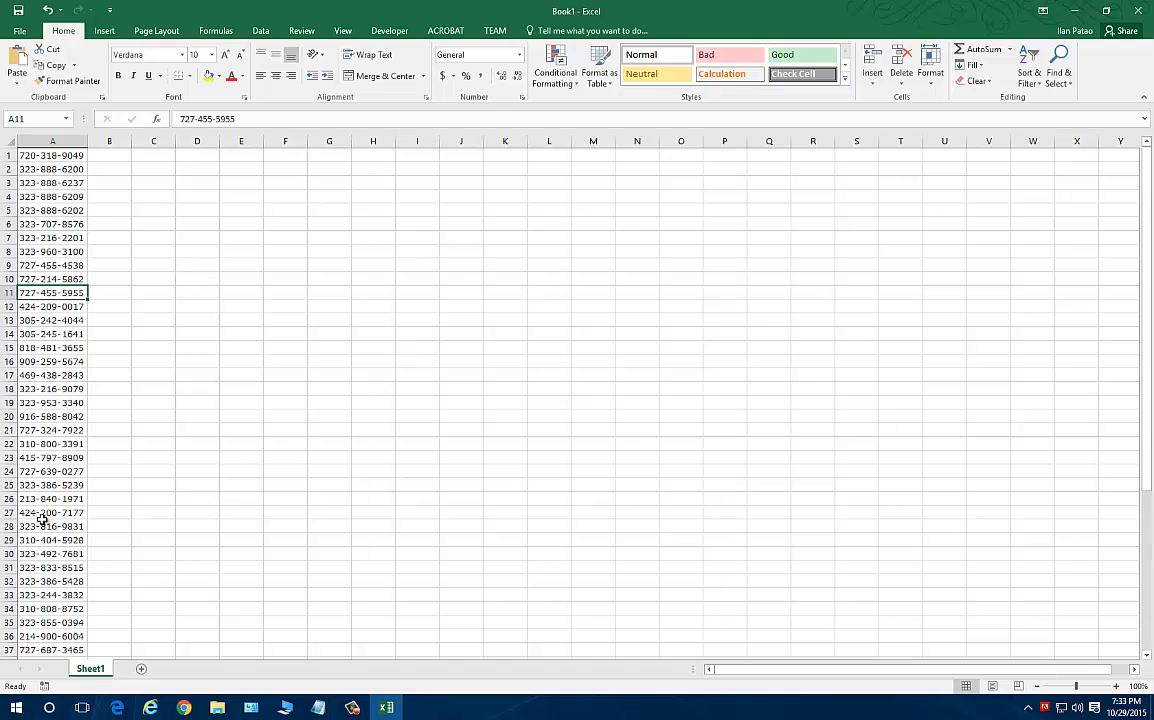
pyautogui.scroll(-3)
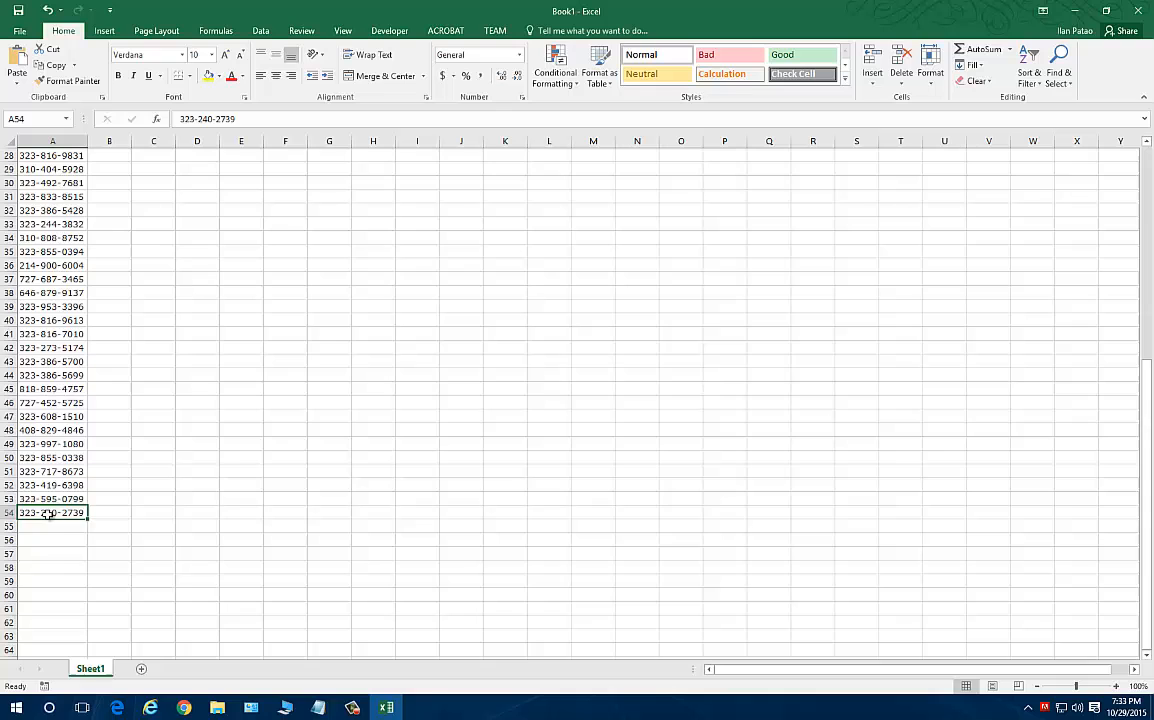
pyautogui.scroll(3)
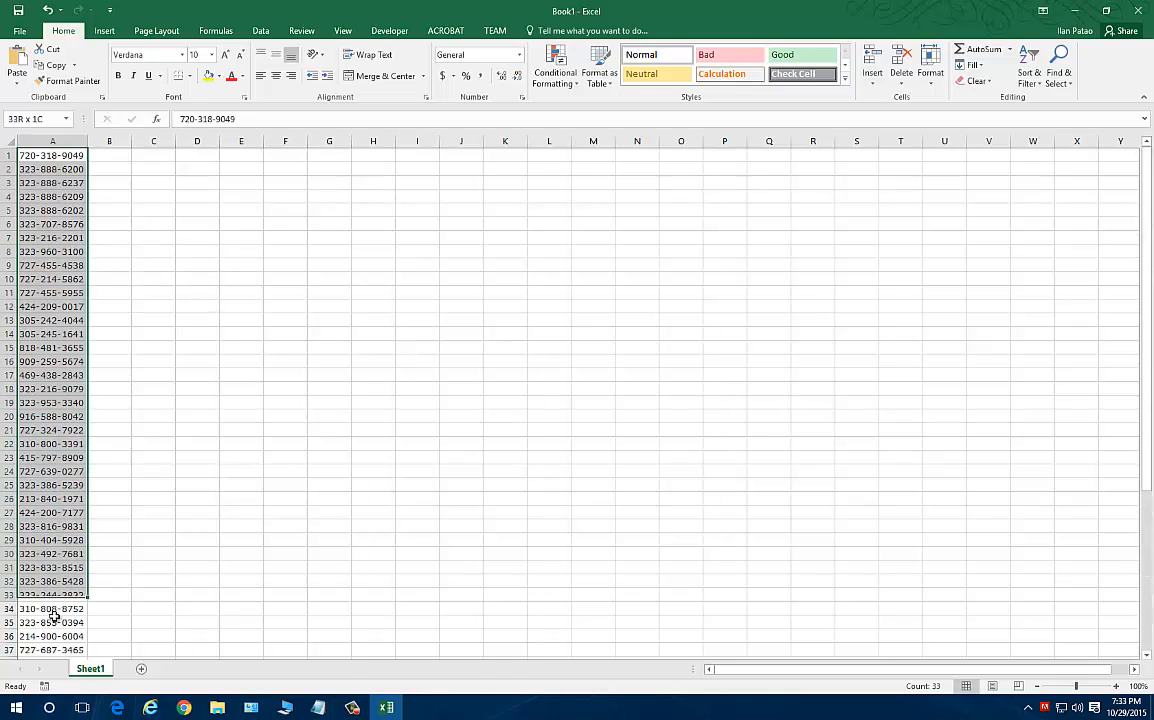
pyautogui.click(52, 155)
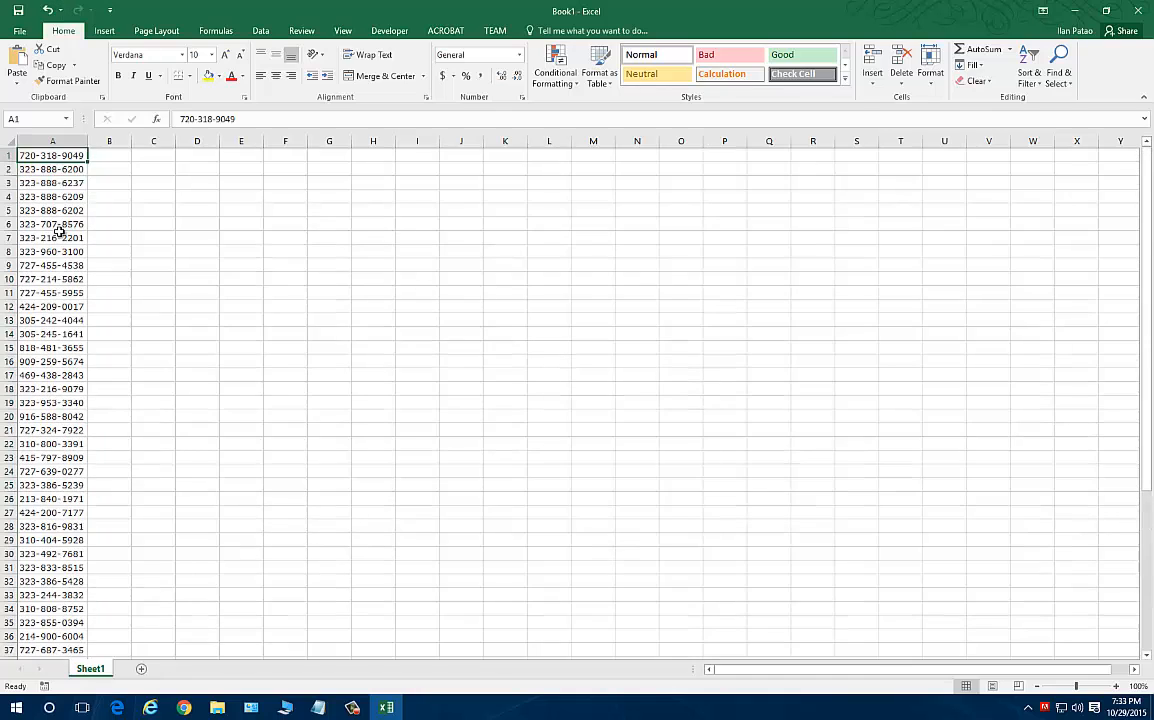
pyautogui.click(52, 320)
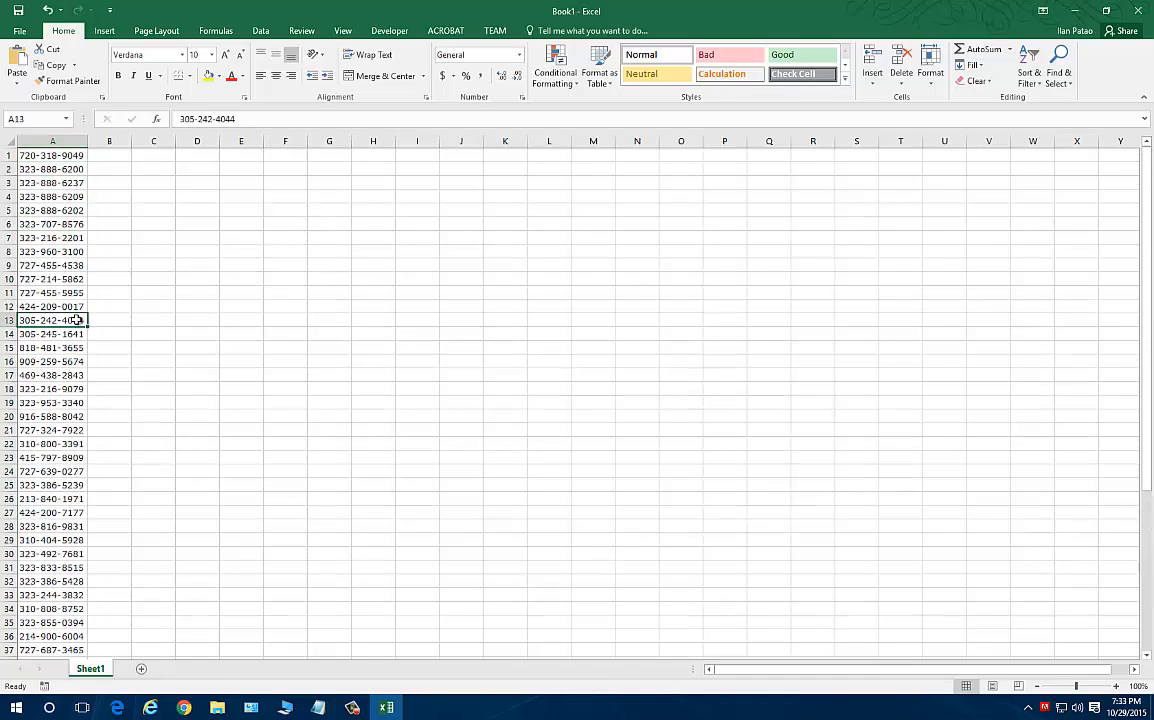
pyautogui.moveTo(155, 607)
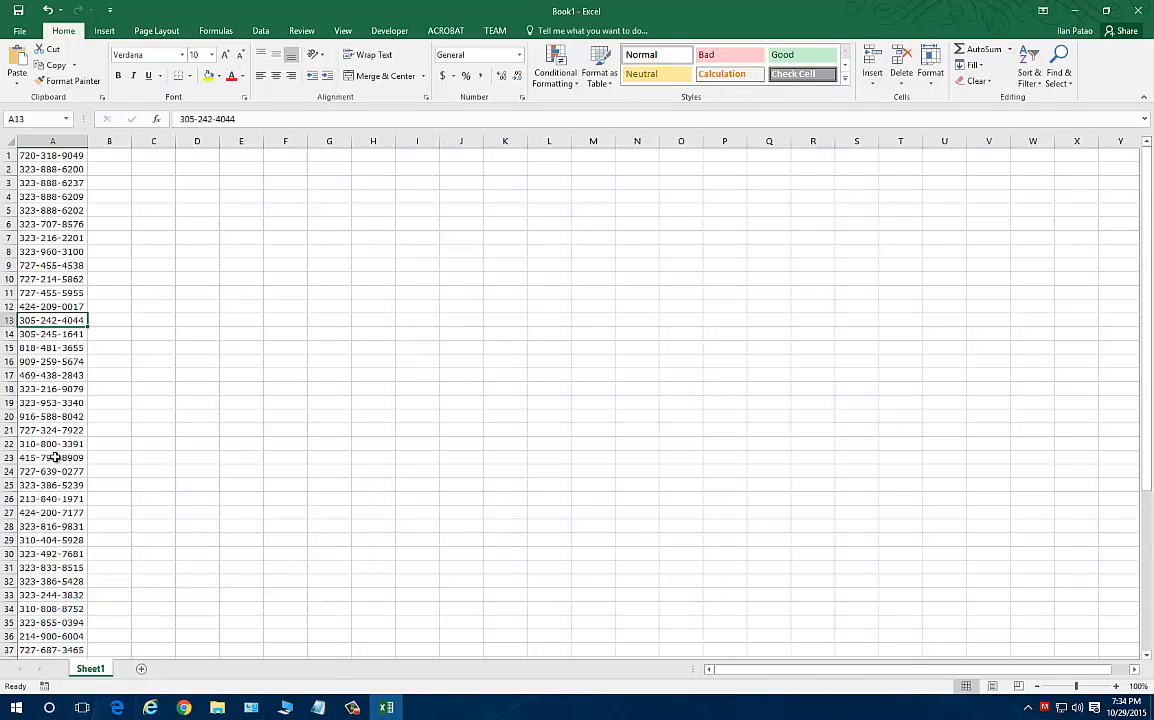
pyautogui.moveTo(48, 355)
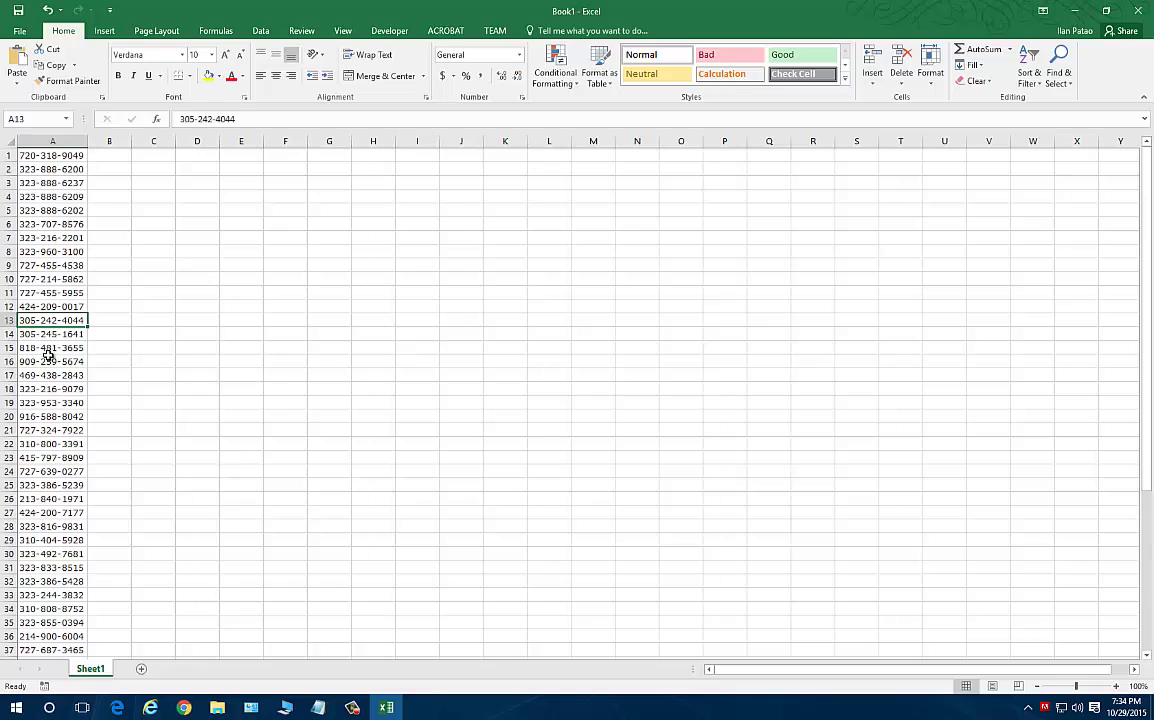
pyautogui.moveTo(71, 431)
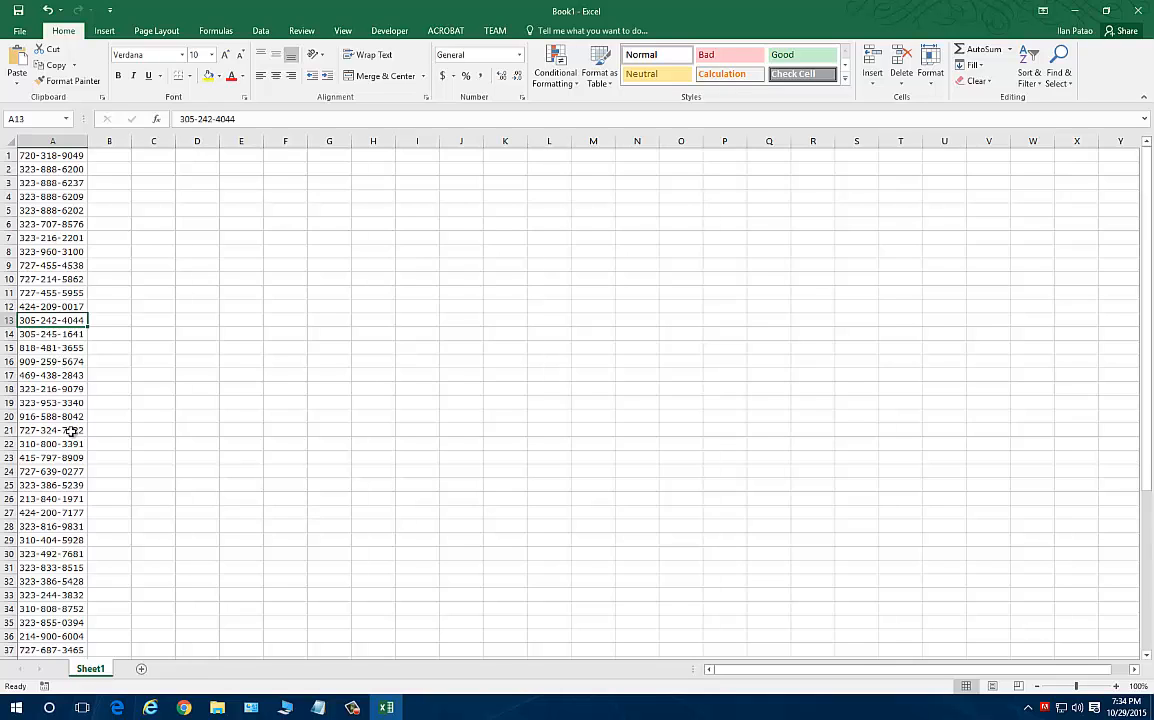
pyautogui.moveTo(183, 707)
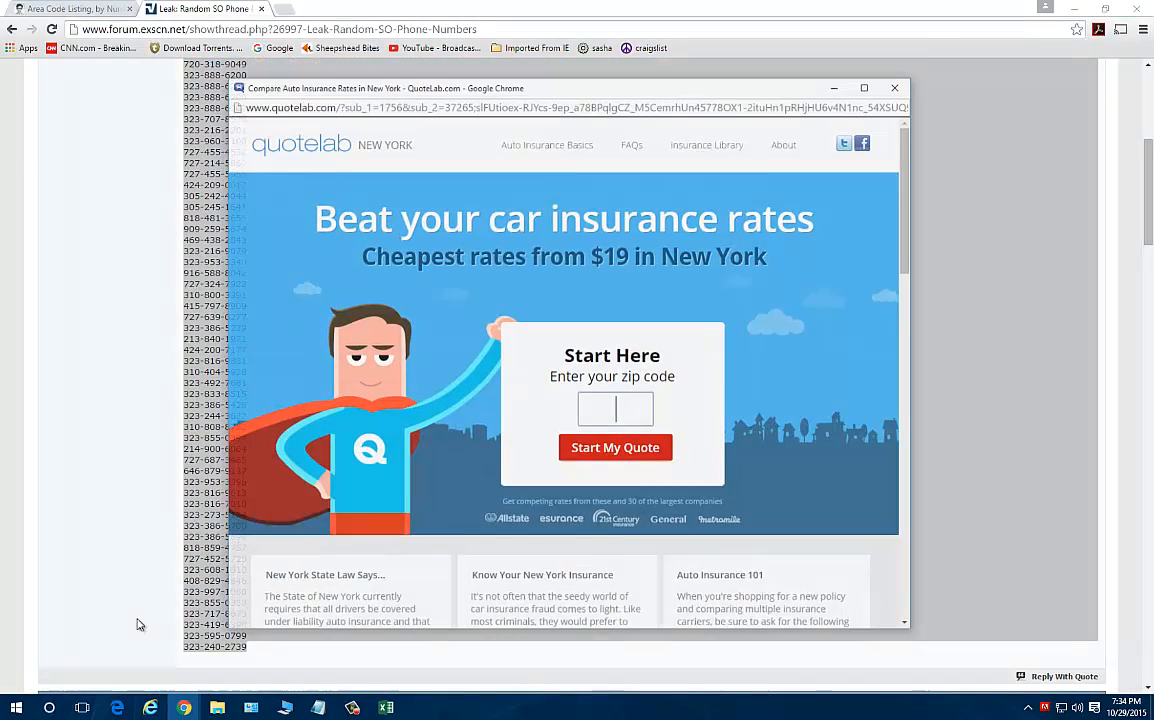
# - Close the pop-up ad and scroll through the area-code listing table down to 999
pyautogui.click(894, 88)
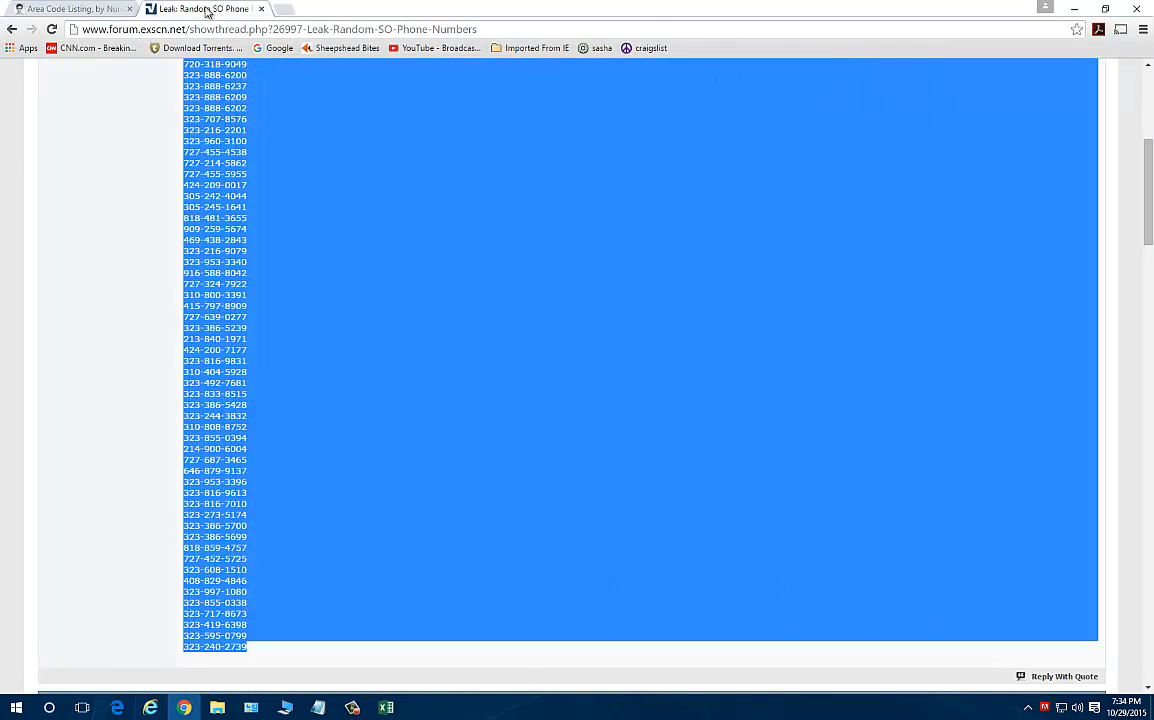
pyautogui.click(70, 9)
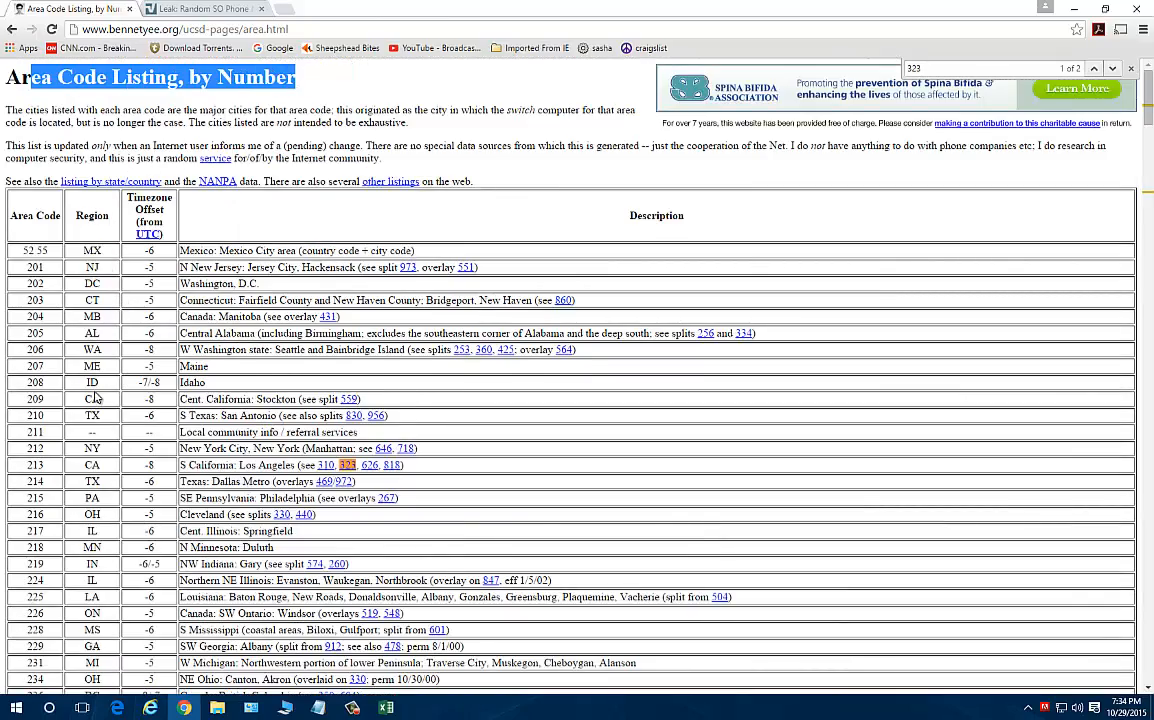
pyautogui.scroll(-3)
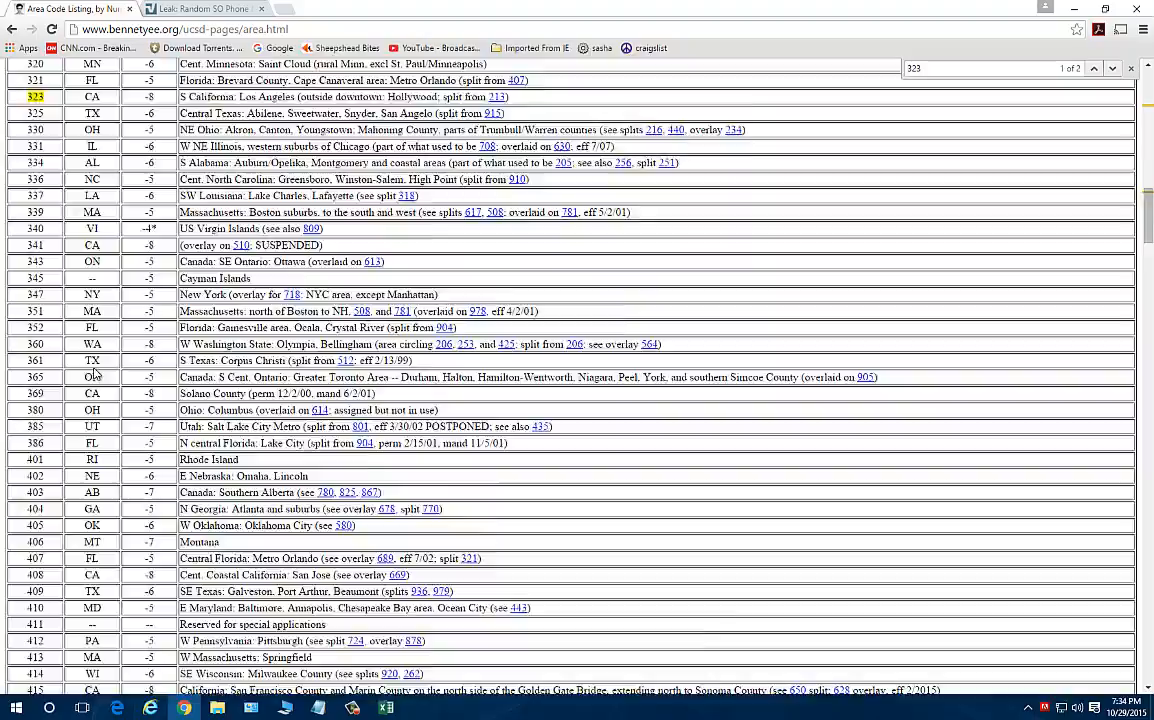
pyautogui.scroll(-3)
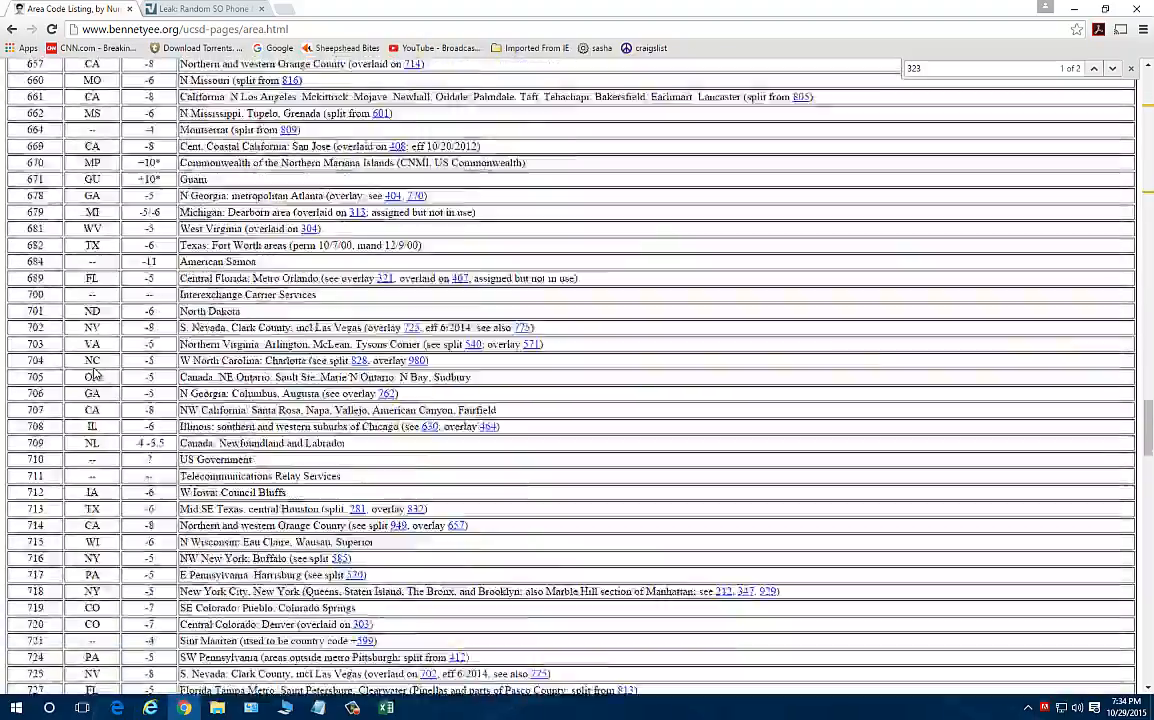
pyautogui.scroll(-3)
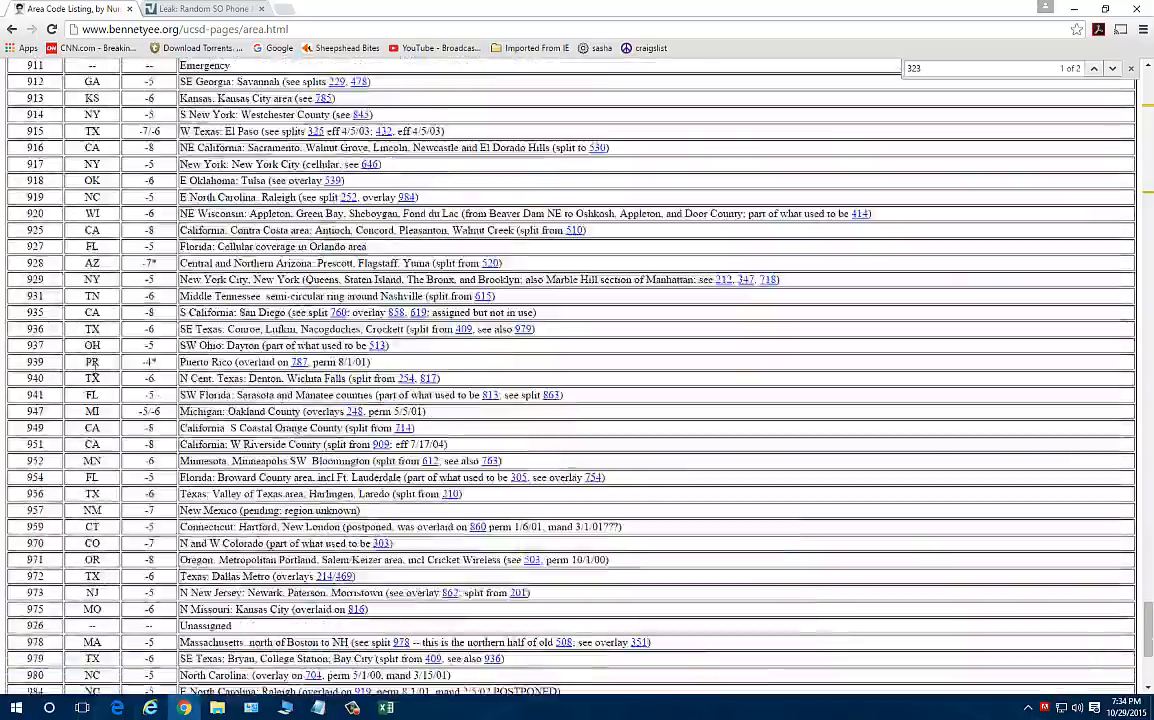
pyautogui.scroll(3)
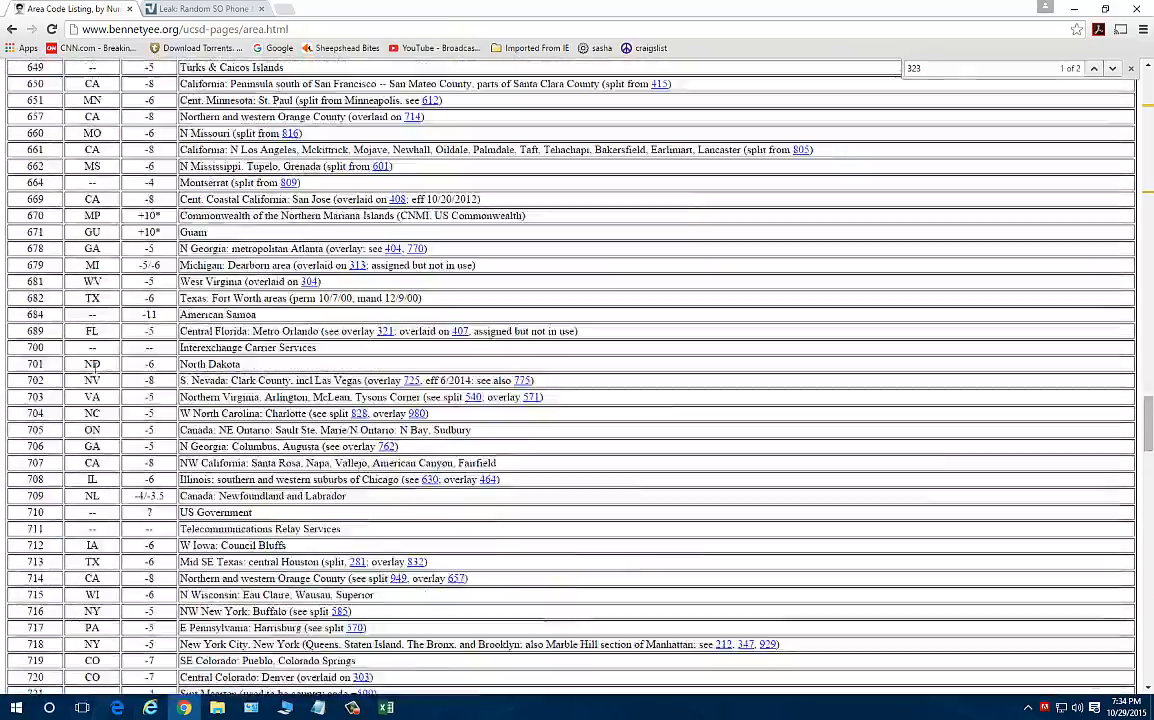
pyautogui.scroll(3)
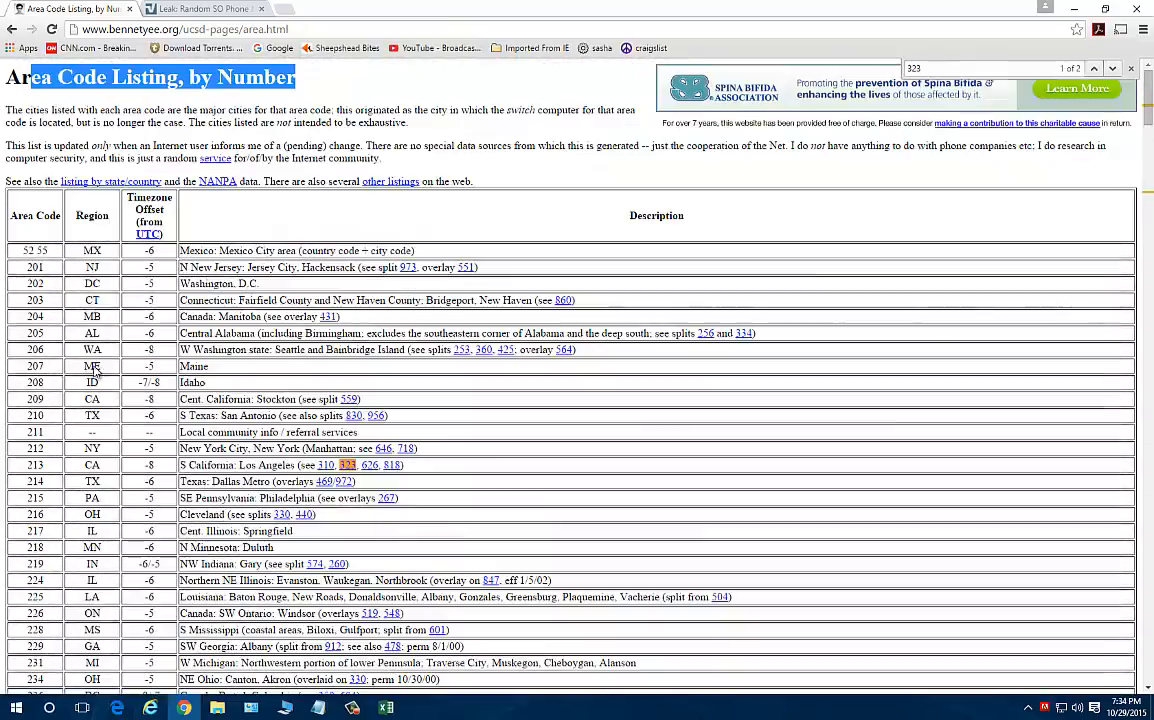
pyautogui.moveTo(116, 310)
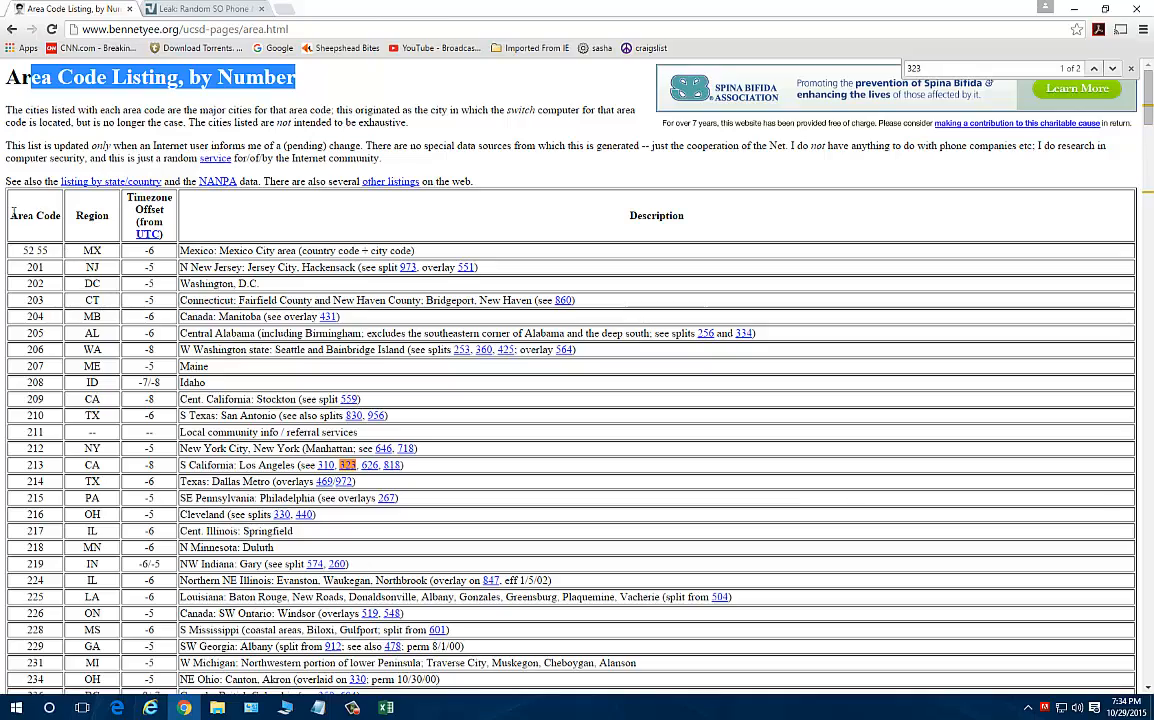
pyautogui.scroll(-3)
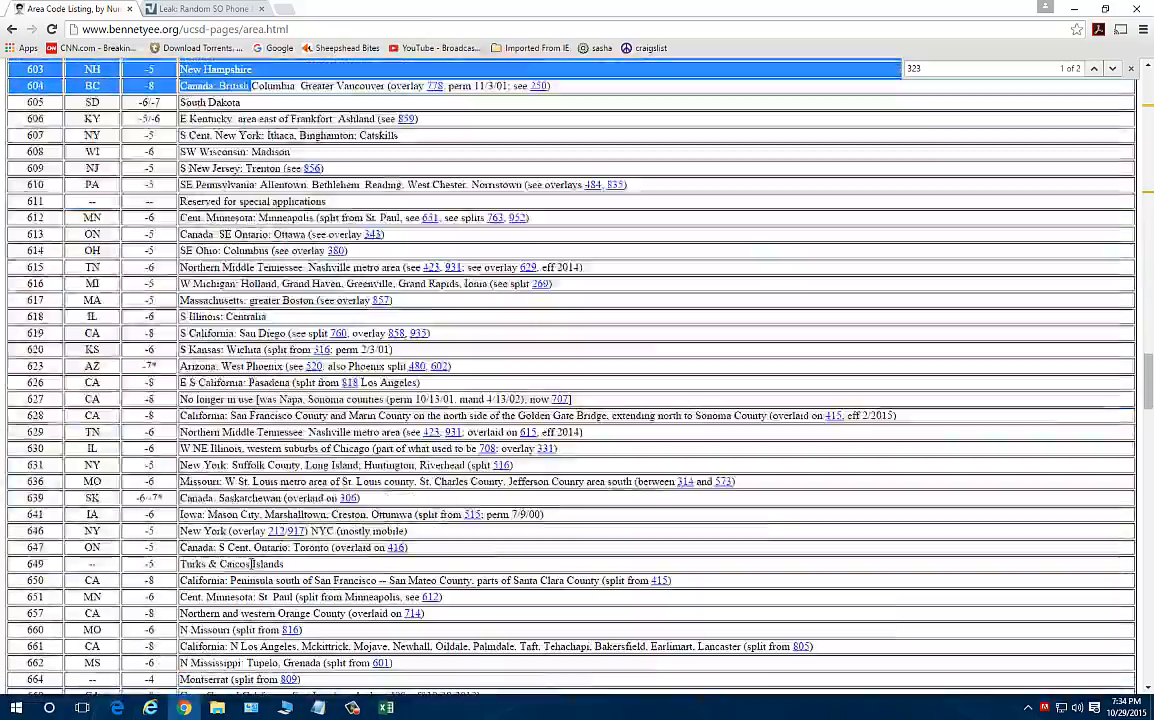
pyautogui.scroll(-3)
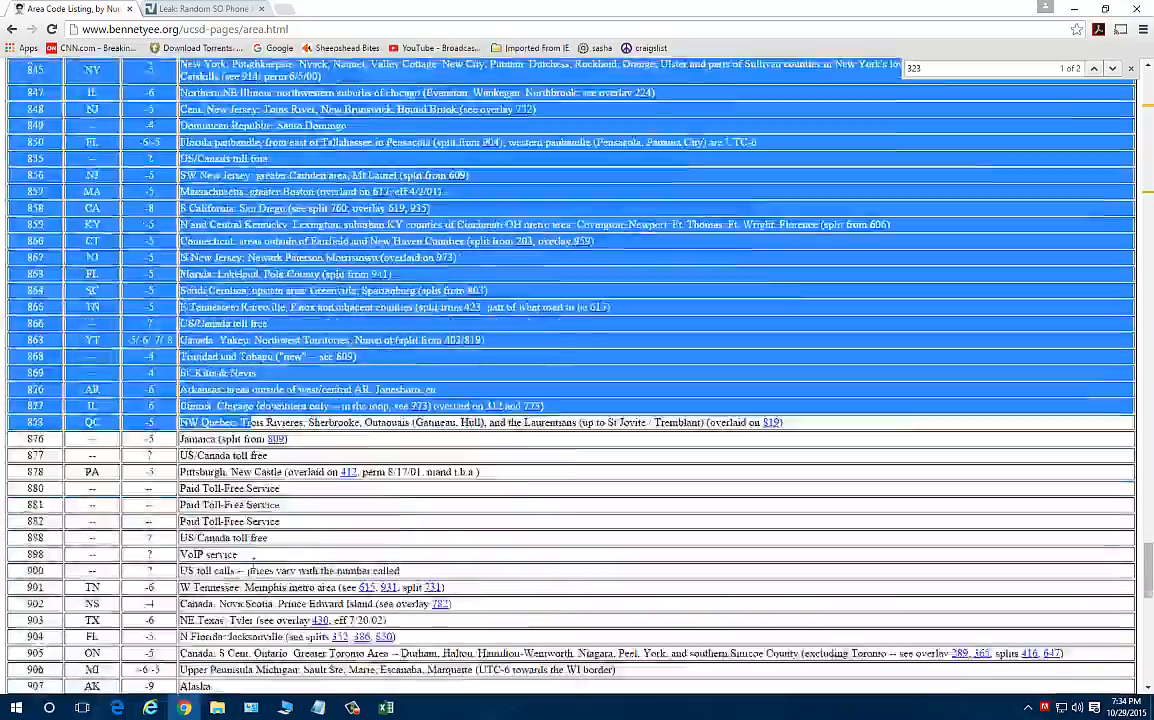
pyautogui.scroll(-3)
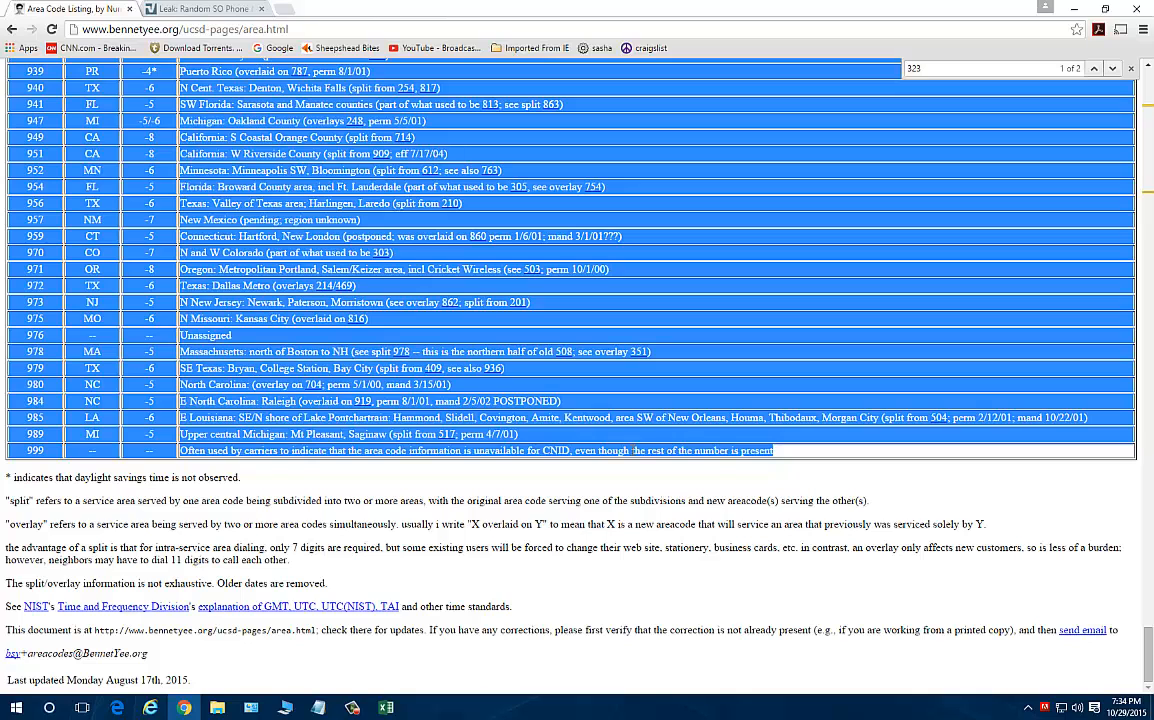
# - Back in Excel, turn off Wrap Text on the pasted area-code table and check it
pyautogui.click(385, 707)
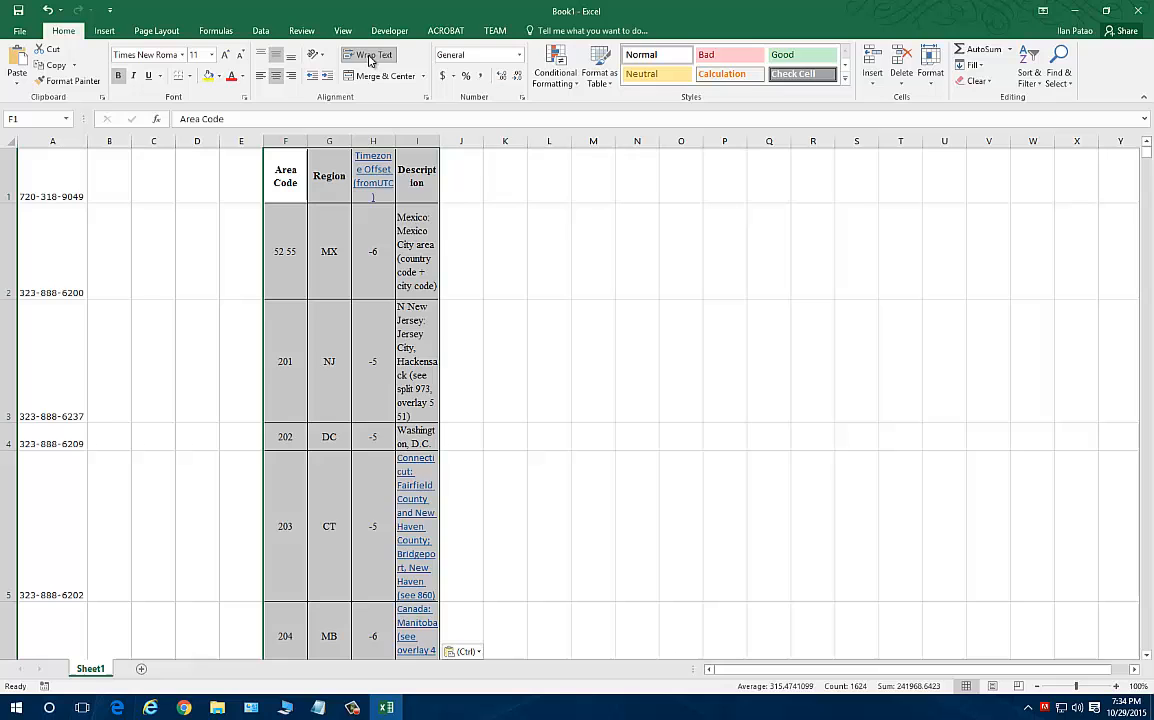
pyautogui.click(368, 54)
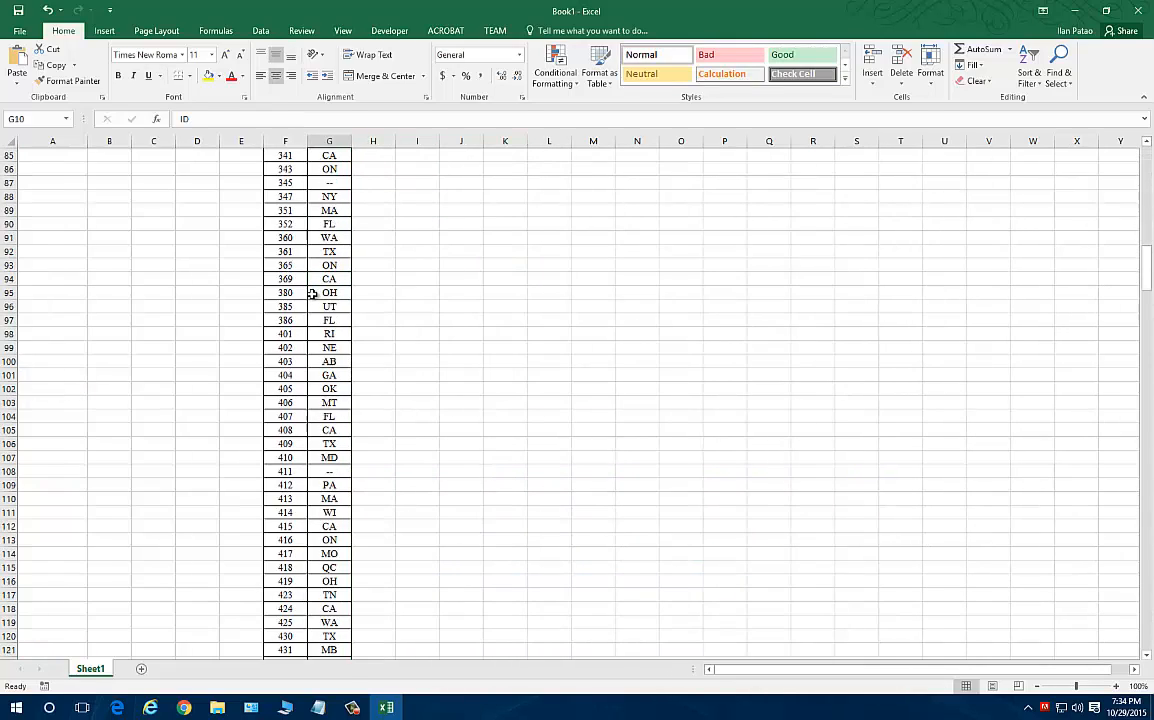
pyautogui.scroll(-3)
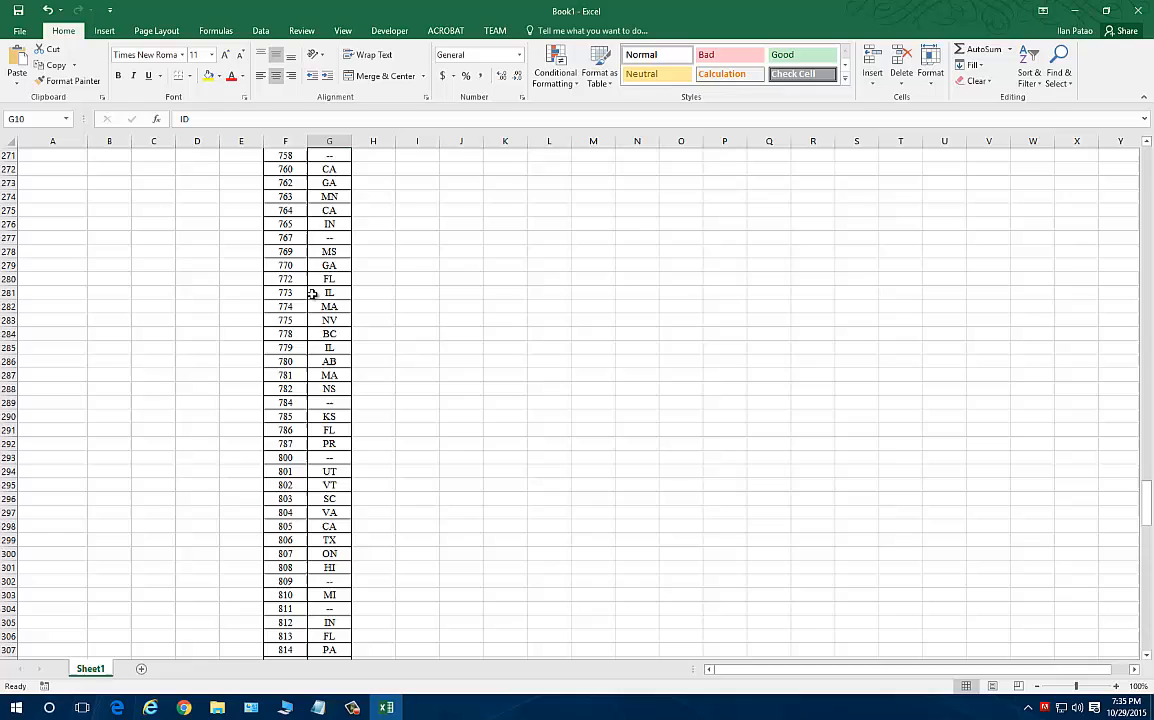
pyautogui.scroll(-3)
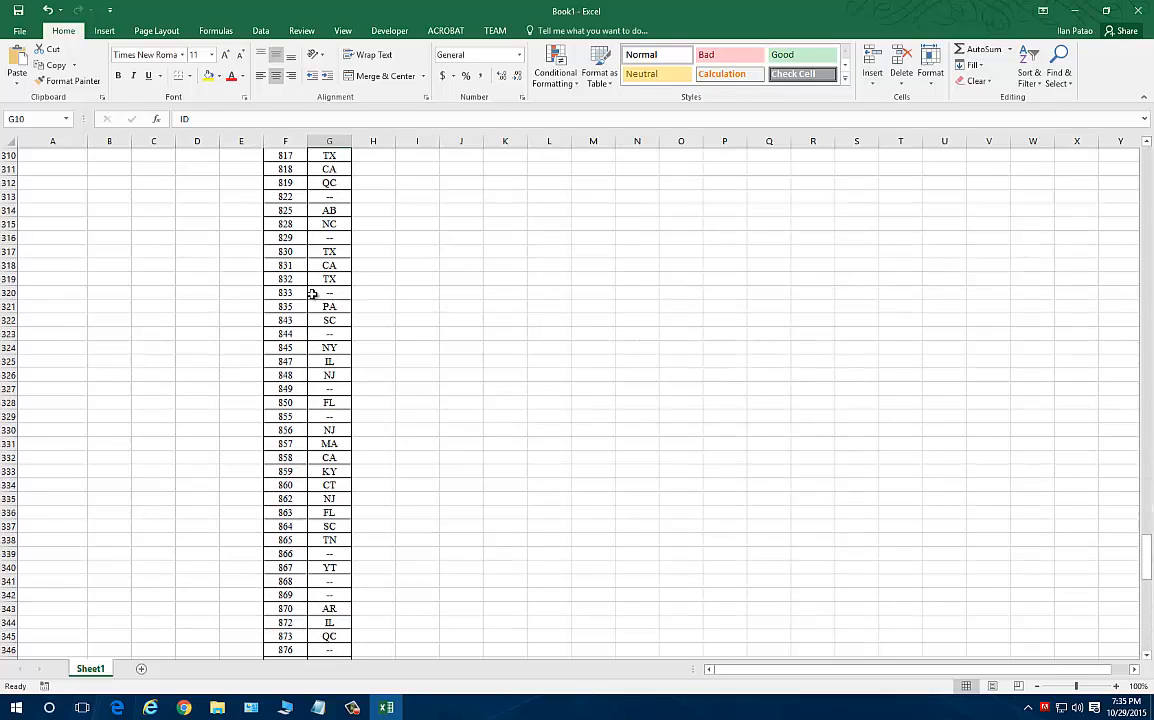
pyautogui.scroll(3)
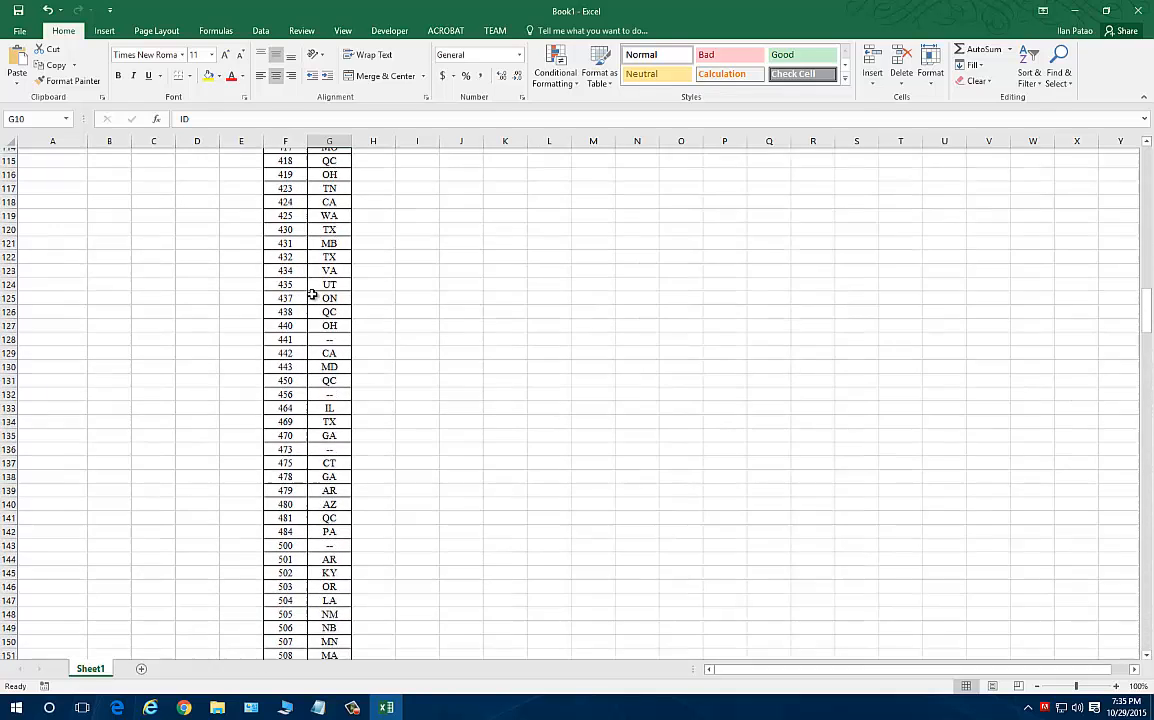
pyautogui.scroll(3)
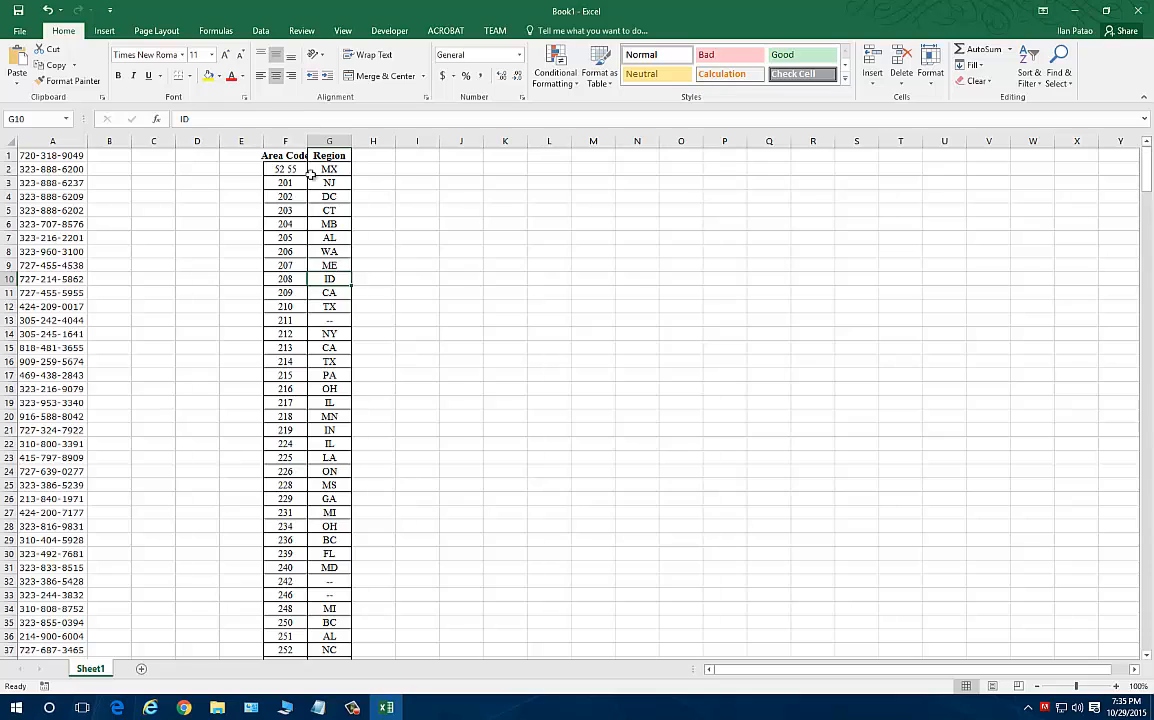
# - Delete header cells F1:G1 with Shift cells up, then select F1
pyautogui.rightClick(329, 155)
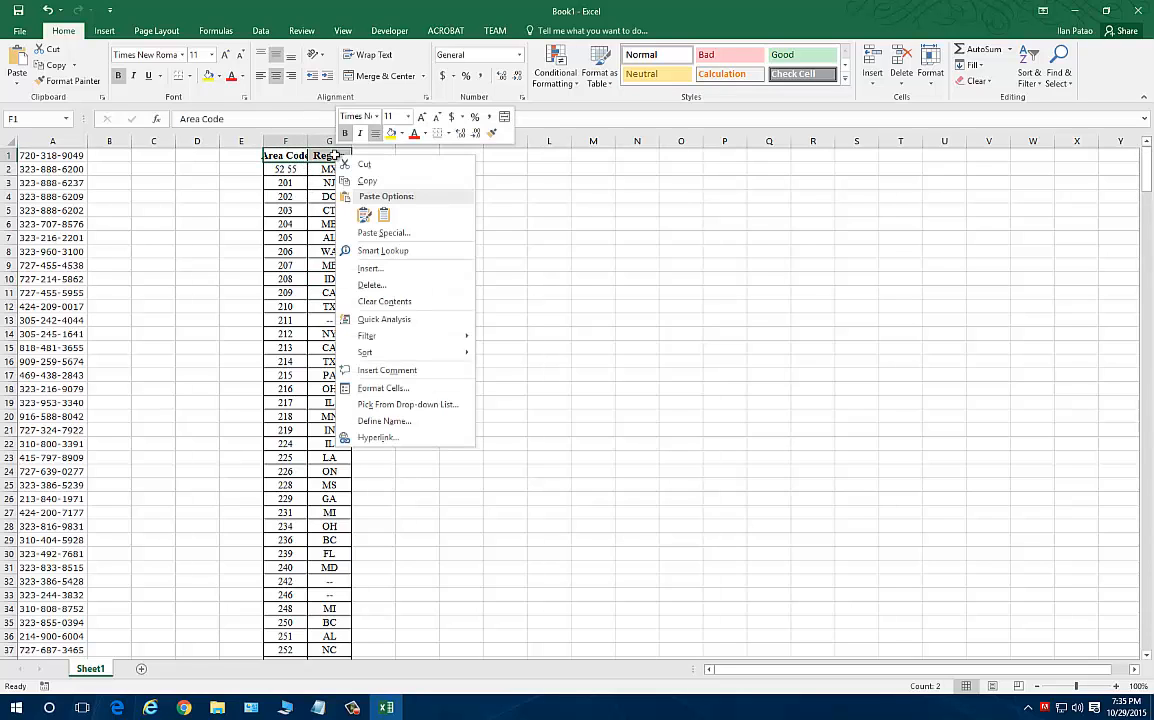
pyautogui.click(371, 284)
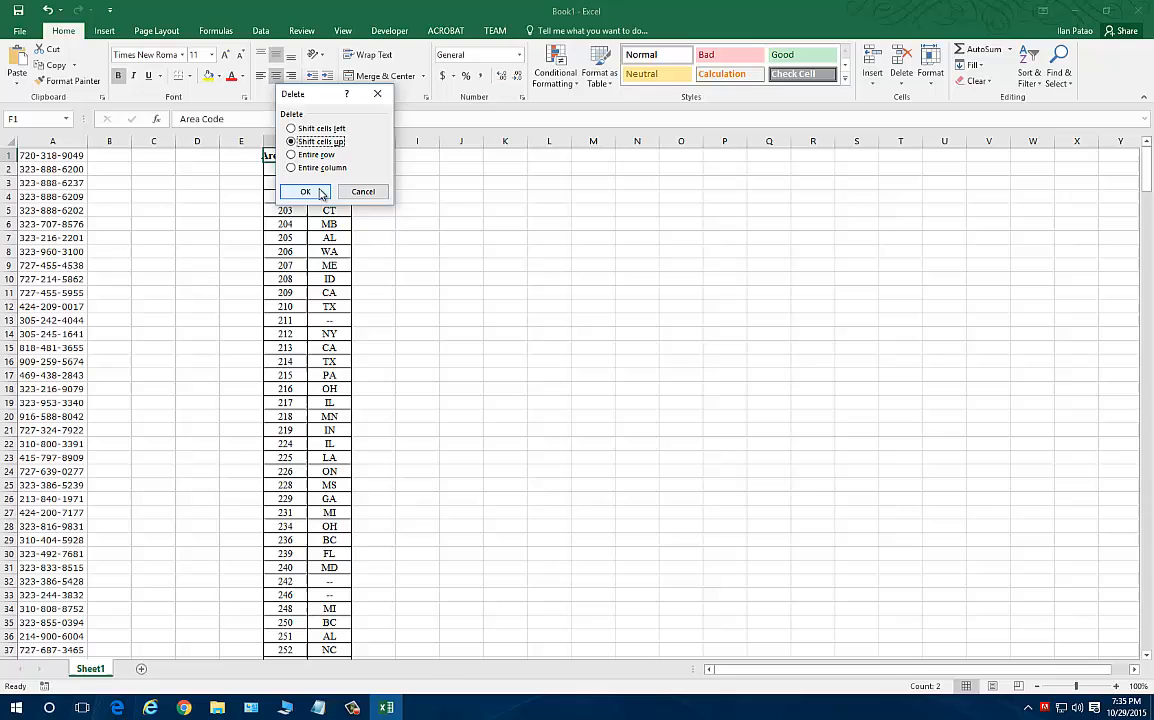
pyautogui.click(306, 191)
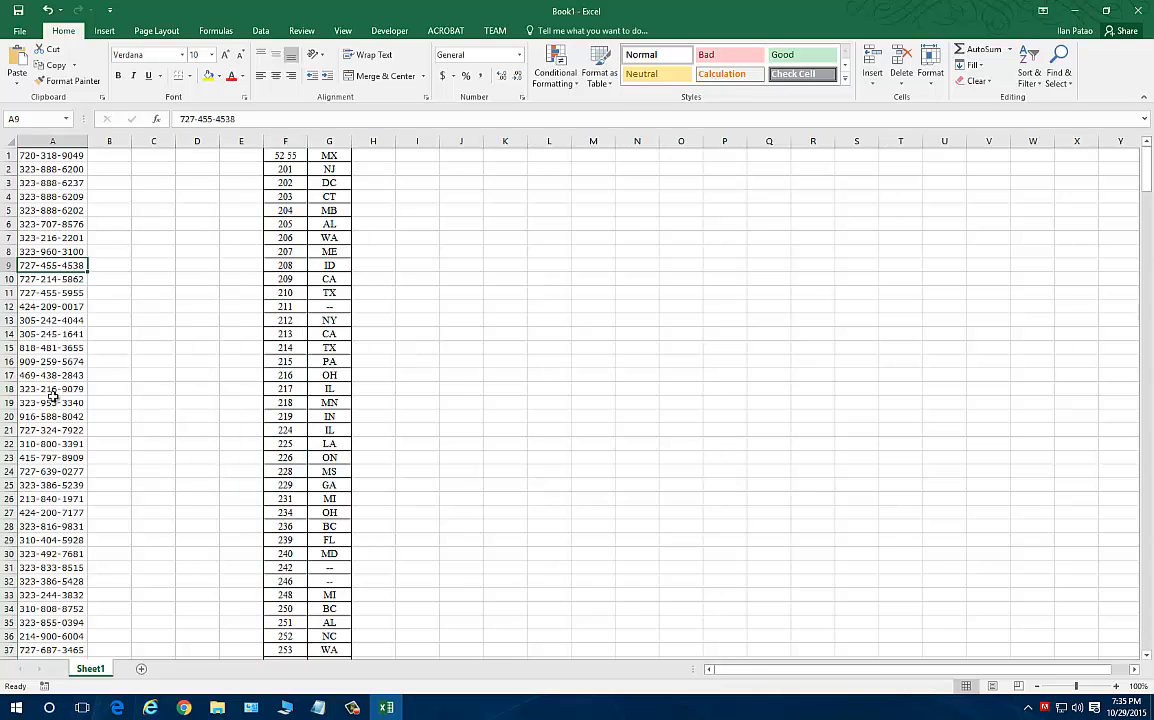
pyautogui.click(285, 196)
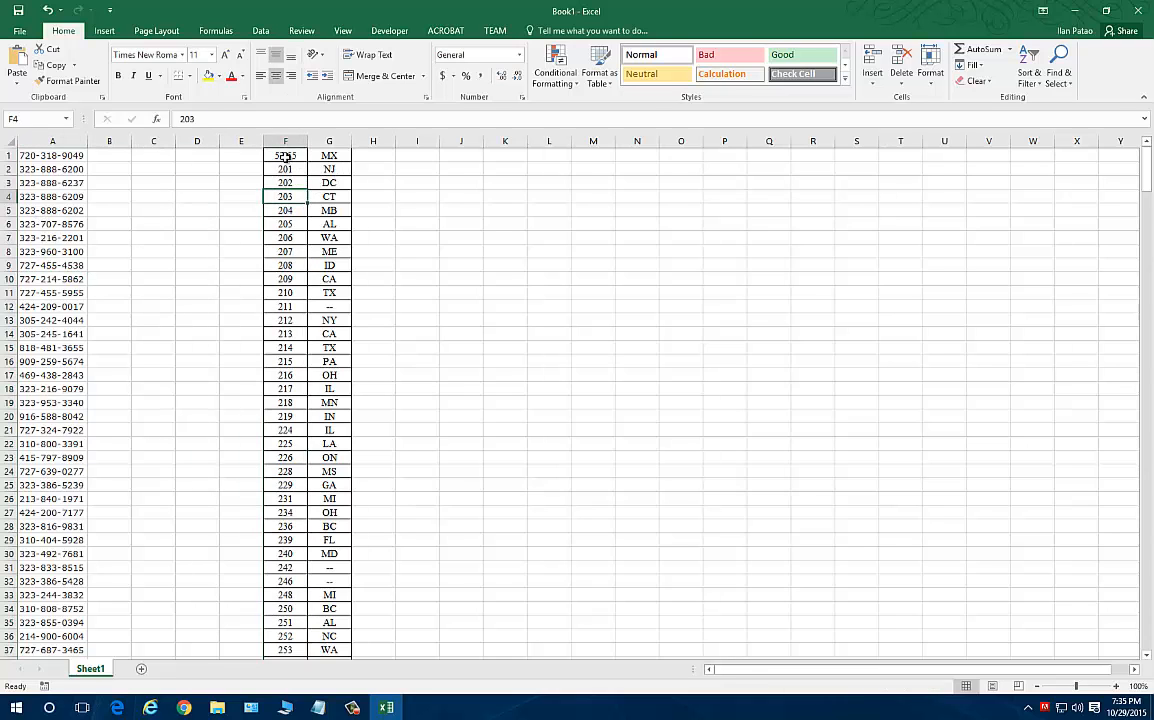
# - Define the range F1:G405 as the workbook-scoped name StateCodes
pyautogui.scroll(-3)
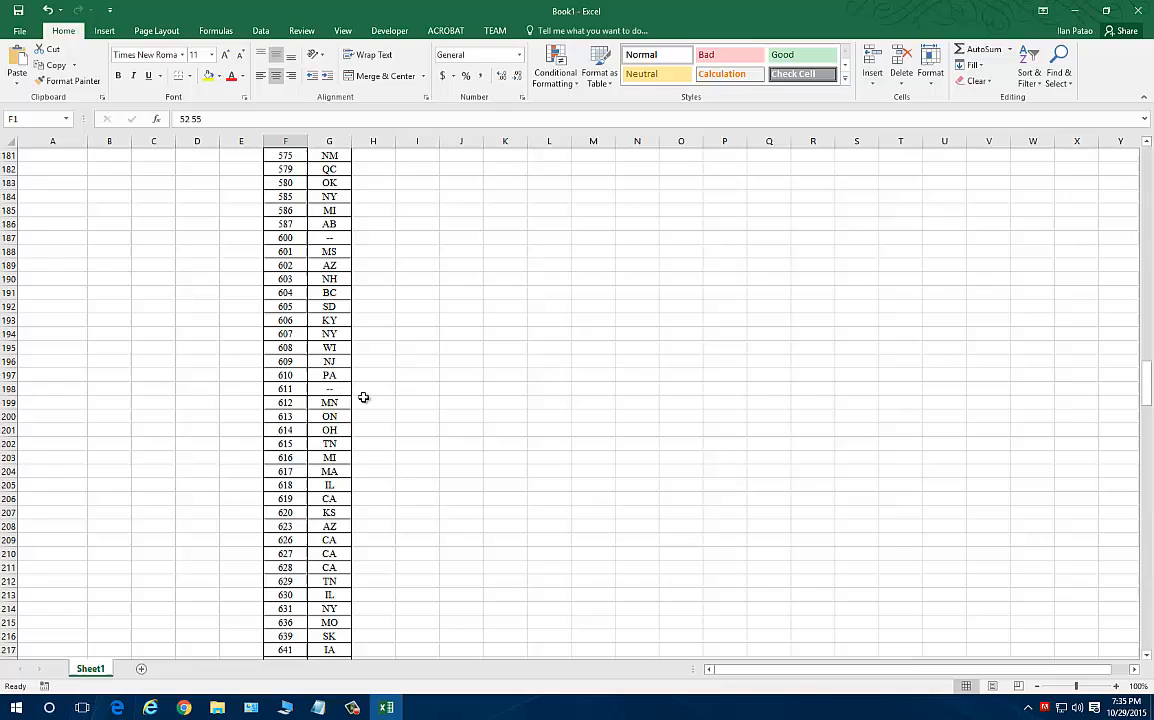
pyautogui.scroll(-3)
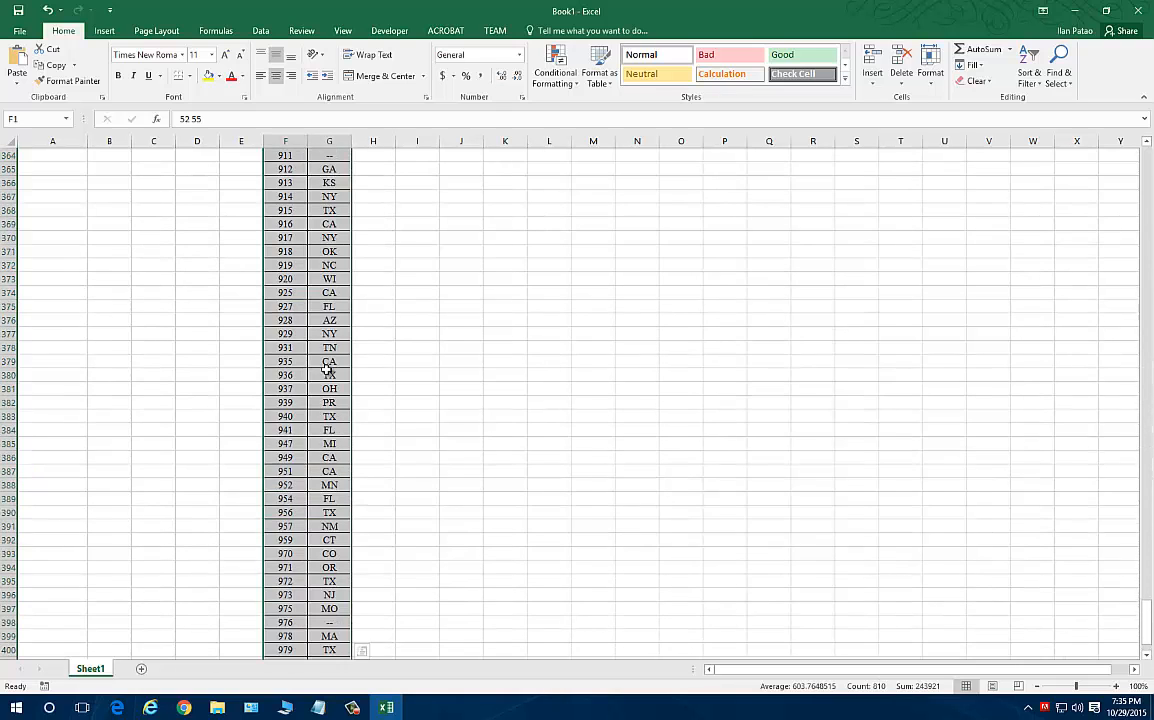
pyautogui.scroll(3)
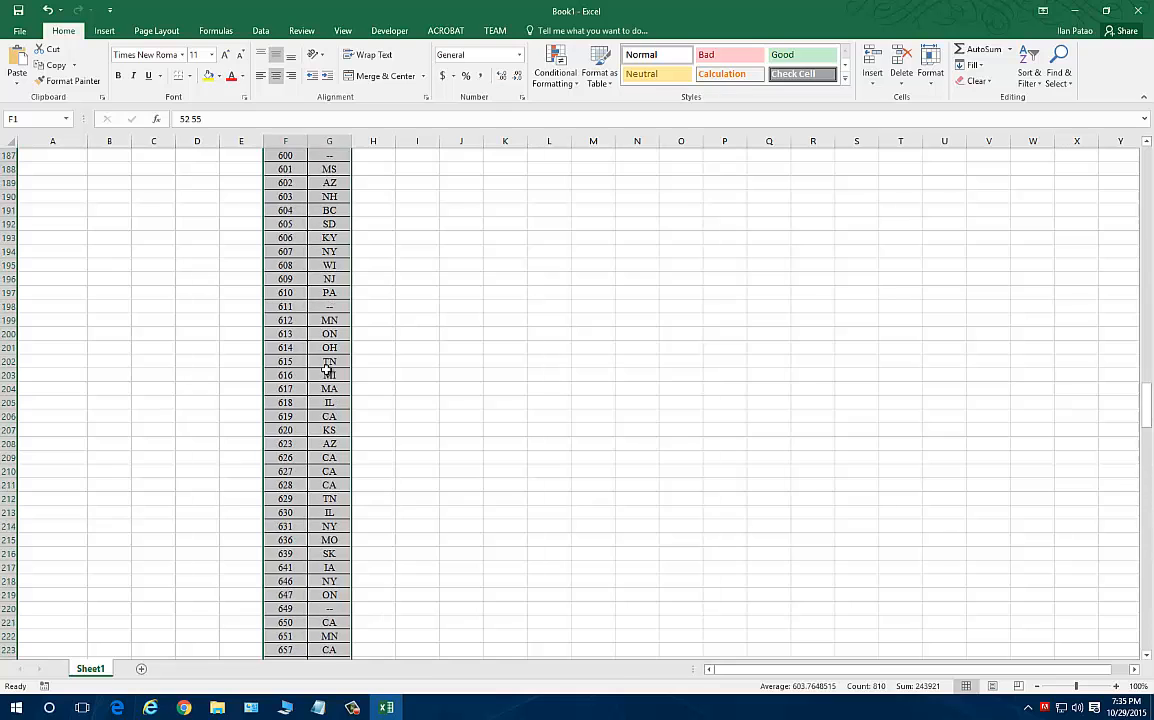
pyautogui.scroll(3)
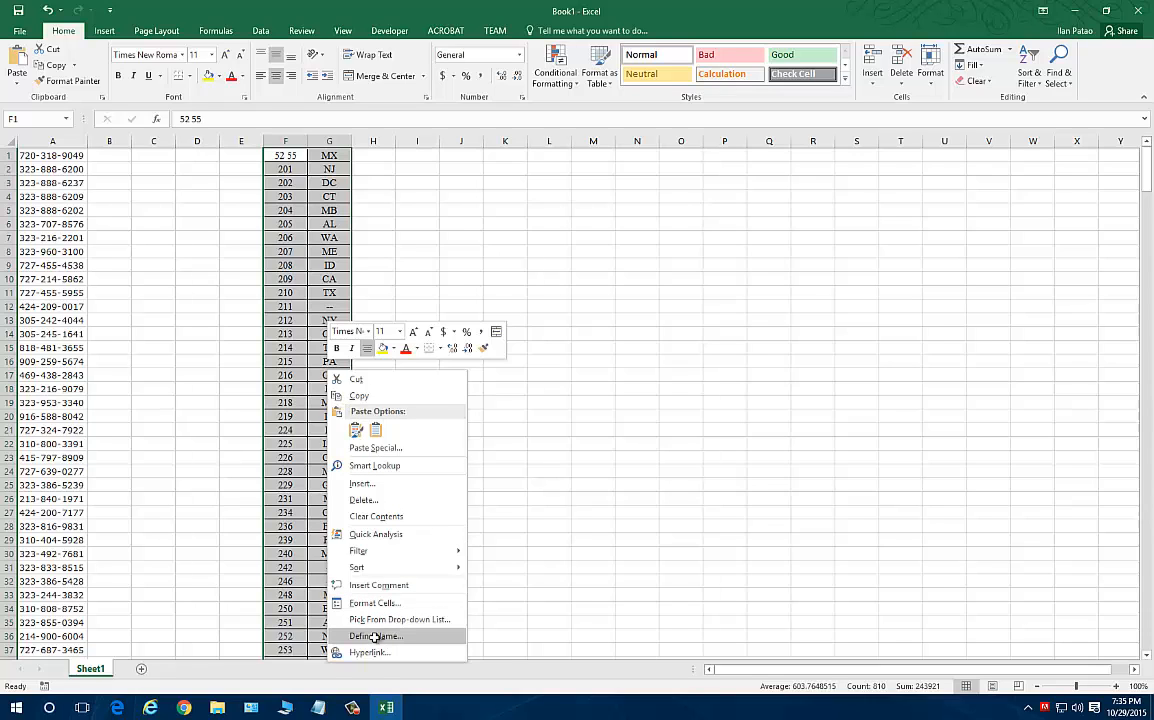
pyautogui.click(375, 636)
pyautogui.write('StateCodes')
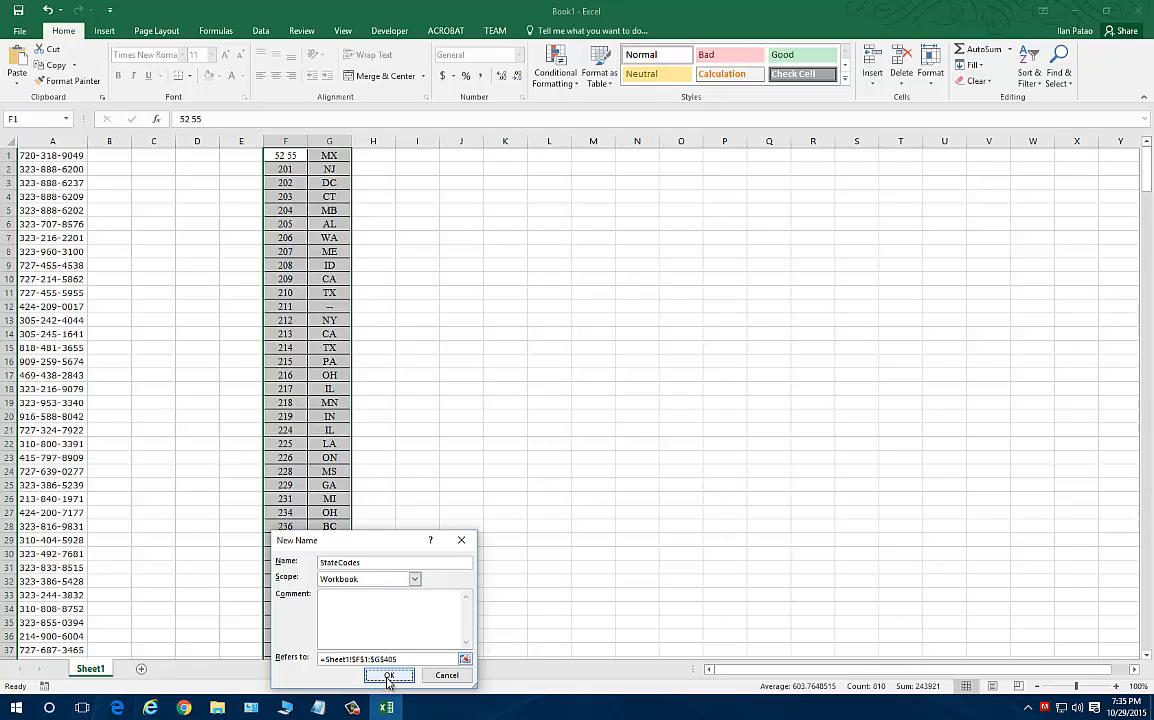
pyautogui.click(390, 675)
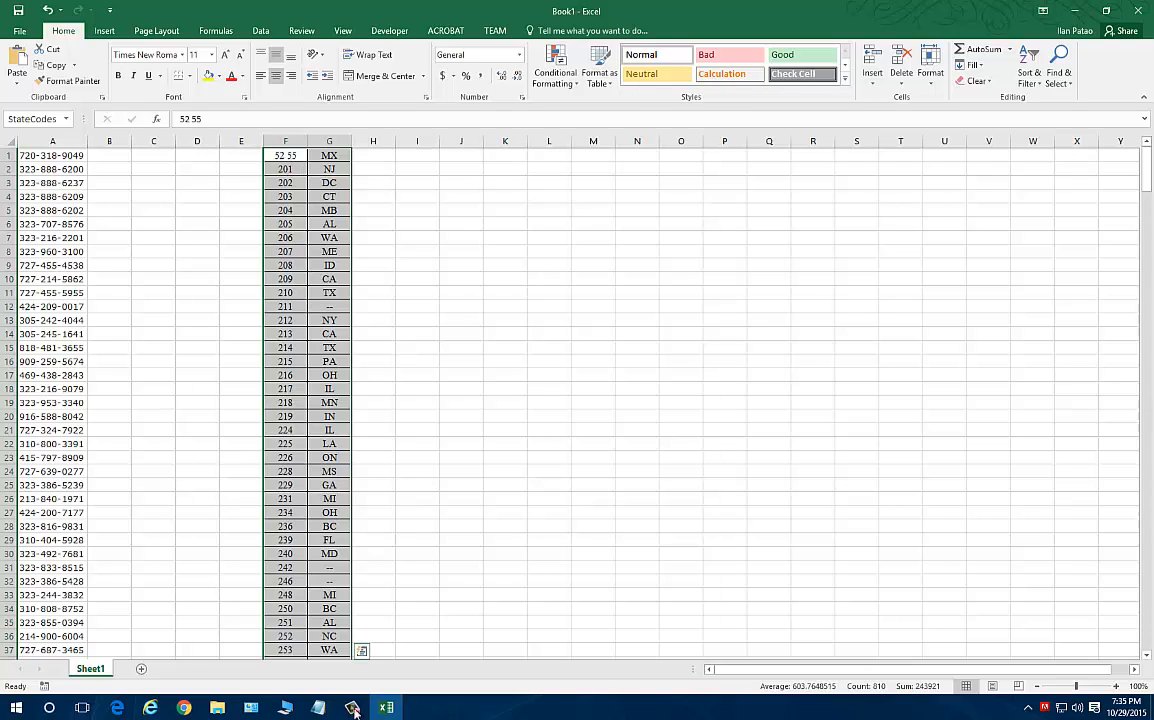
# - Edit the lookup value in the Notepad VLOOKUP formula and select its StateCodes name
pyautogui.click(318, 708)
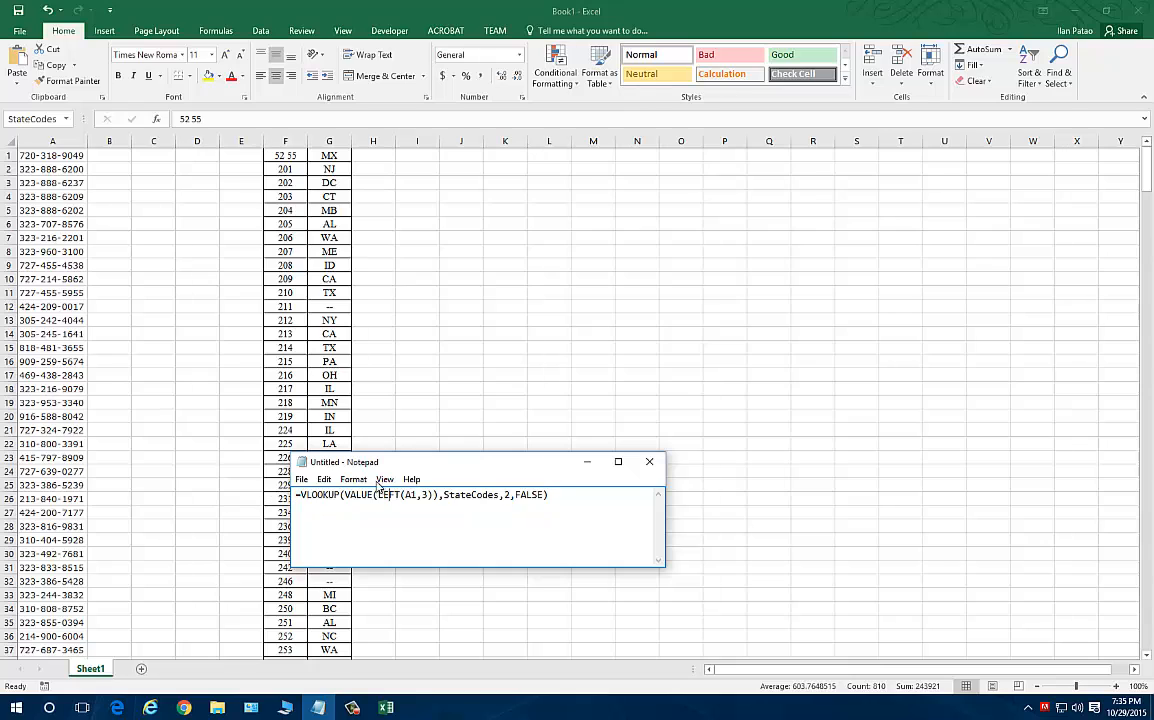
pyautogui.moveTo(470, 461); pyautogui.dragTo(543, 271)
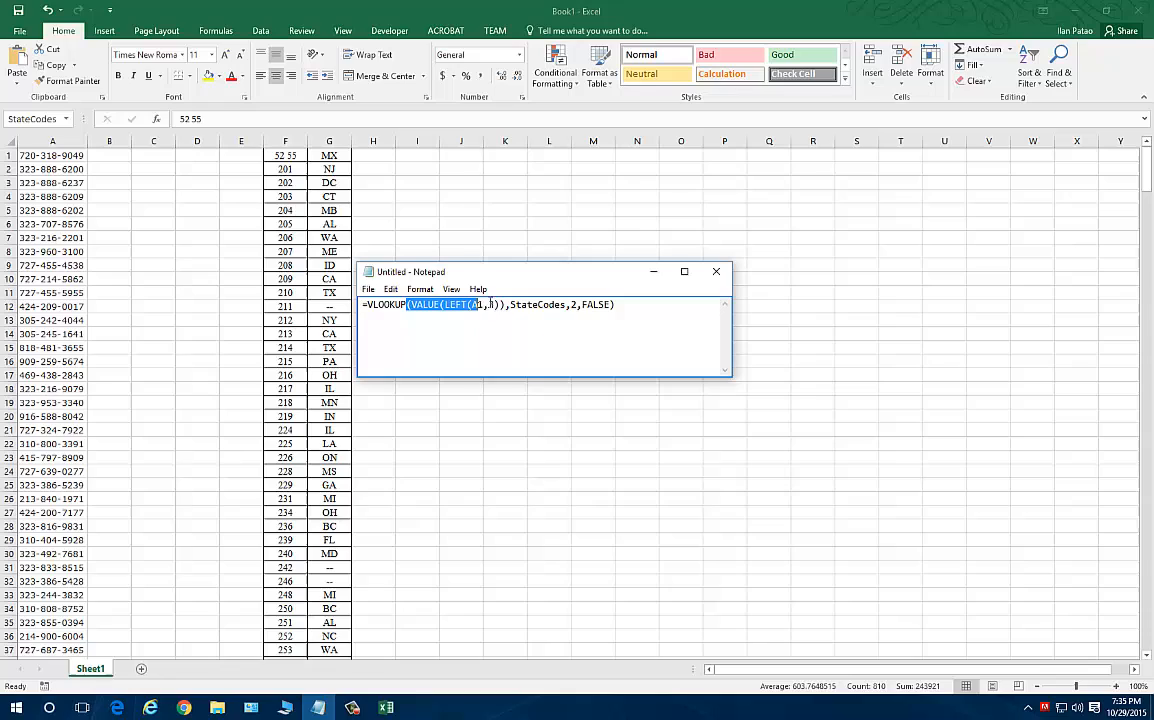
pyautogui.write('3')
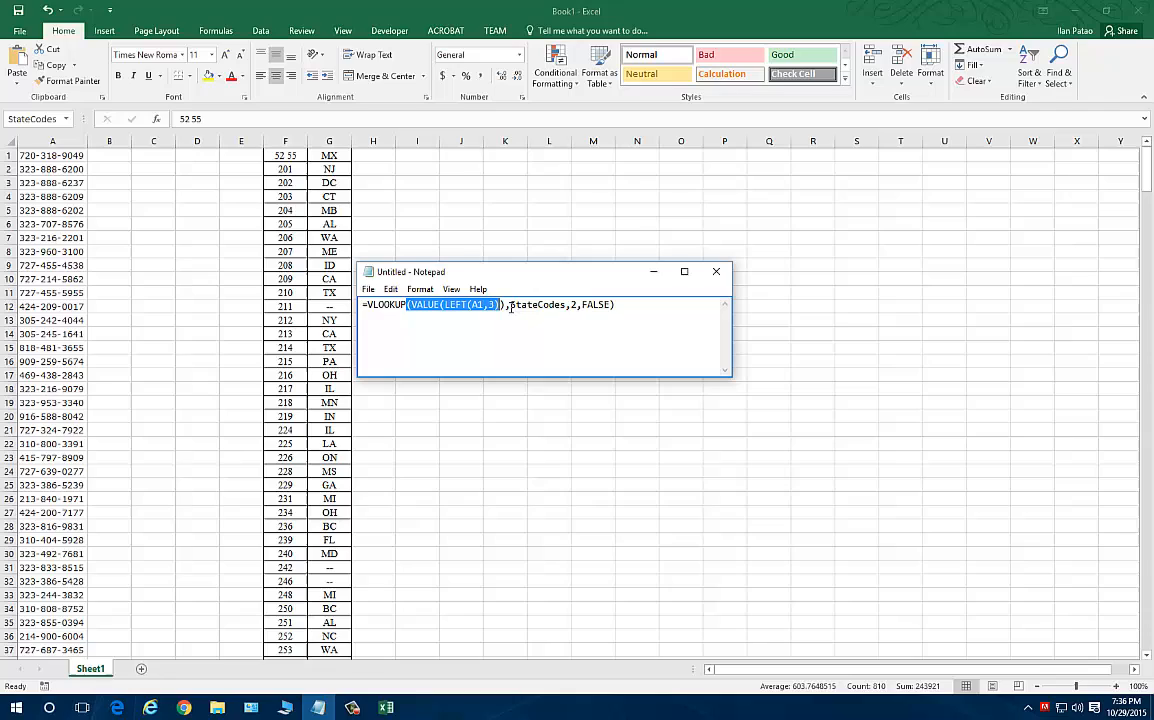
pyautogui.doubleClick(537, 305)
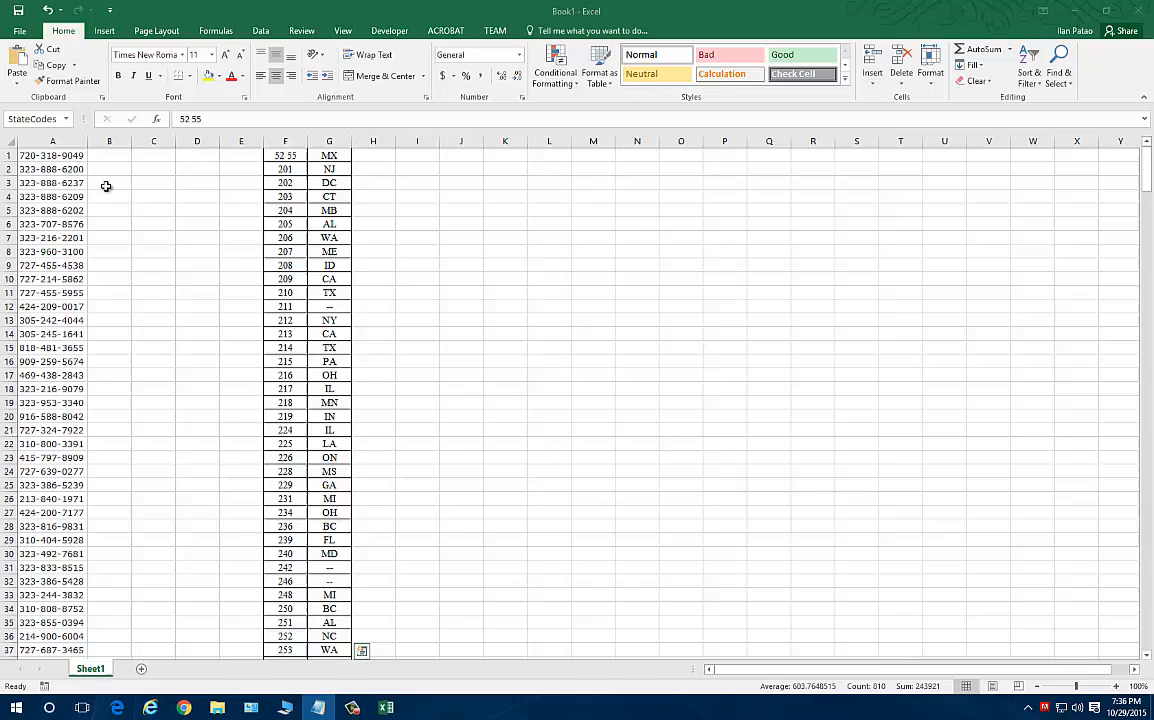
# - Enter =VLOOKUP(VALUE(LEFT(A1,3)),StateCodes,2,FALSE) in B1 and fill it down column B
pyautogui.write('=VLOOKUP(VALUE(LEFT(A1,3)),StateCodes,2,FALSE)')
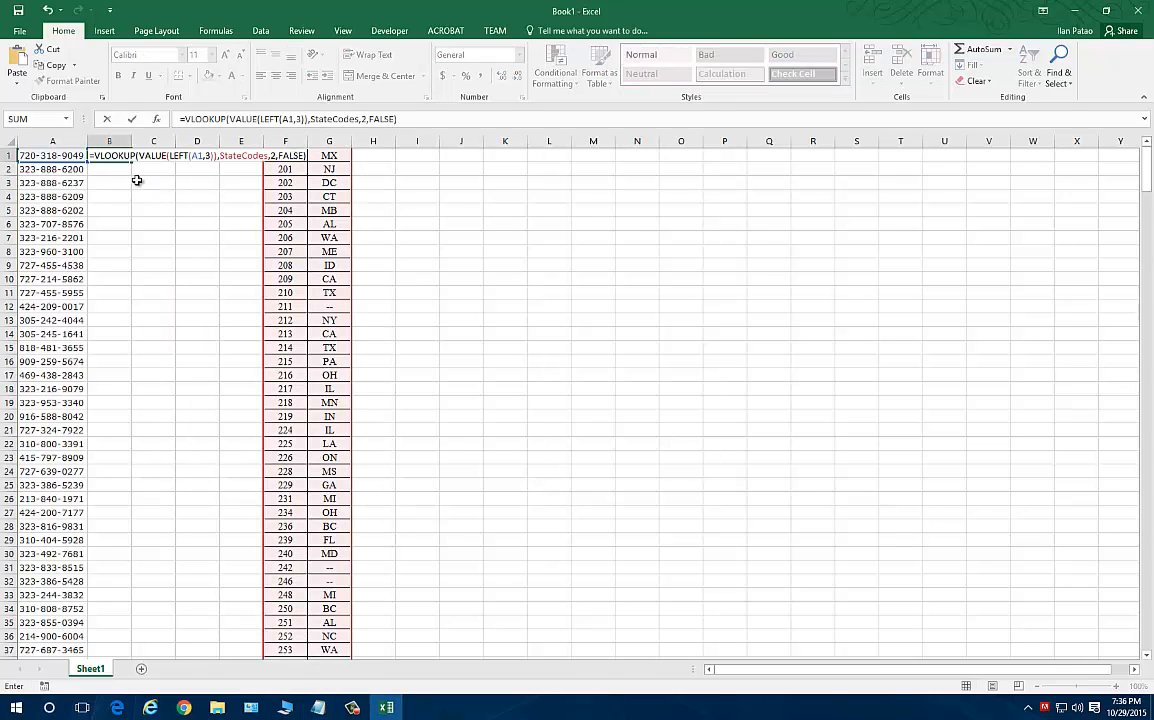
pyautogui.press('Return')
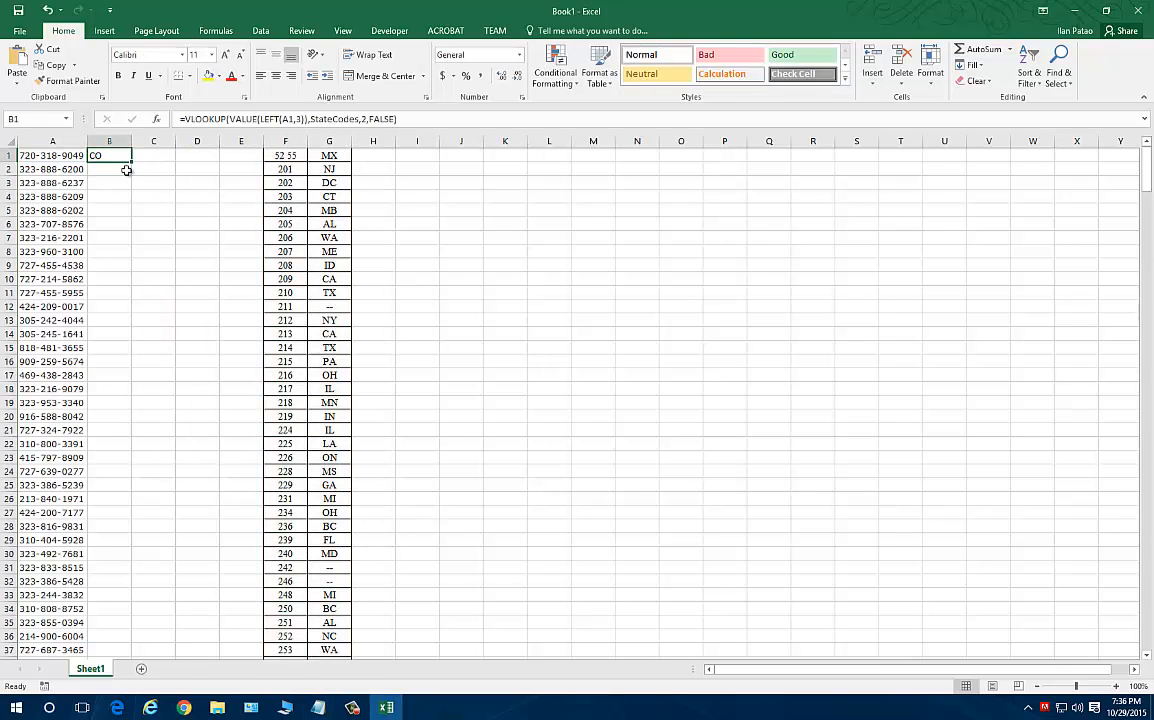
pyautogui.moveTo(131, 160); pyautogui.dragTo(131, 650)
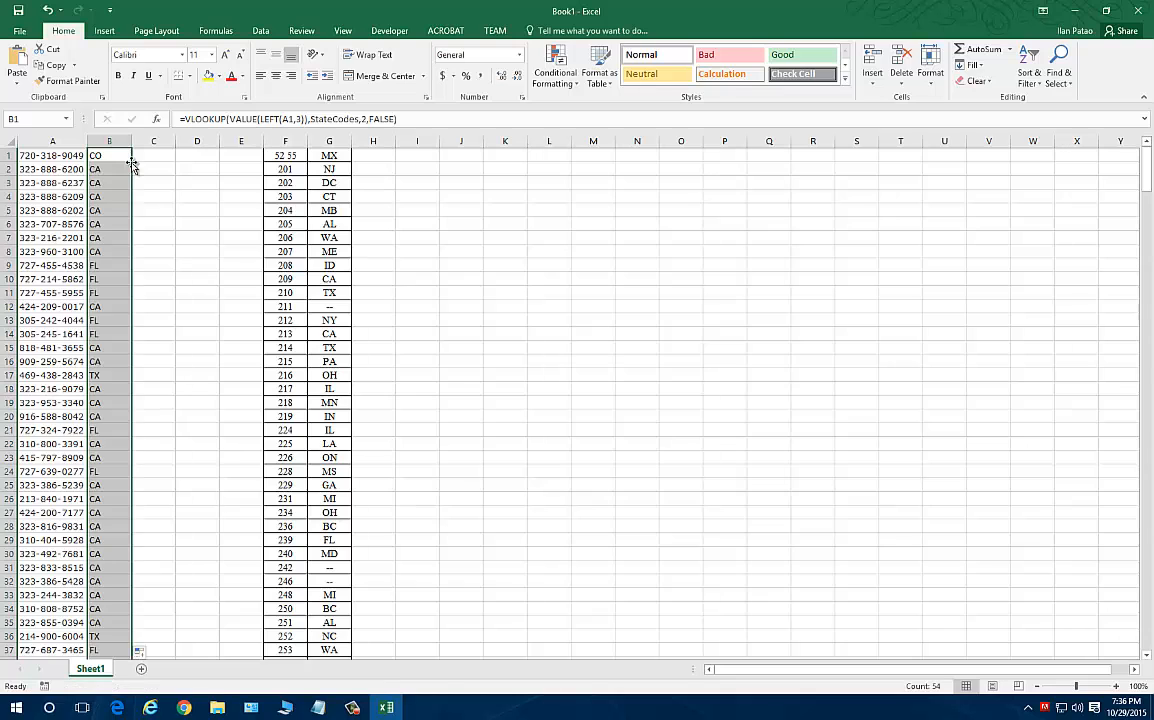
pyautogui.moveTo(130, 402)
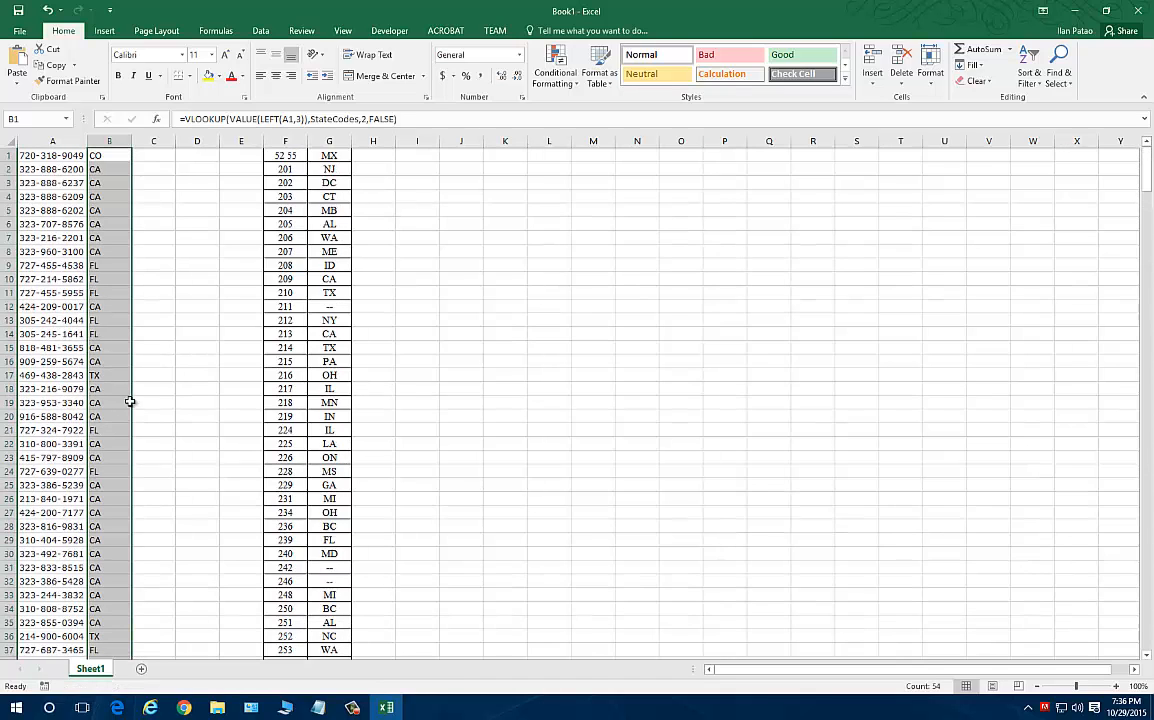
pyautogui.click(109, 155)
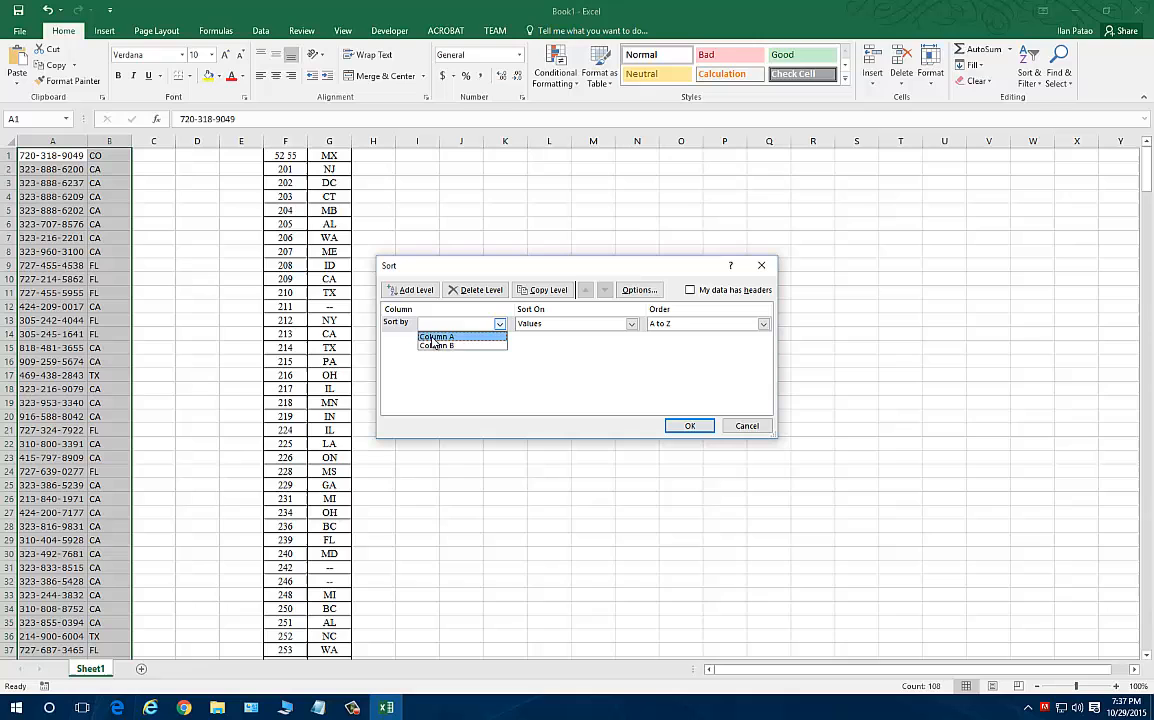
# - Sort the rows A to Z by column B and scroll back up
pyautogui.click(690, 425)
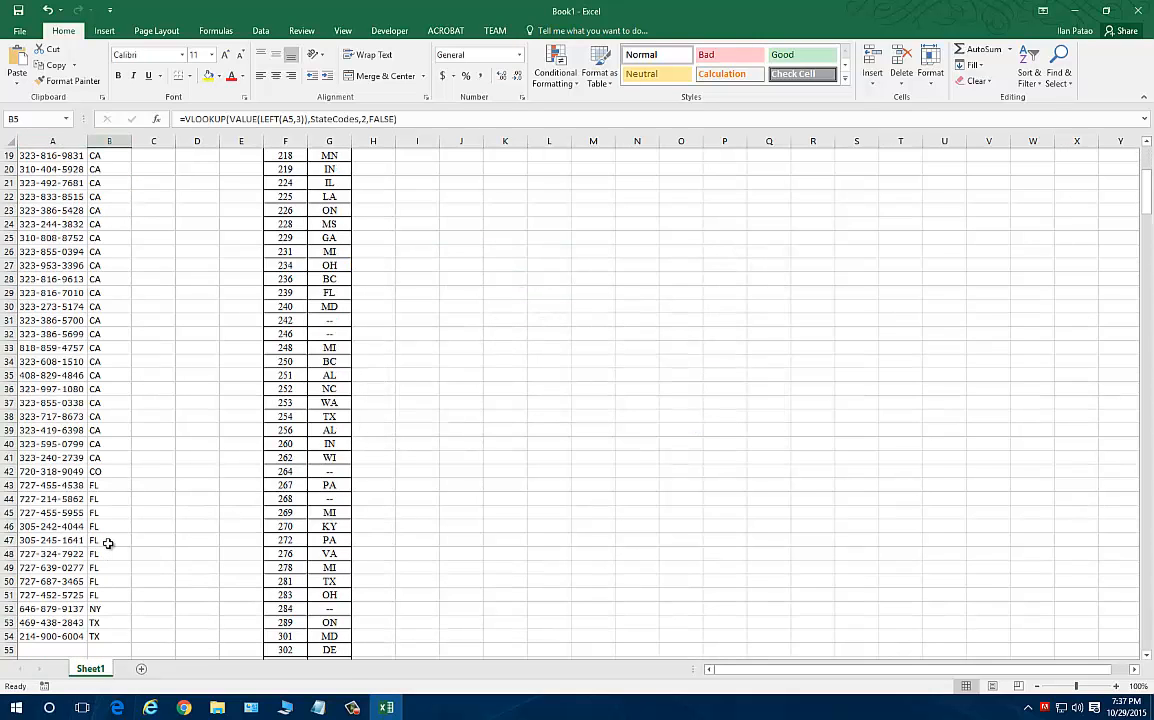
pyautogui.scroll(3)
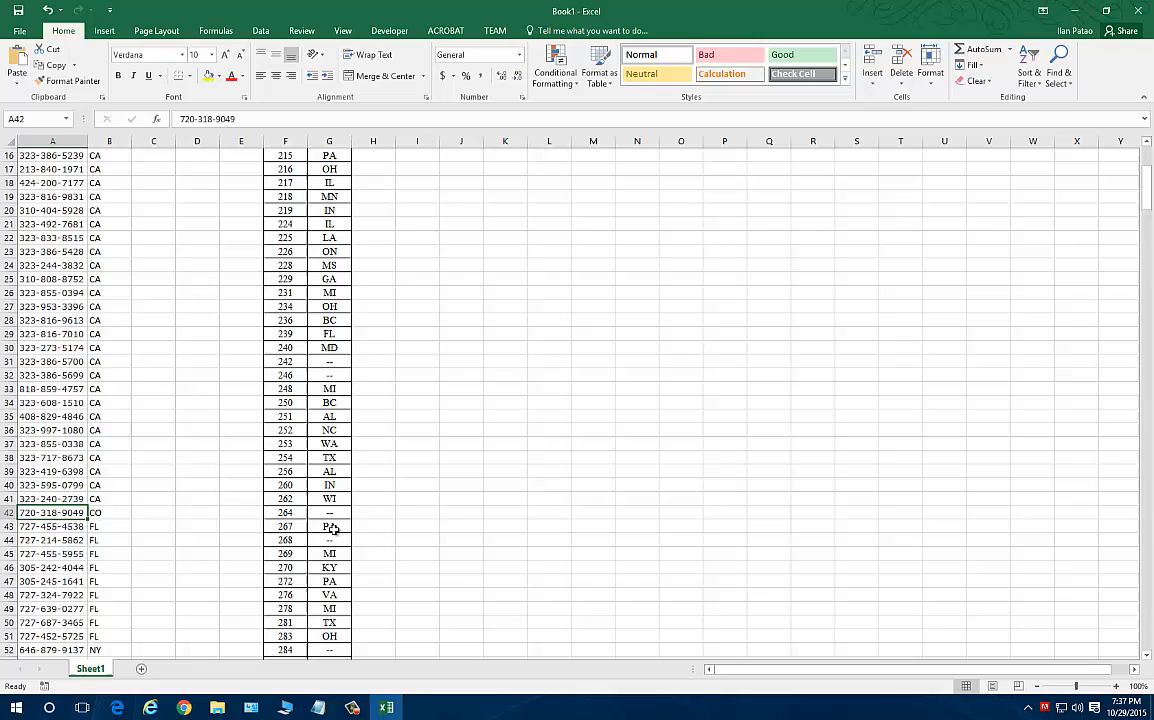
pyautogui.scroll(-3)
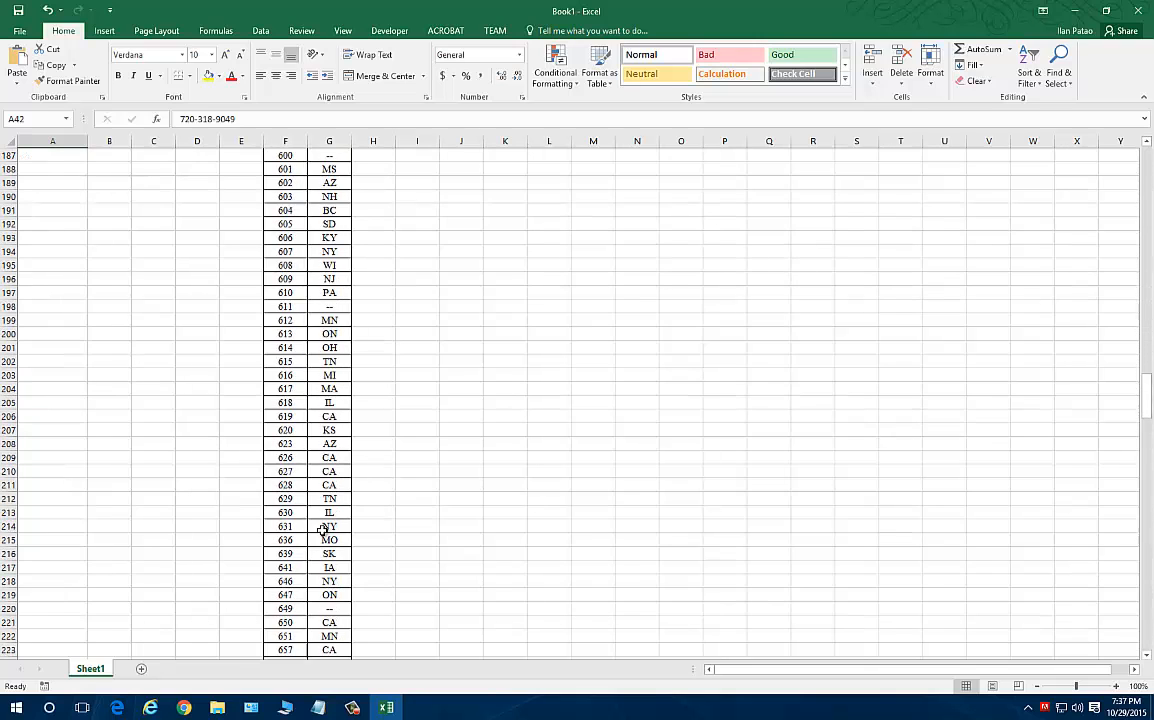
pyautogui.scroll(-3)
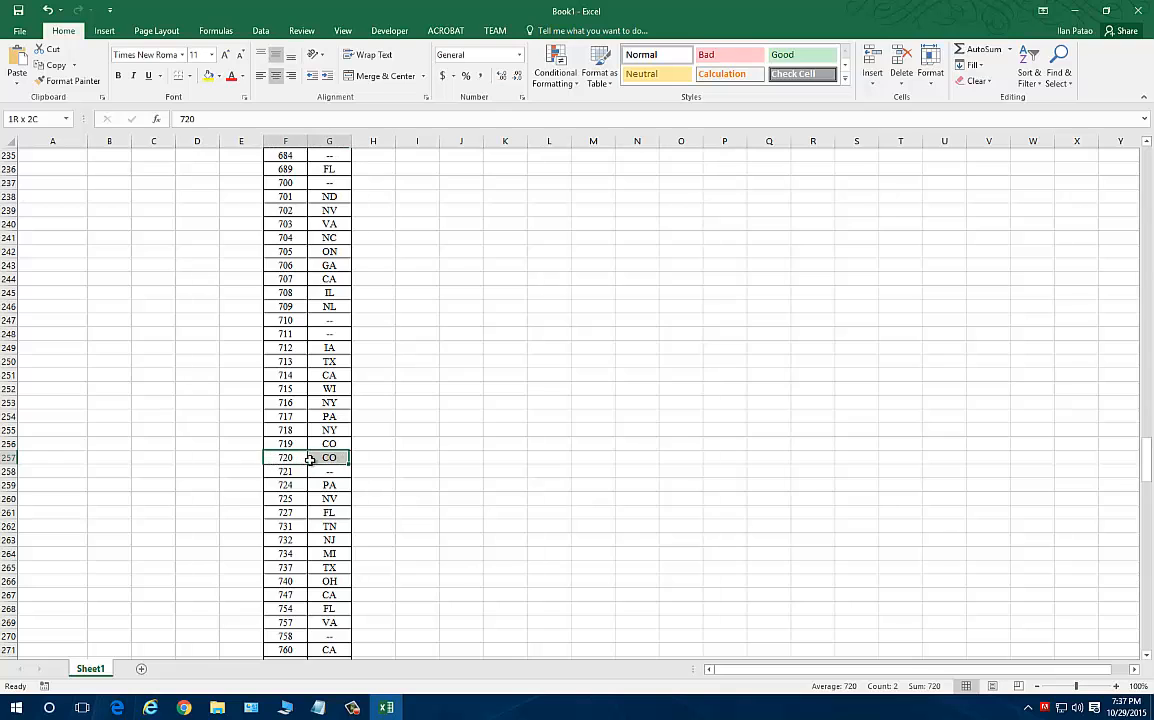
pyautogui.scroll(3)
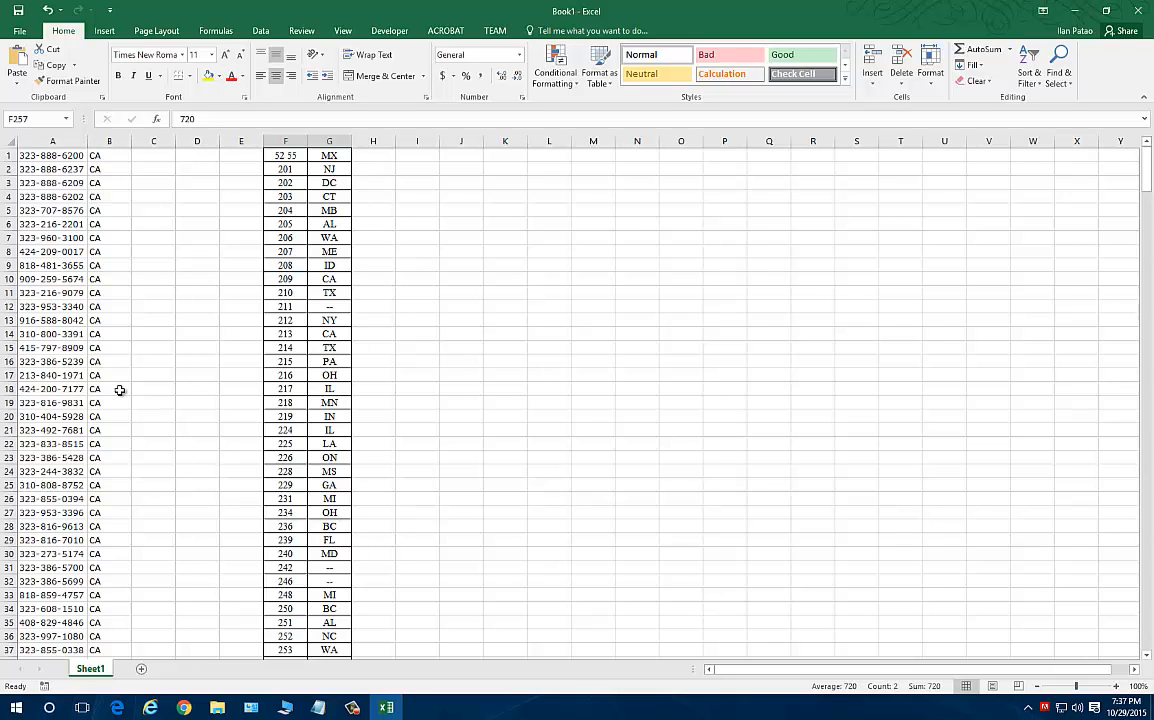
pyautogui.scroll(-3)
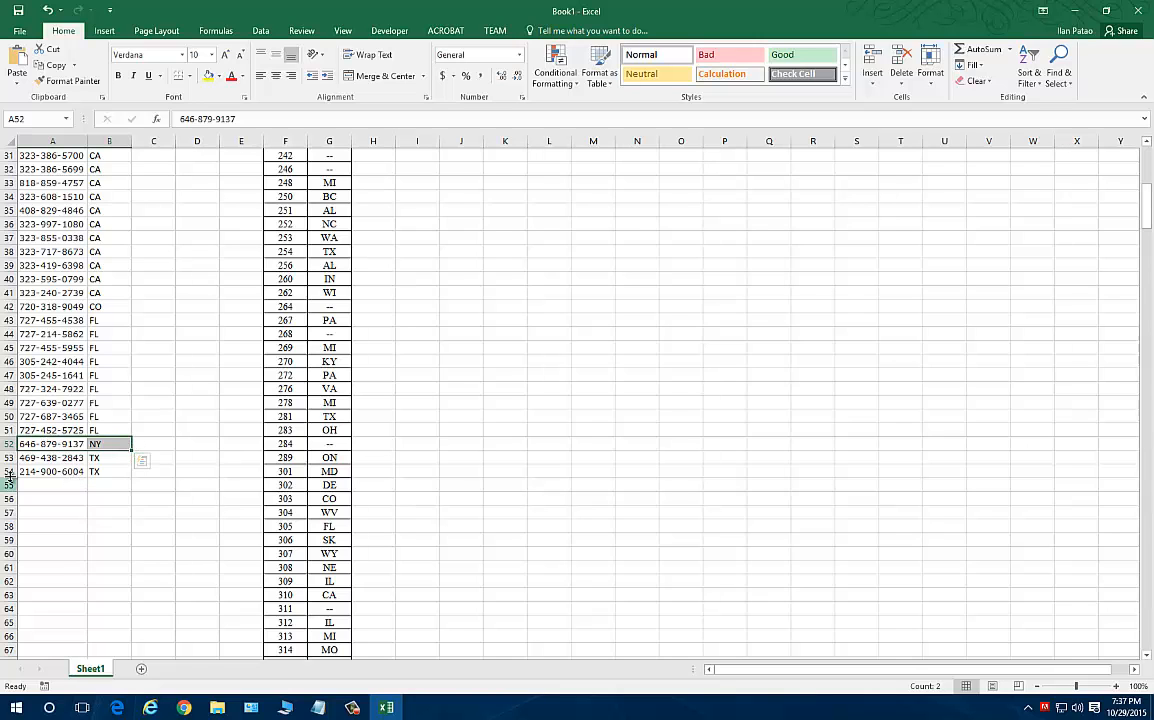
pyautogui.scroll(3)
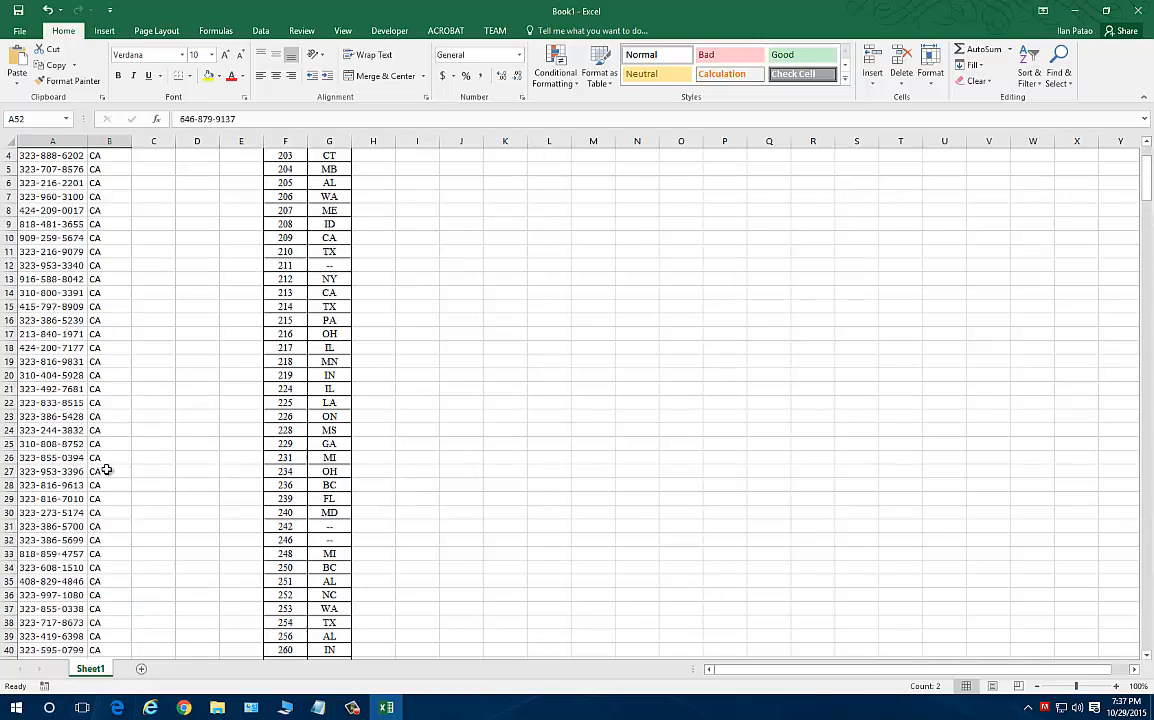
pyautogui.scroll(-3)
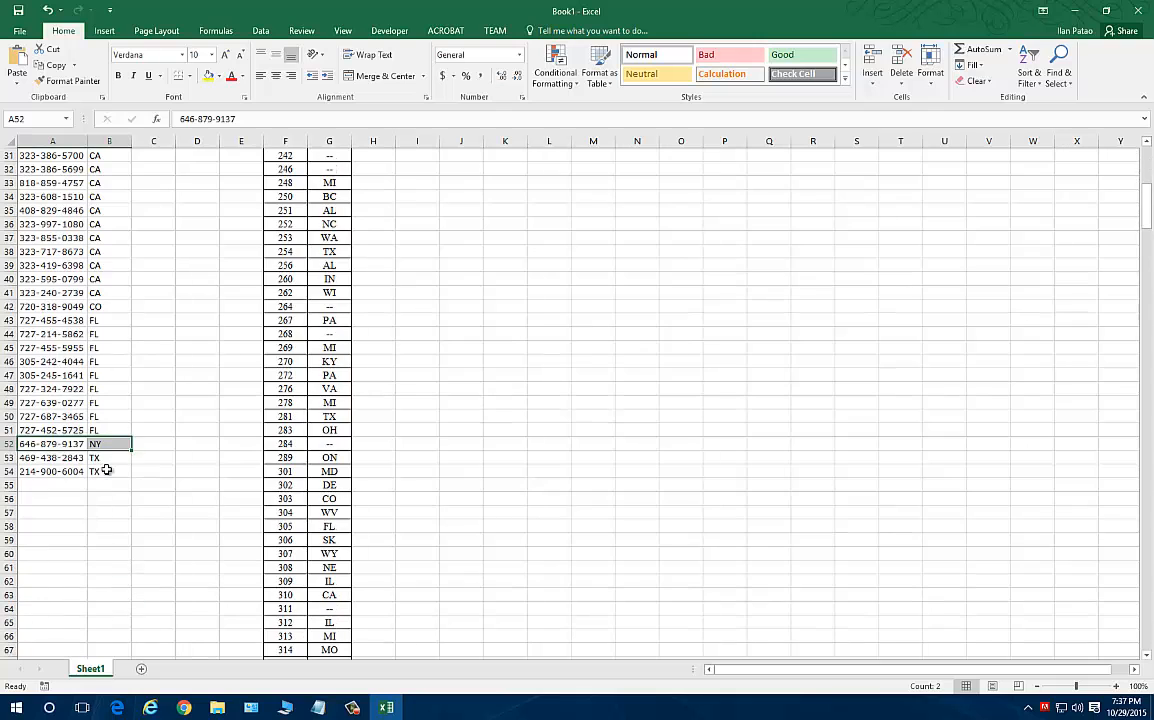
pyautogui.scroll(3)
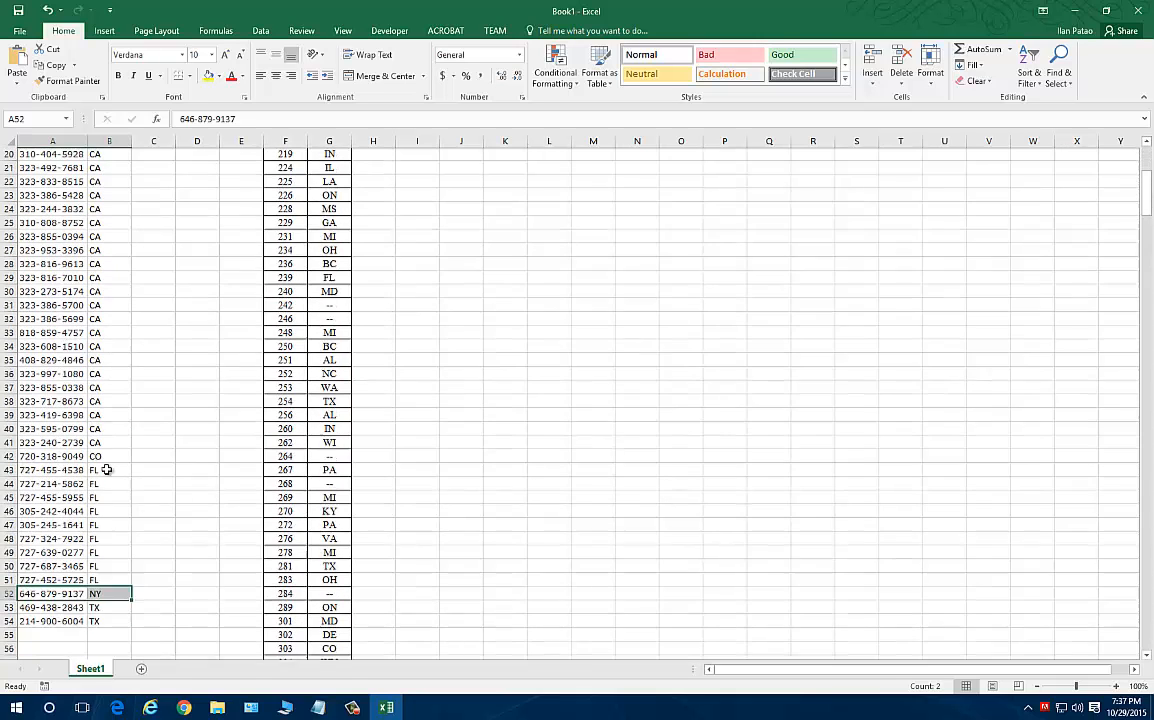
pyautogui.scroll(-3)
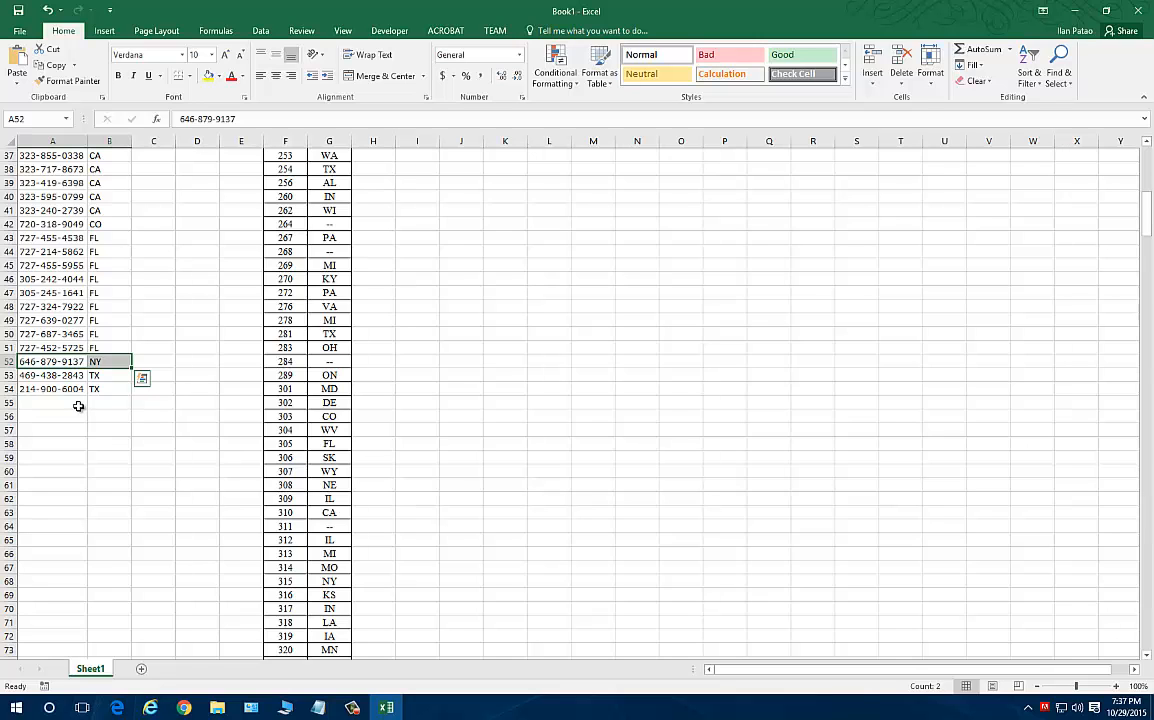
pyautogui.scroll(-3)
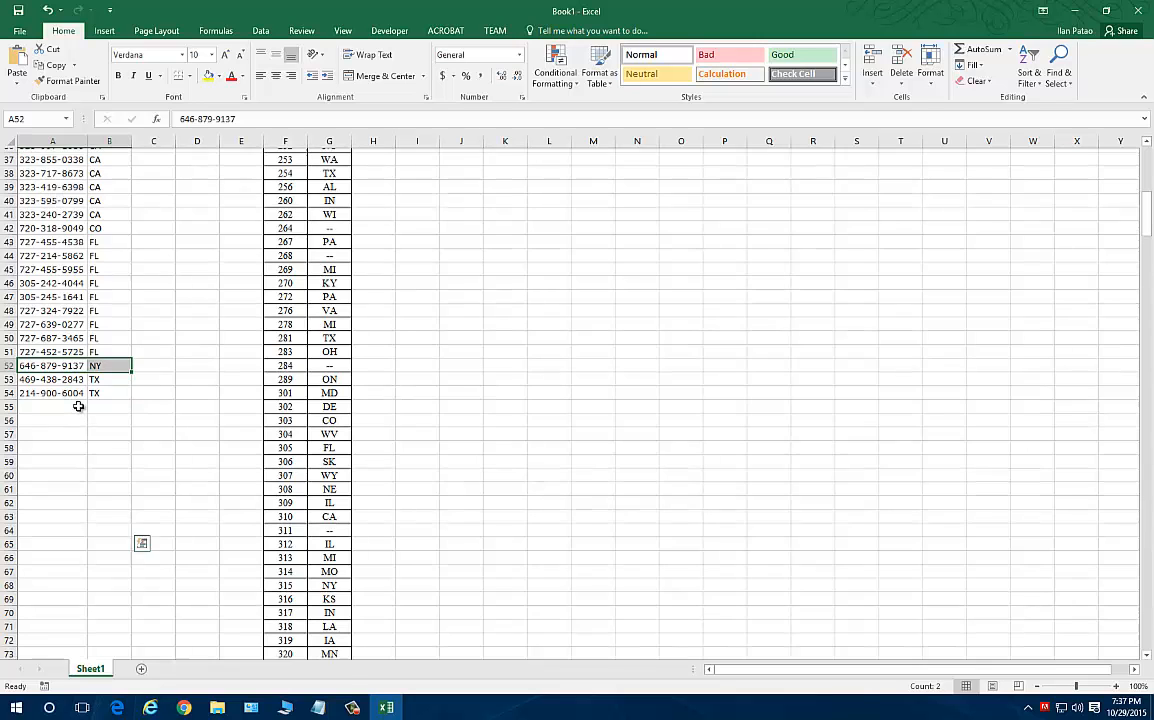
pyautogui.scroll(3)
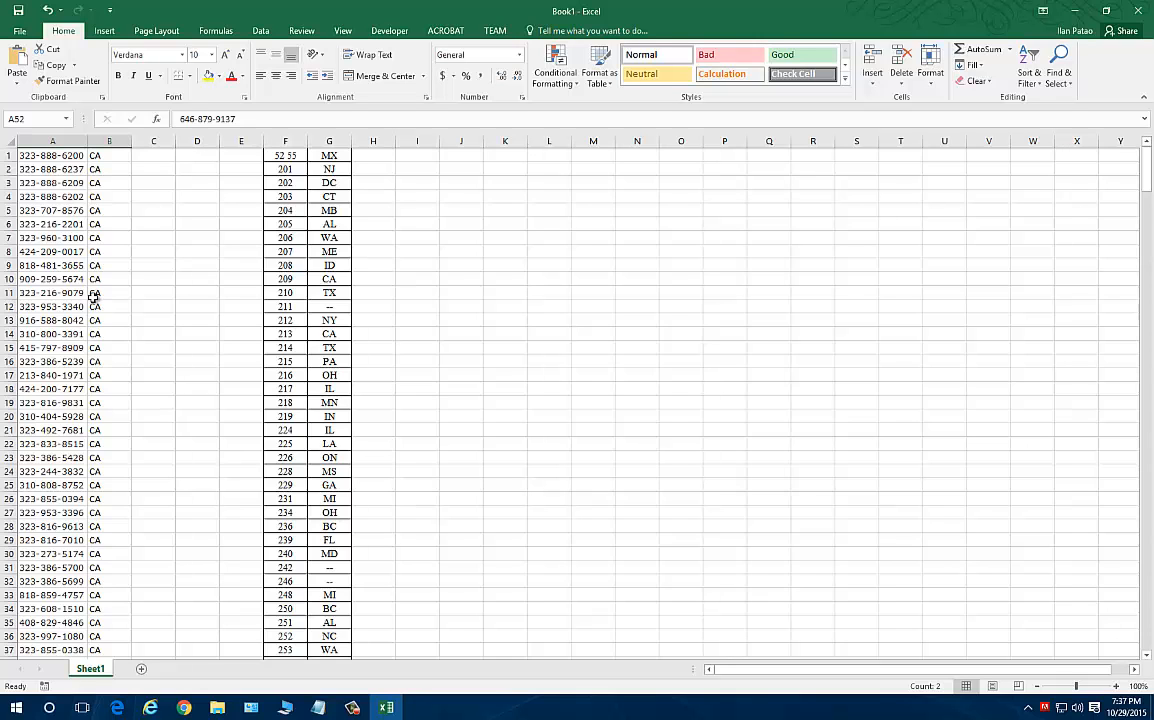
pyautogui.scroll(-3)
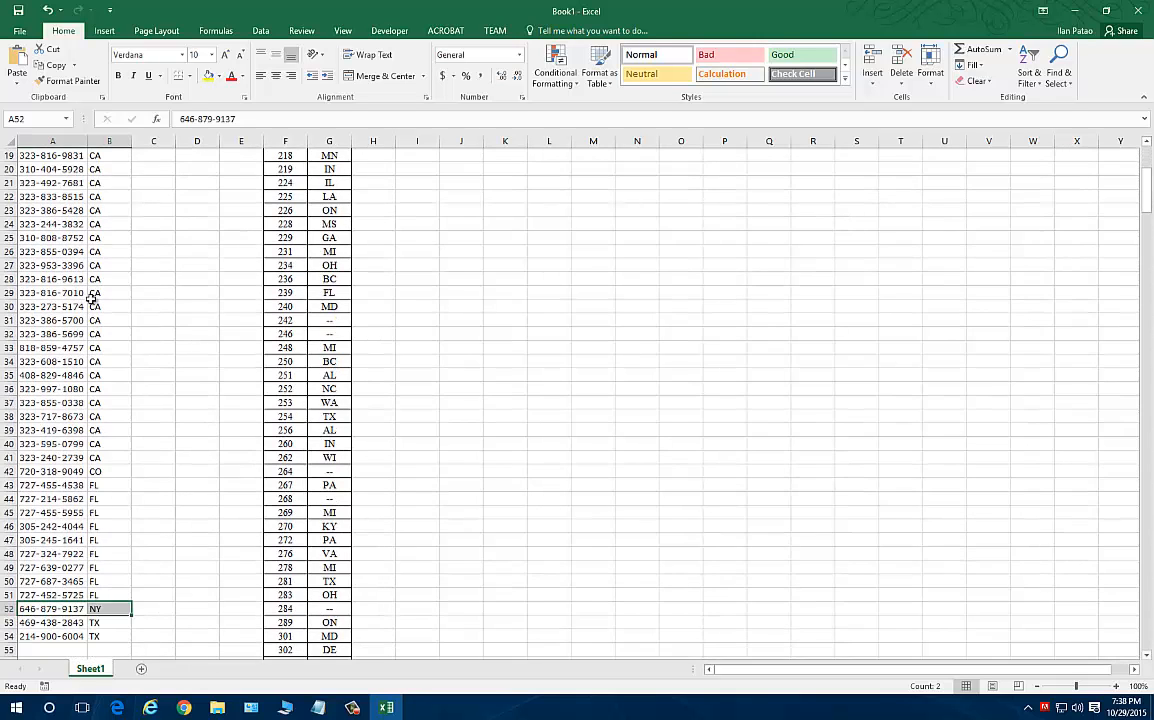
pyautogui.scroll(-3)
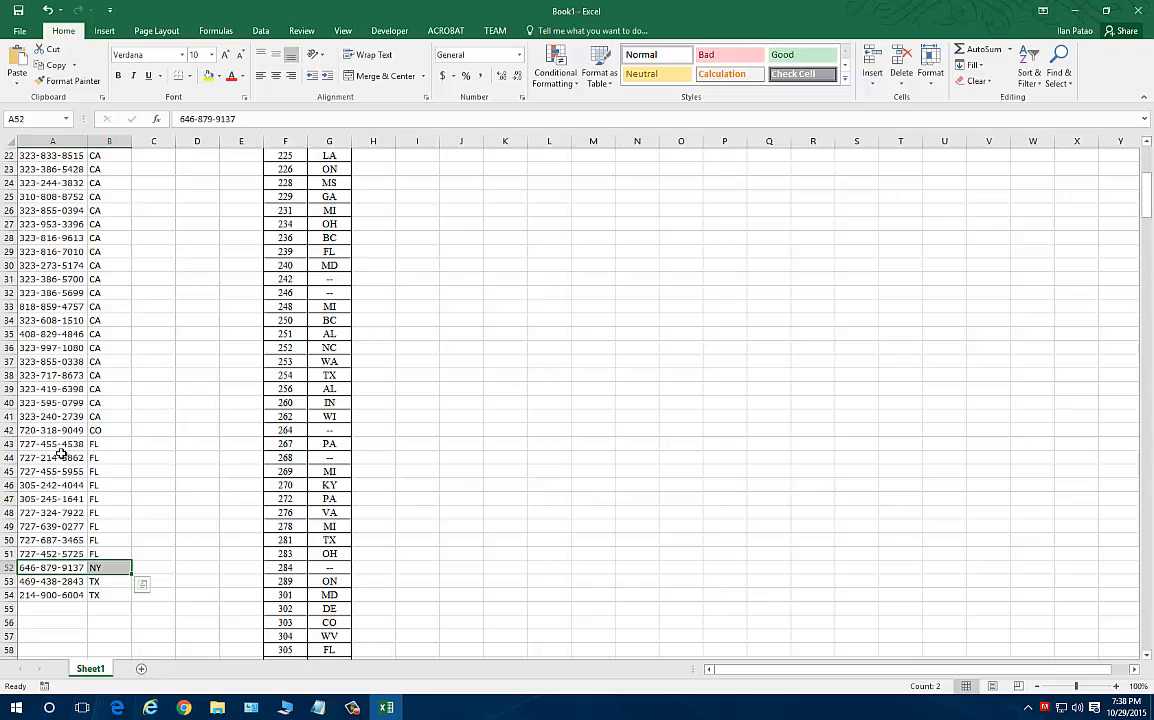
pyautogui.moveTo(104, 543)
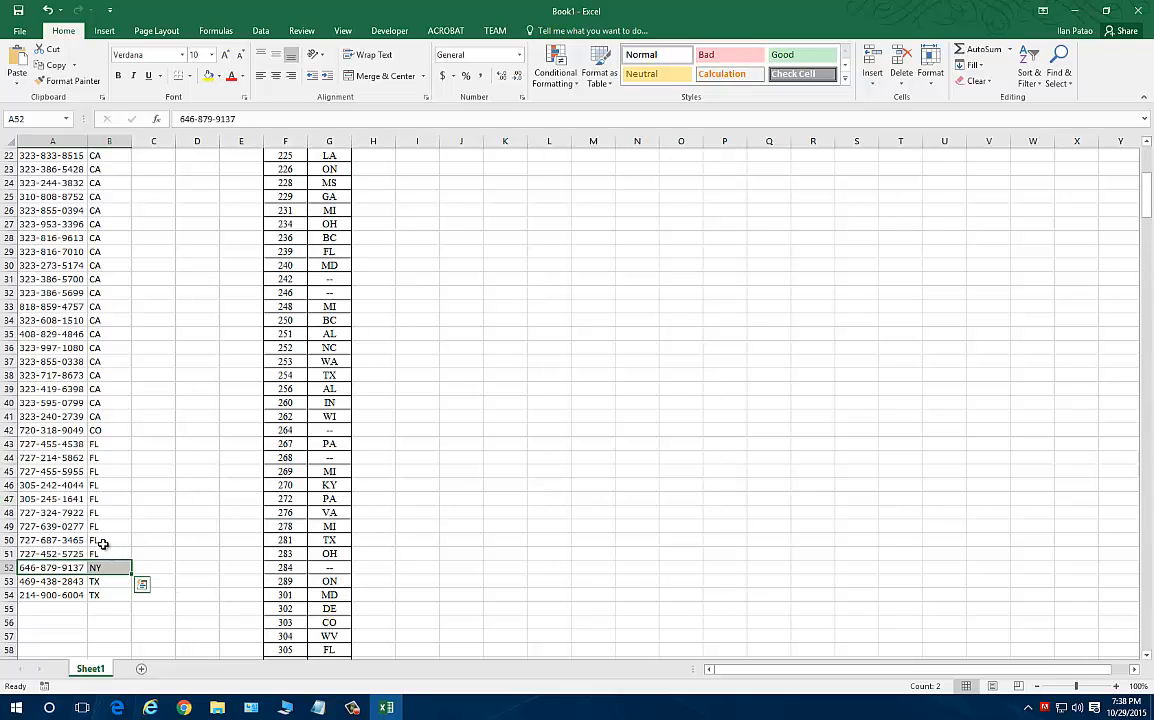
pyautogui.scroll(3)
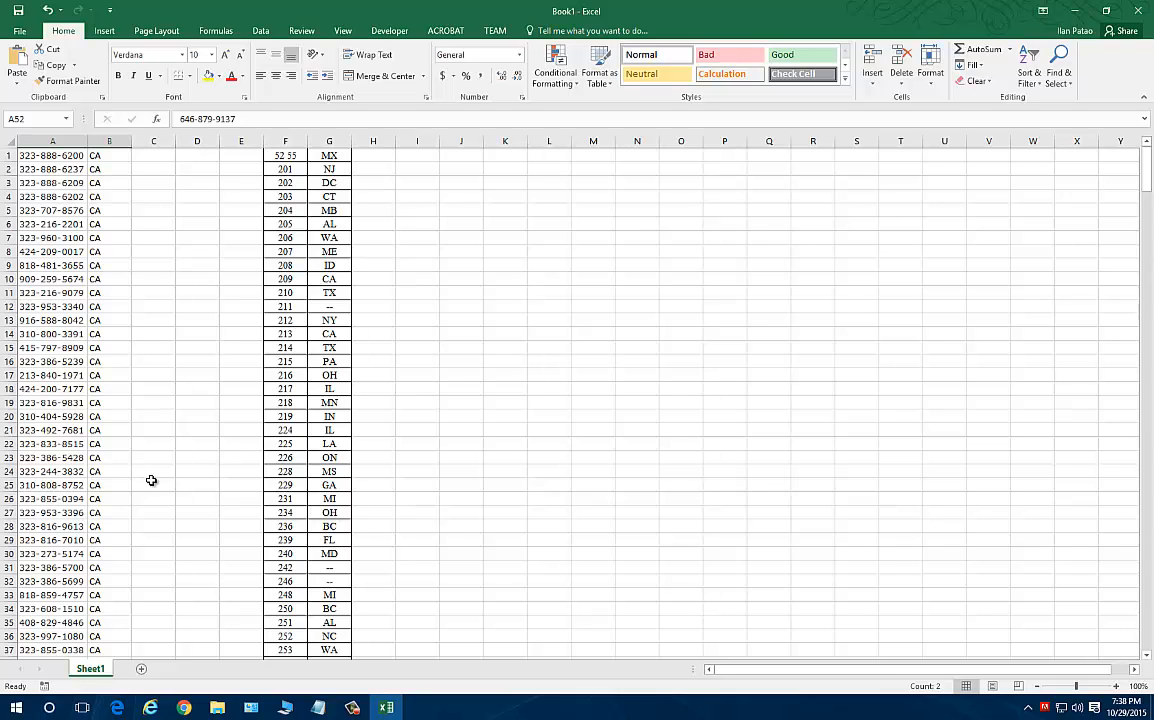
pyautogui.scroll(-3)
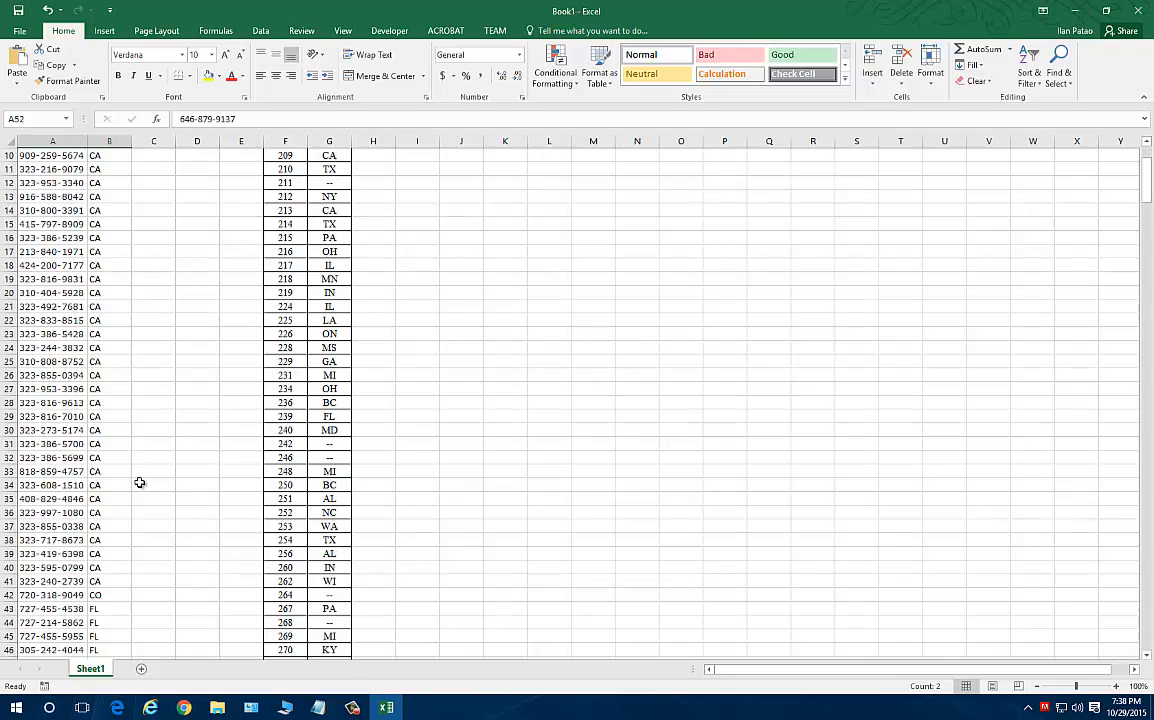
pyautogui.scroll(-3)
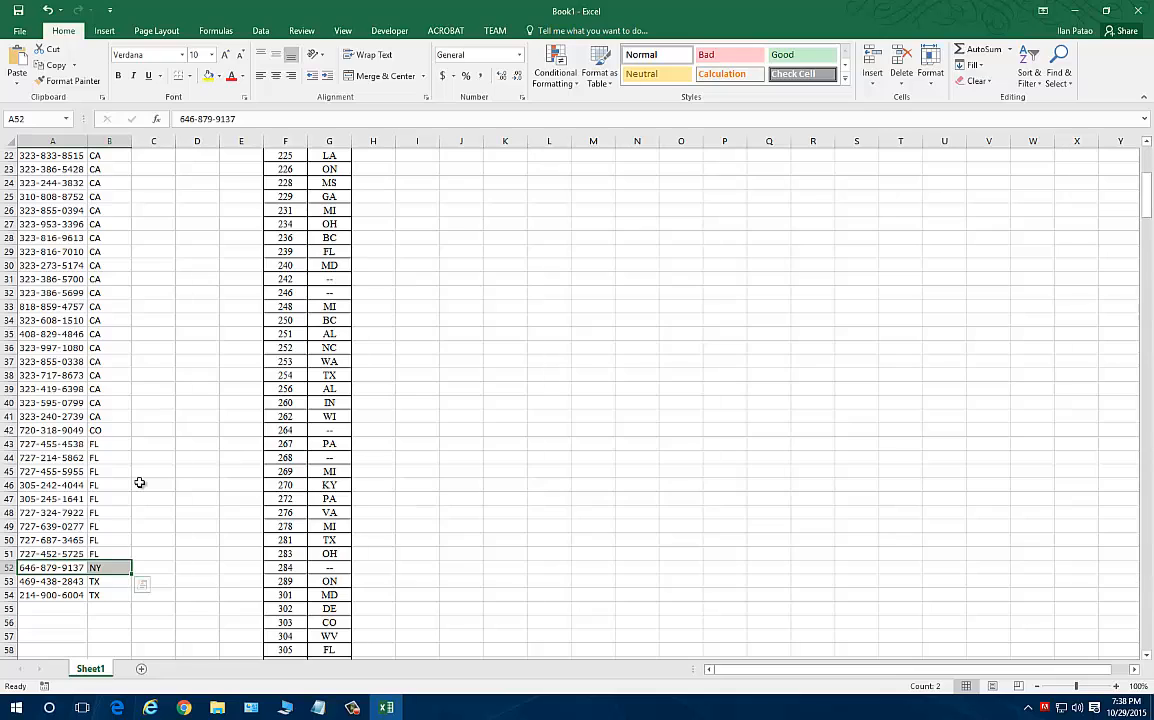
pyautogui.scroll(3)
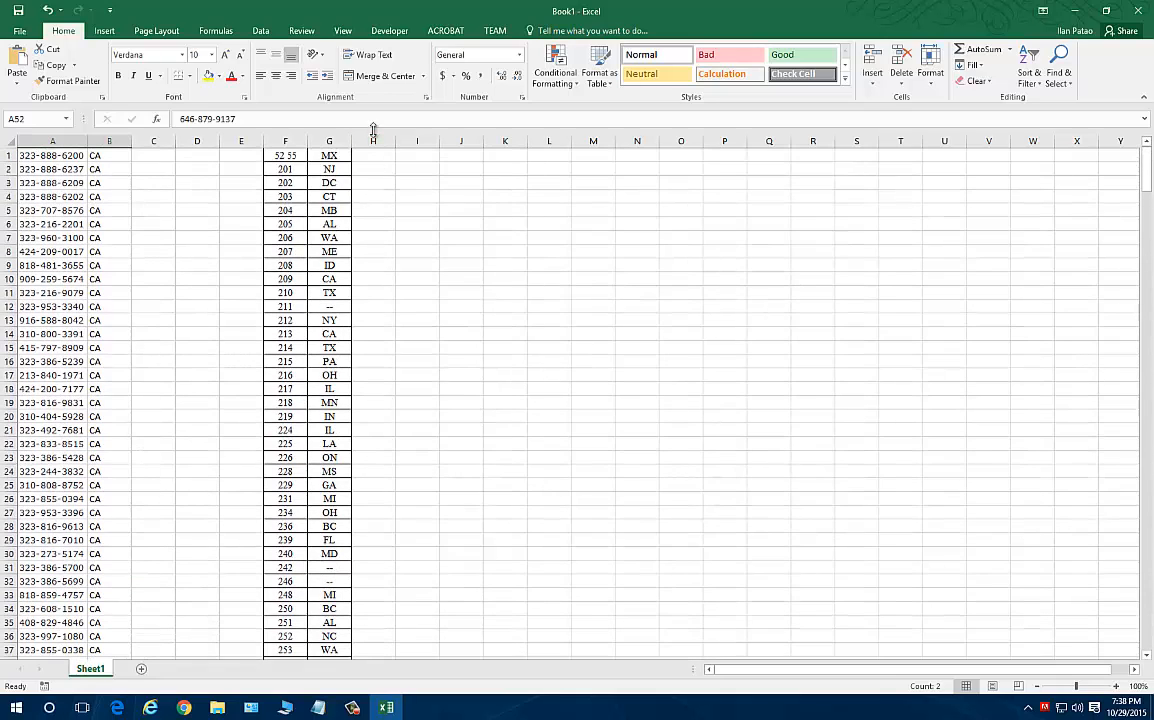
# - Look over the Chrome area-code listing again, then go back to the sorted workbook
pyautogui.click(184, 708)
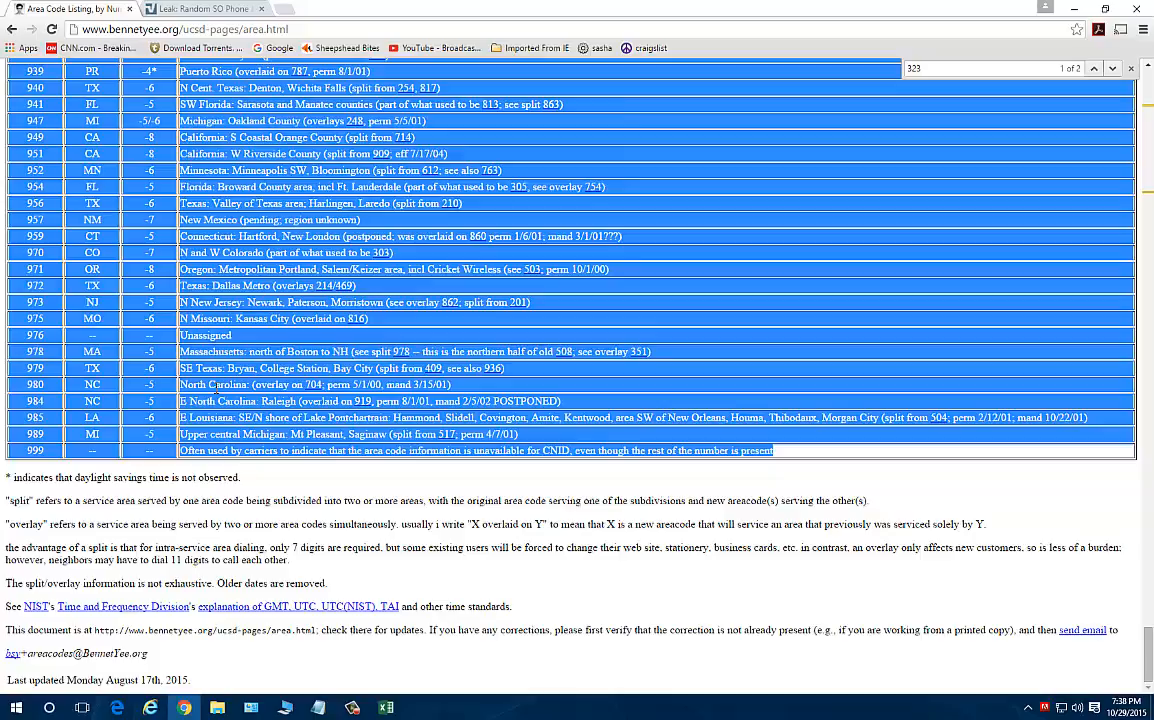
pyautogui.scroll(3)
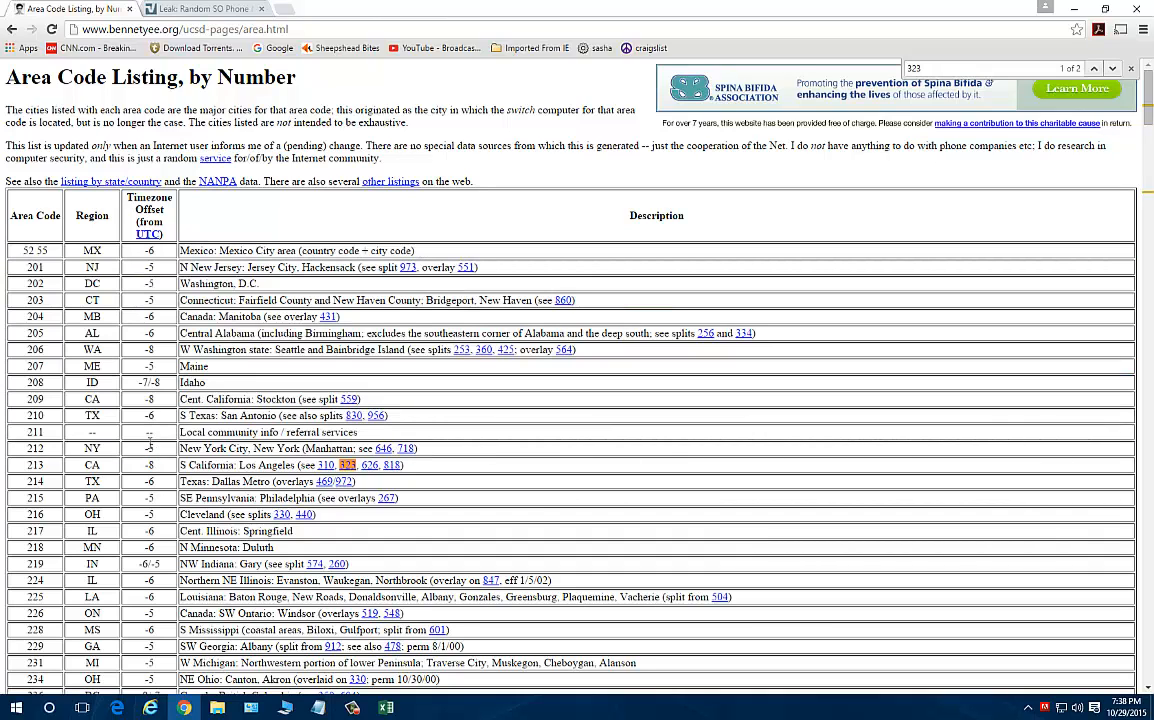
pyautogui.moveTo(112, 300)
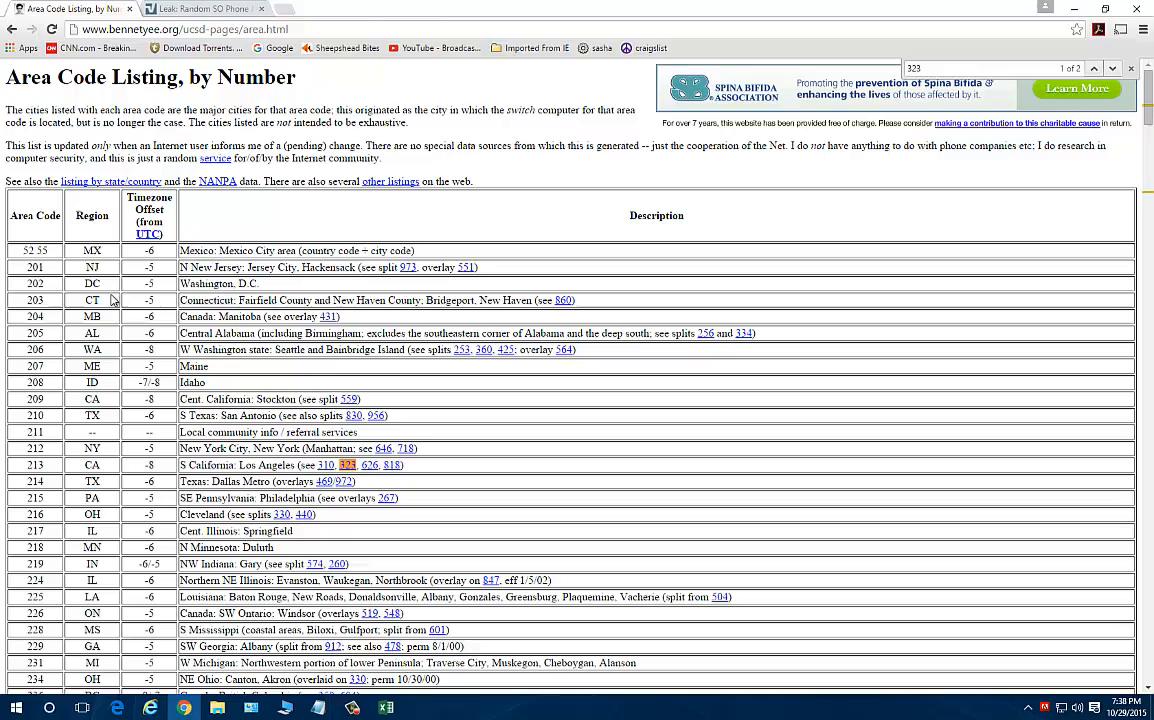
pyautogui.scroll(-3)
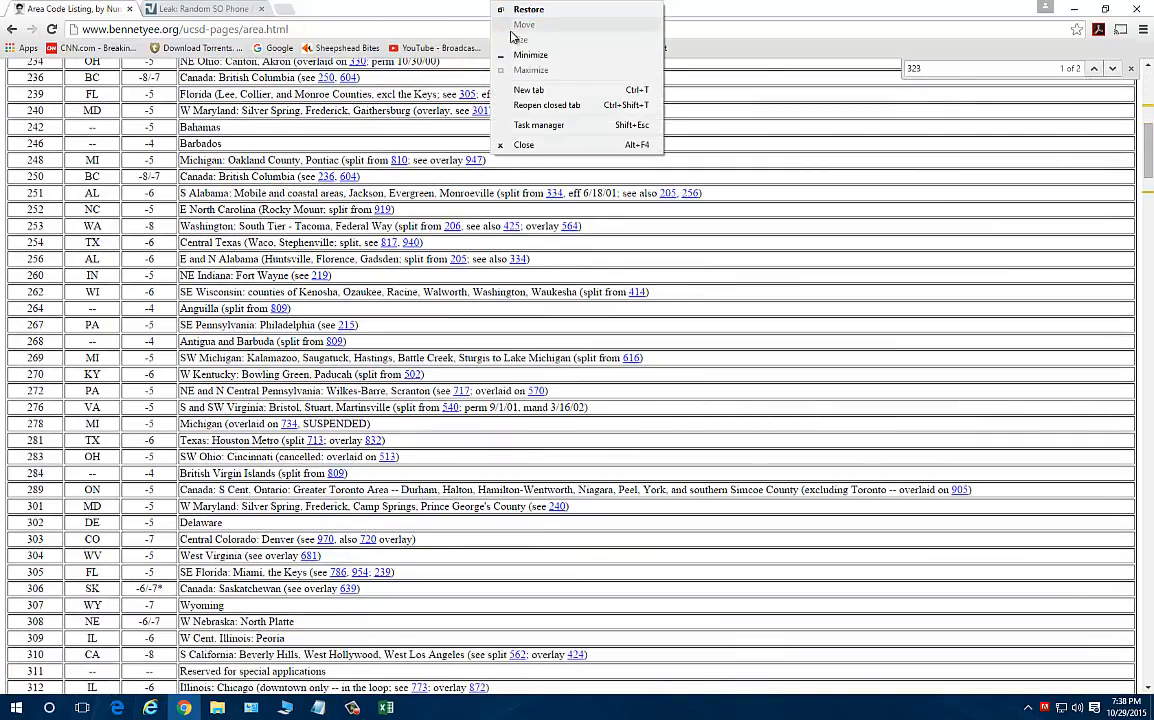
pyautogui.click(385, 707)
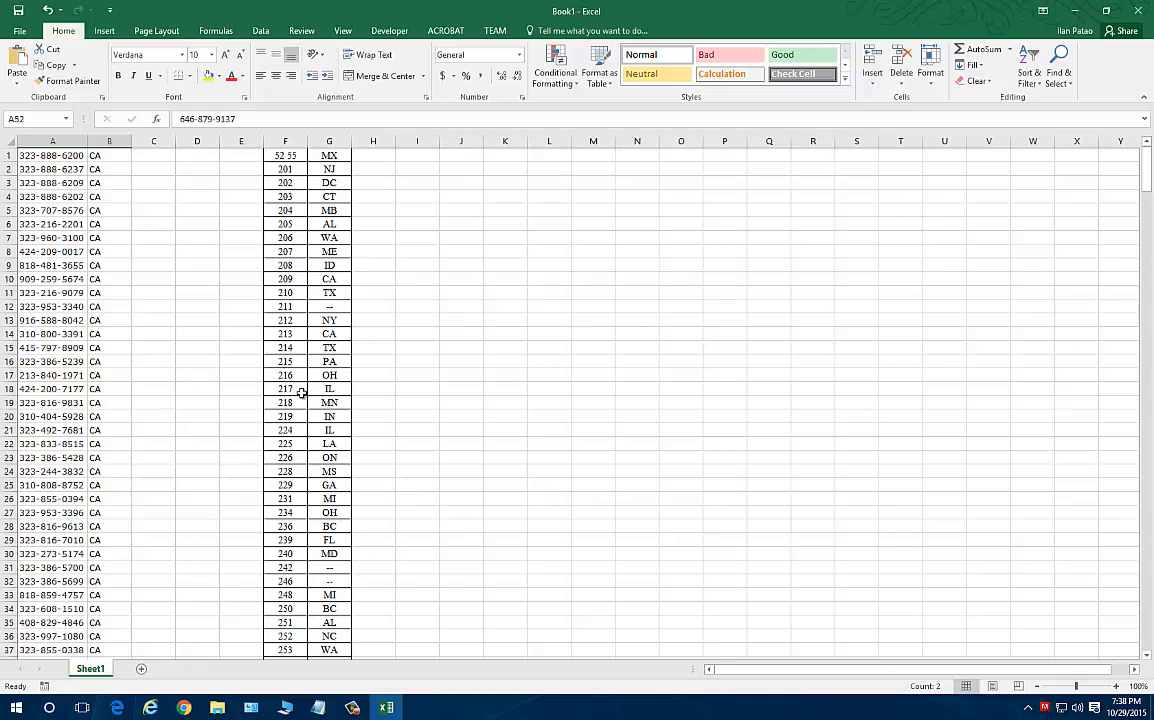
pyautogui.scroll(-3)
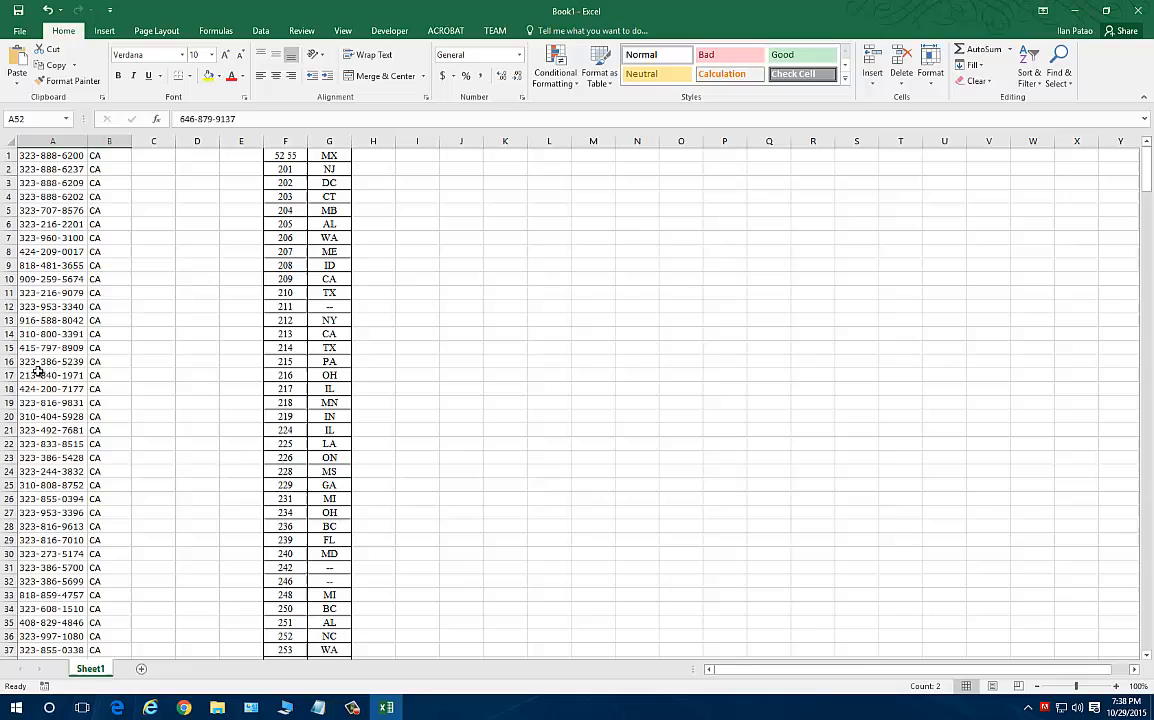
pyautogui.moveTo(123, 355)
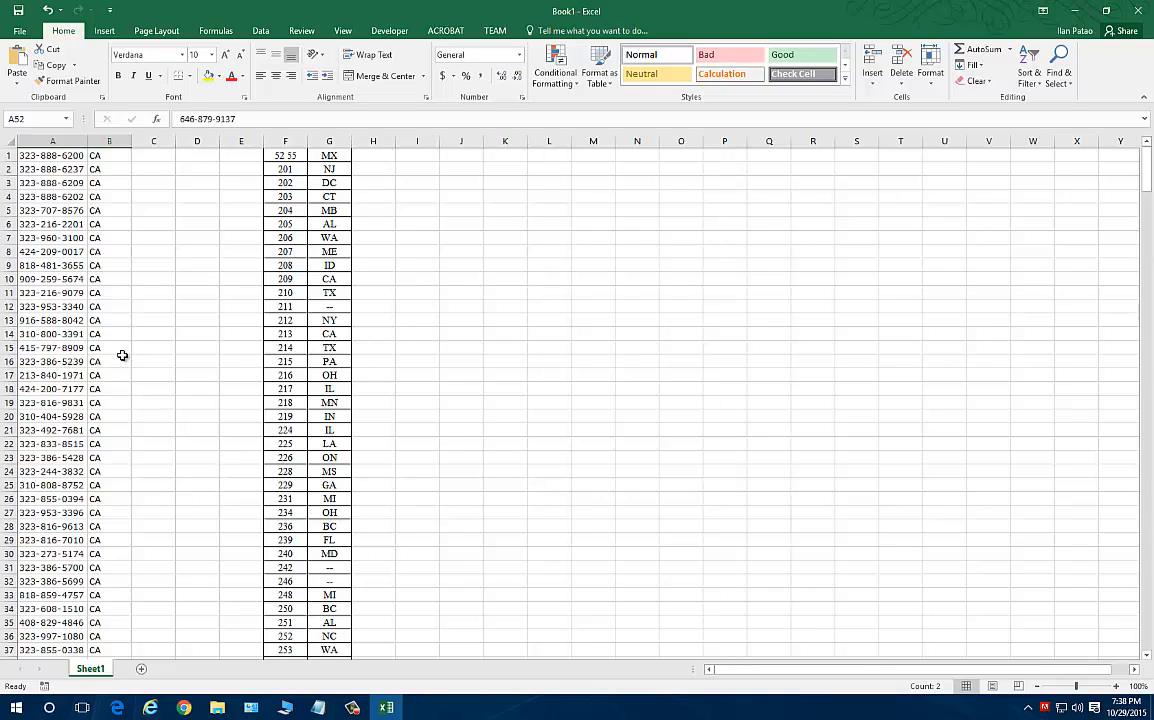
pyautogui.moveTo(47, 458)
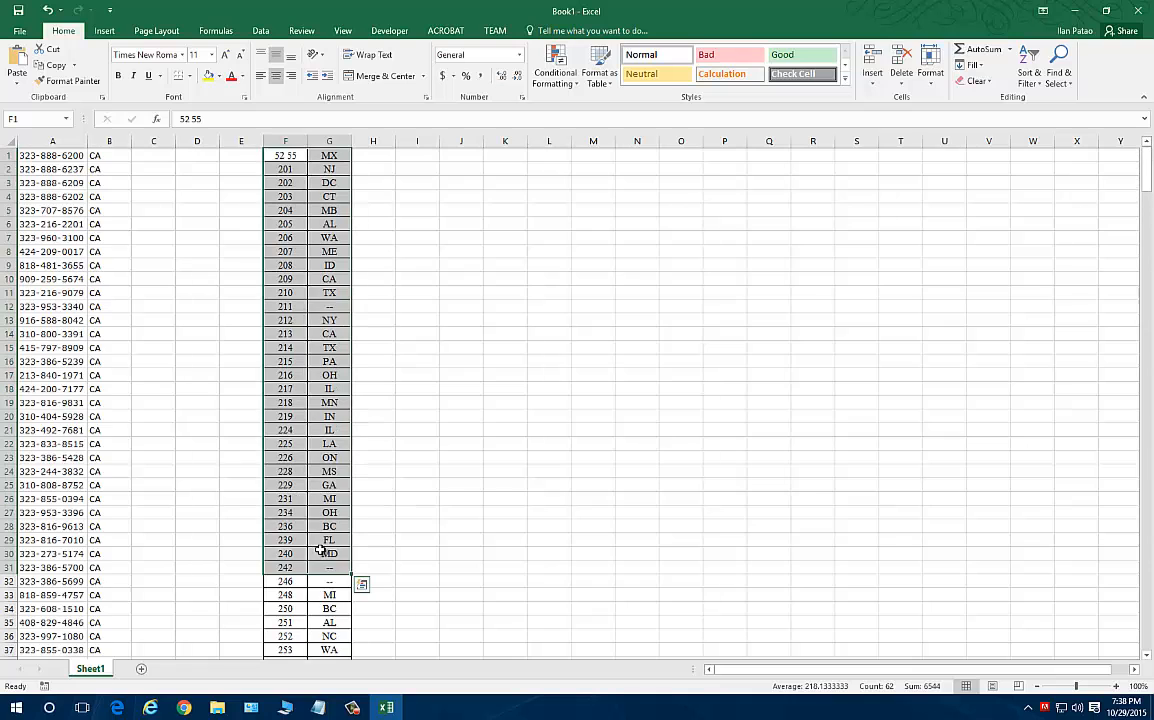
pyautogui.scroll(-3)
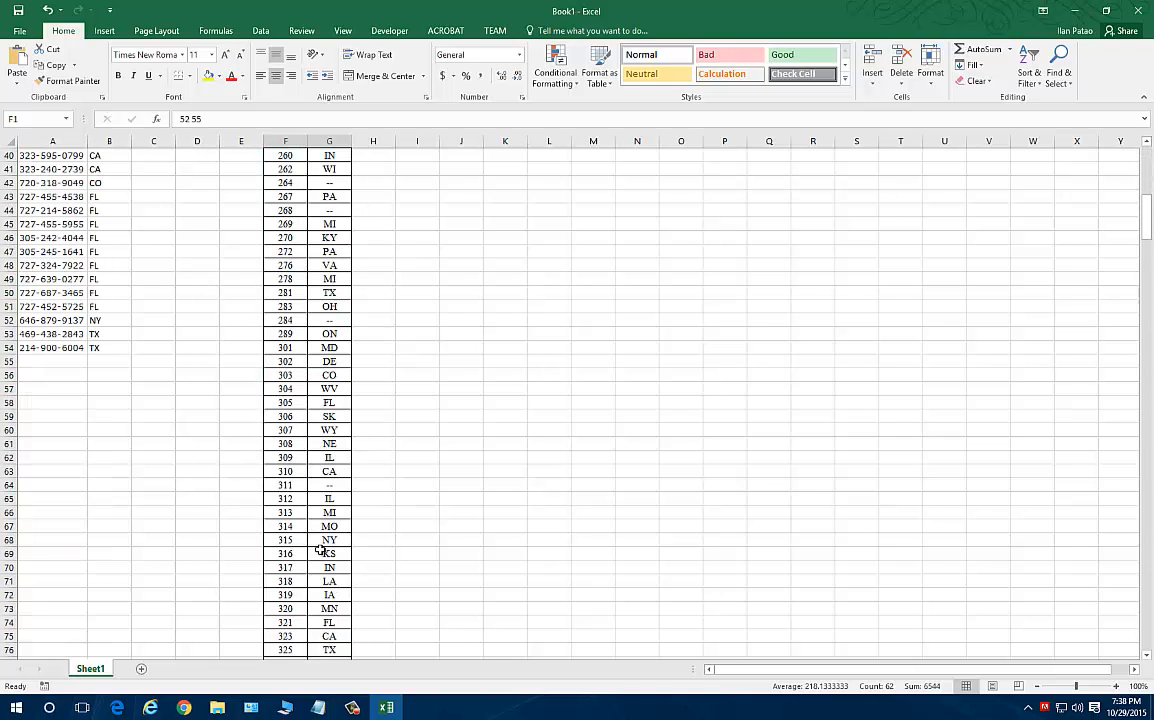
pyautogui.scroll(3)
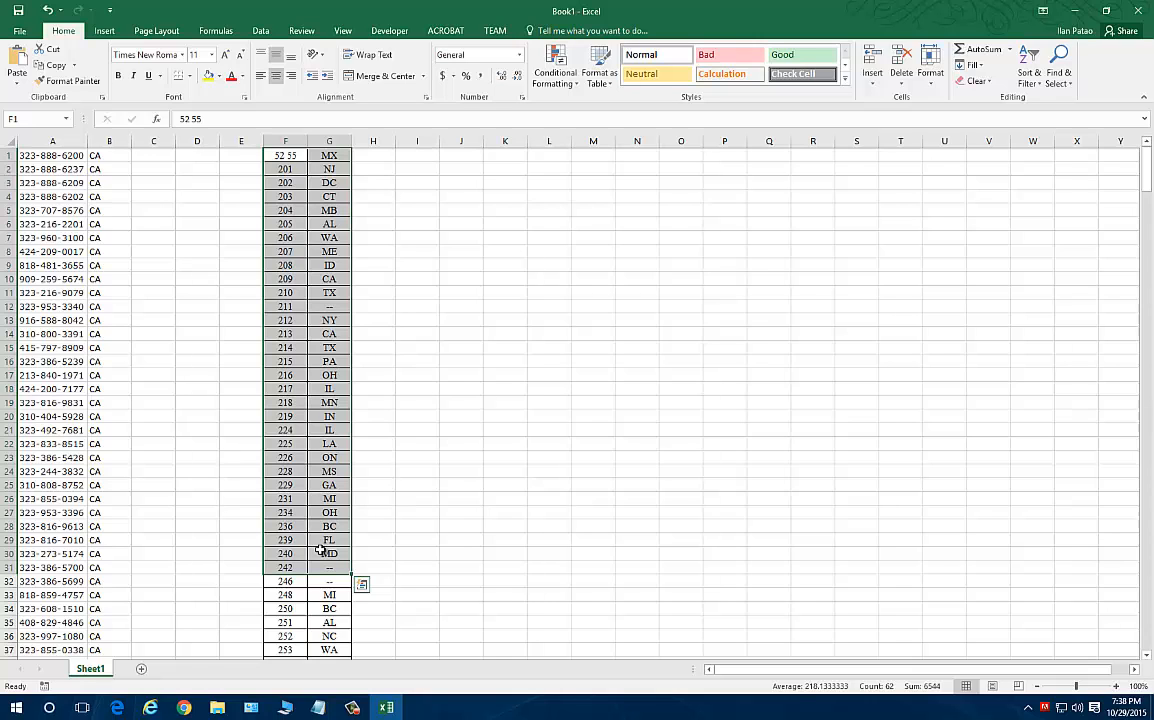
pyautogui.scroll(-3)
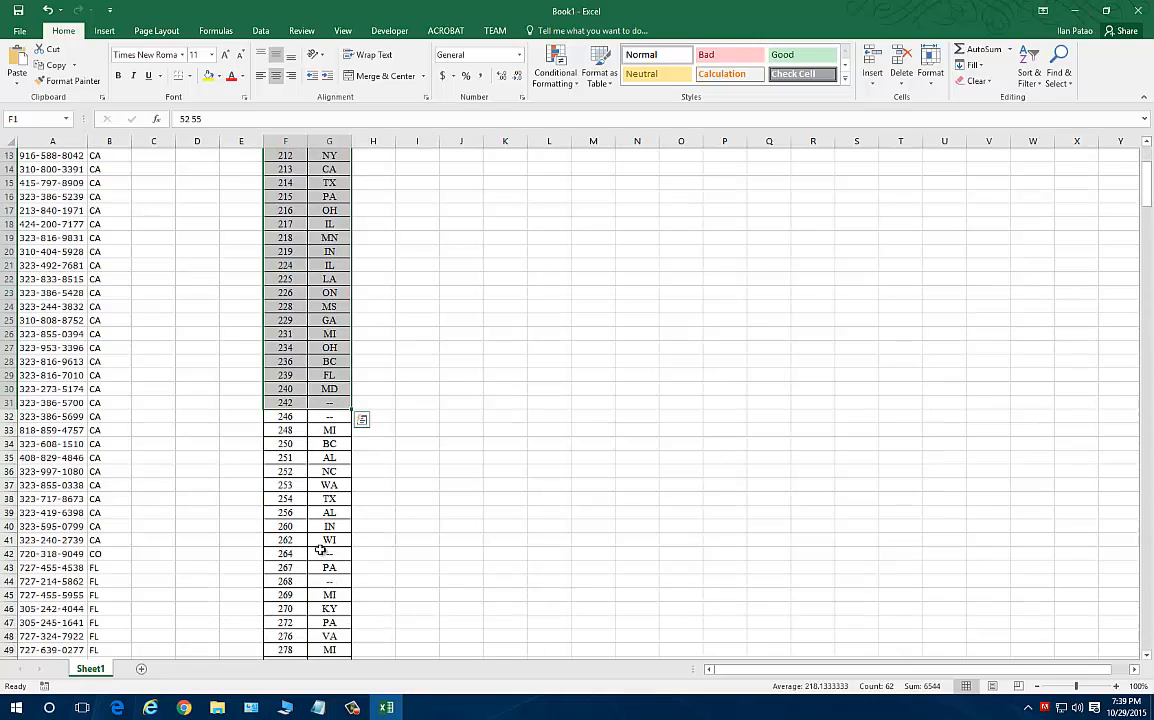
pyautogui.scroll(-3)
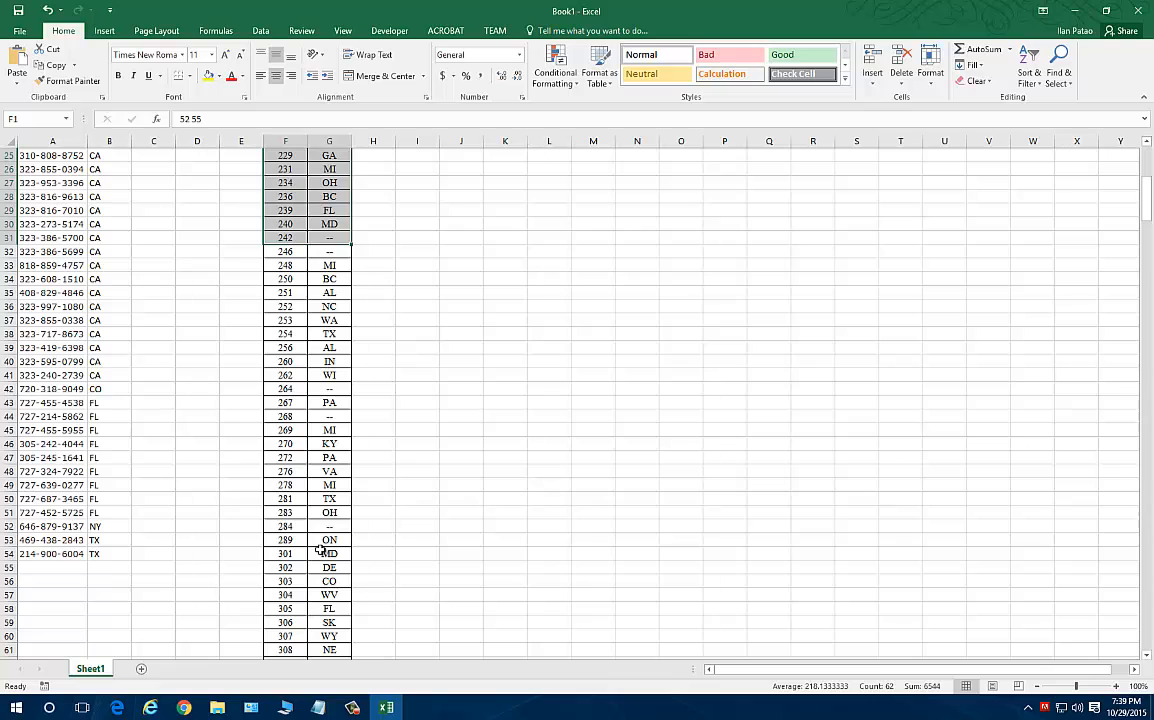
pyautogui.scroll(3)
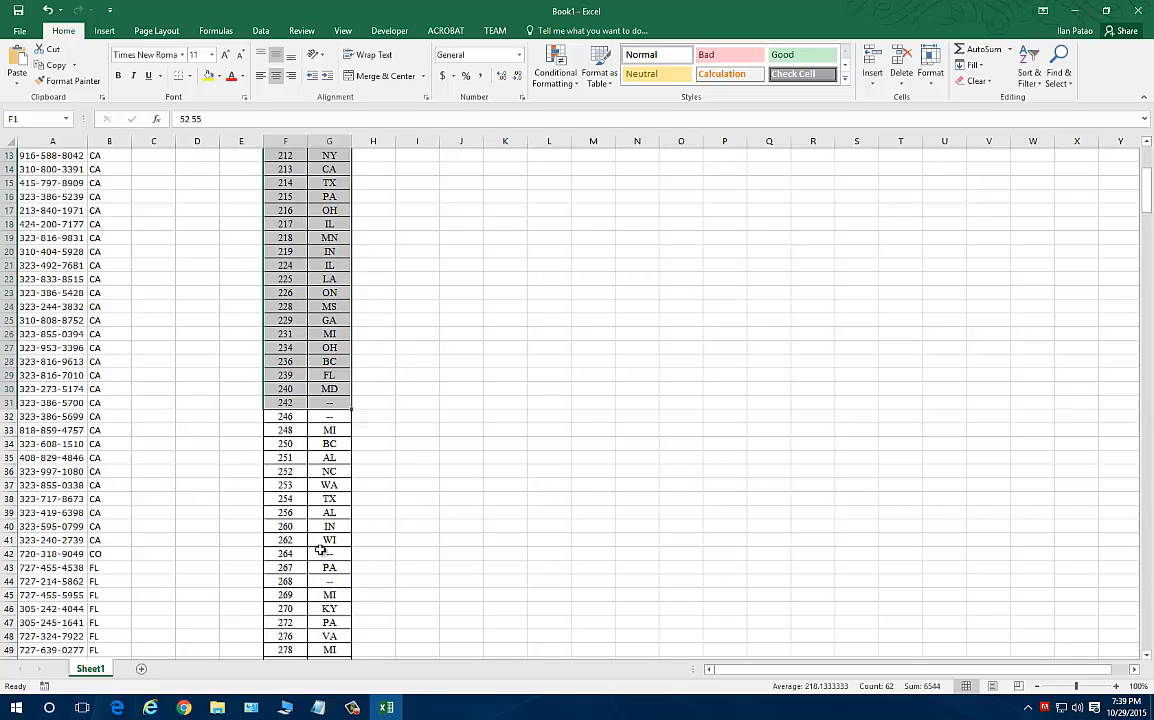
pyautogui.scroll(3)
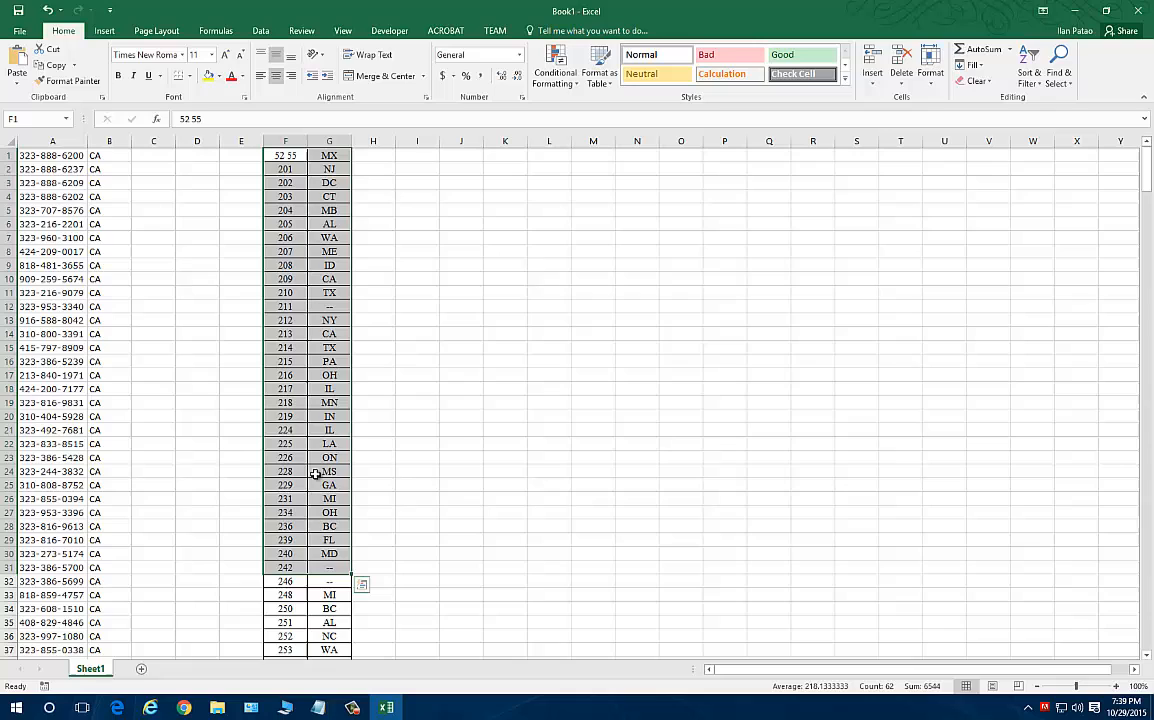
pyautogui.click(154, 155)
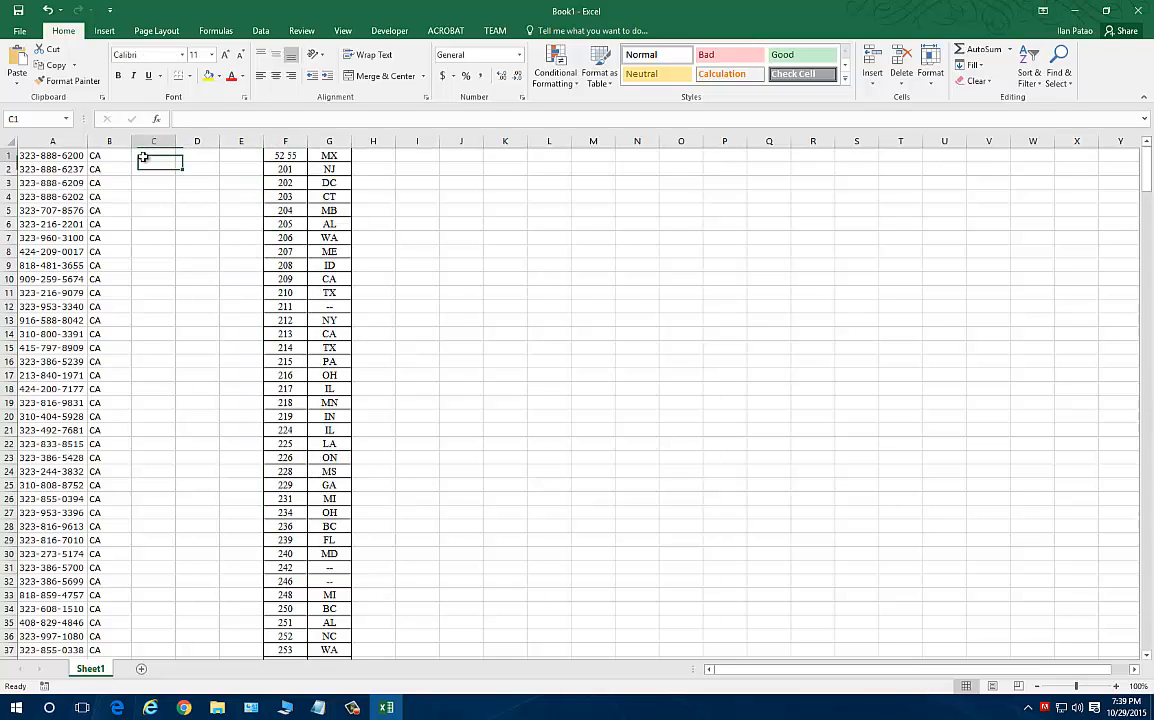
pyautogui.write('=VLOOKUP(VALUE(LEFT(A1,3)),StateCodes,2,FALSE)')
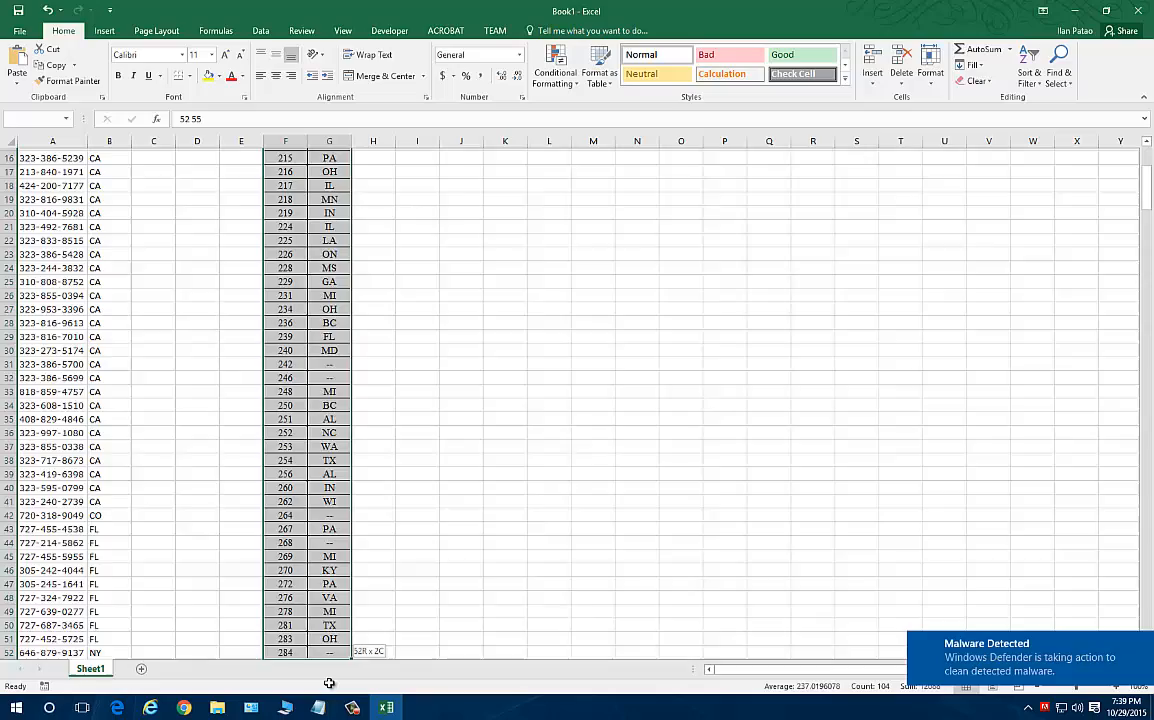
pyautogui.scroll(-3)
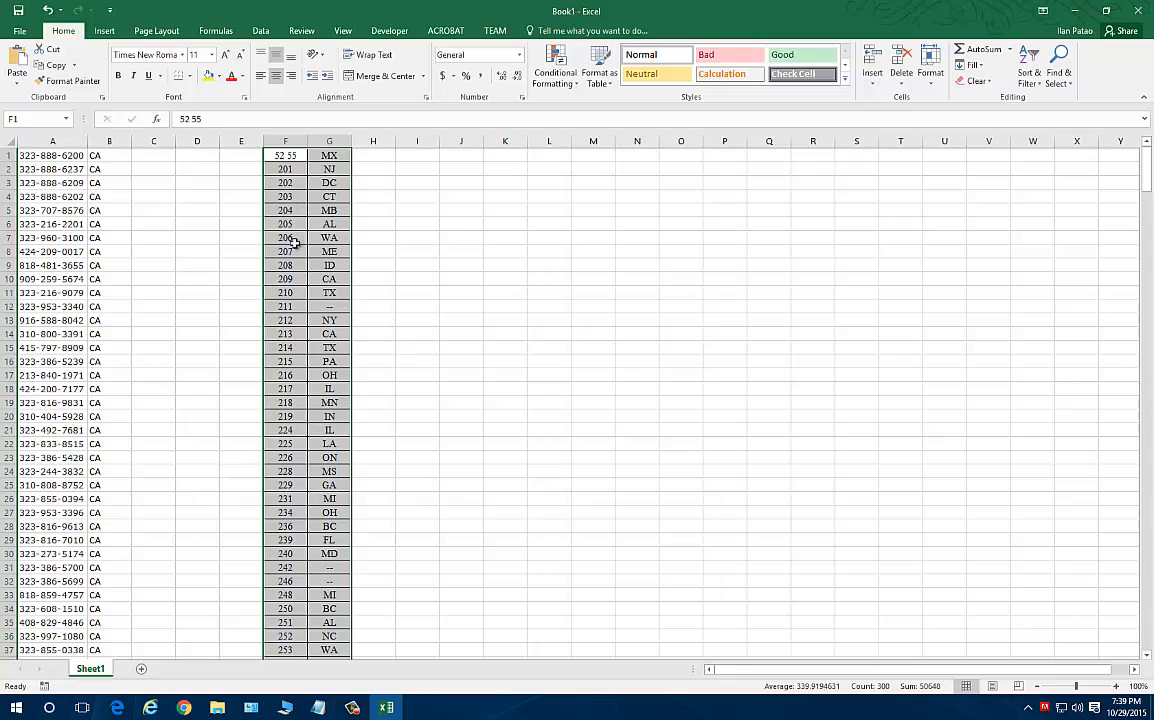
pyautogui.click(285, 251)
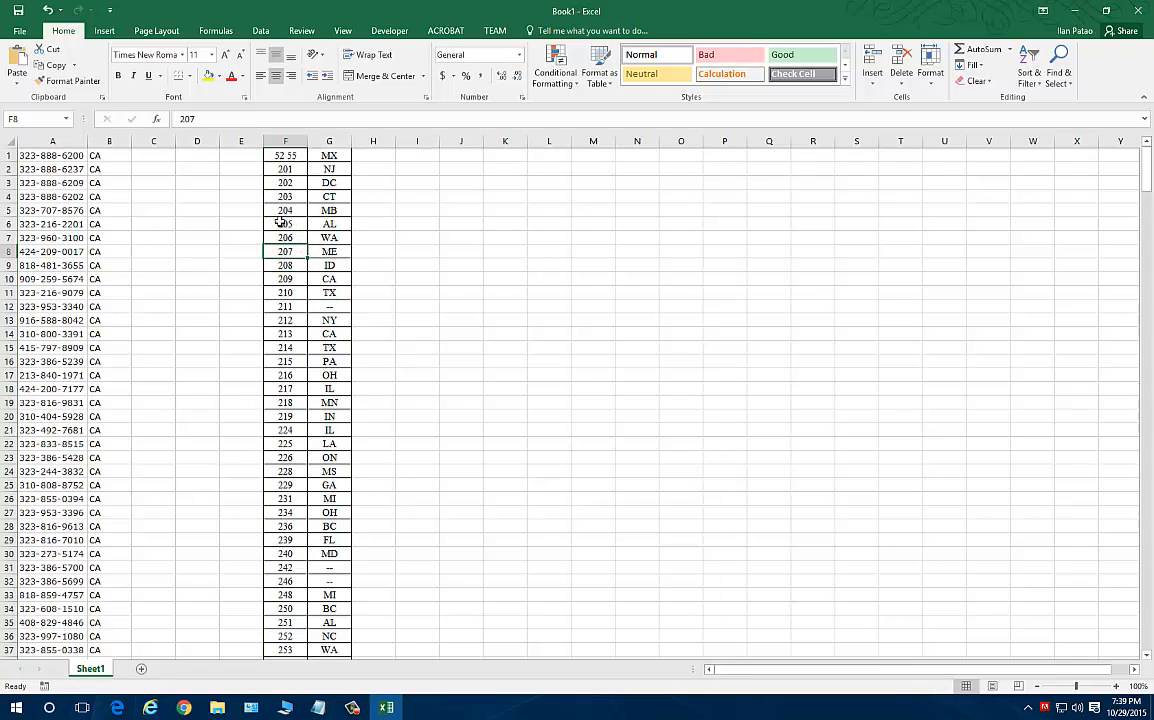
pyautogui.click(52, 155)
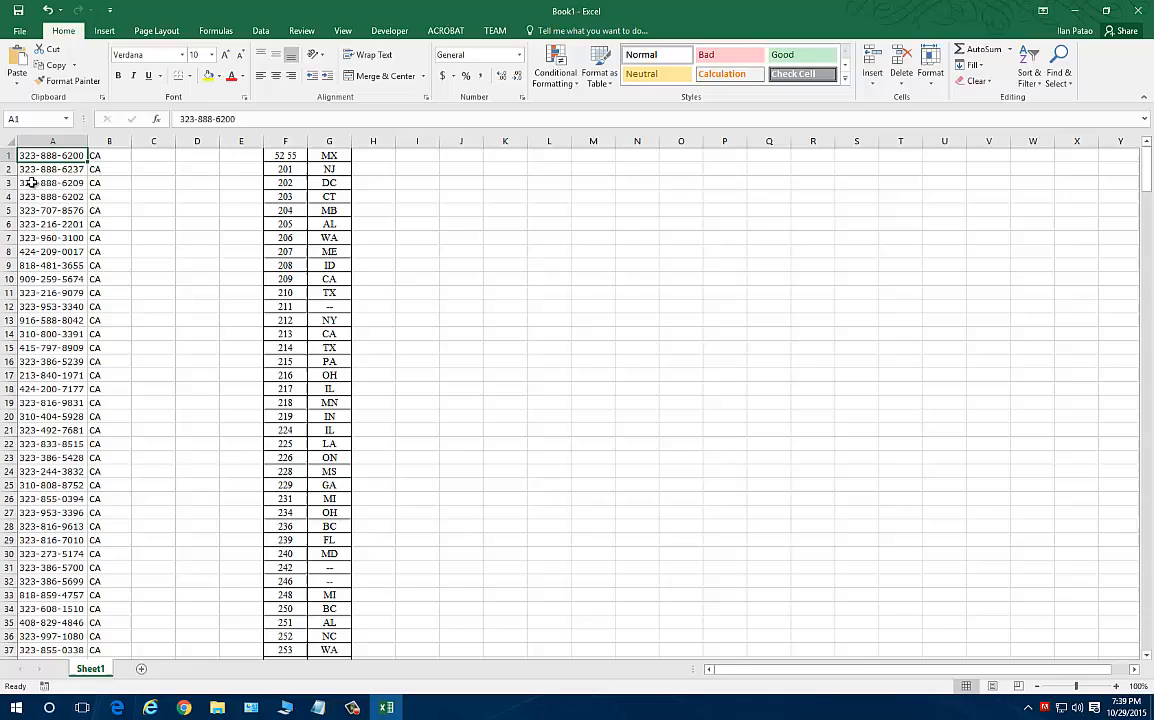
pyautogui.click(329, 155)
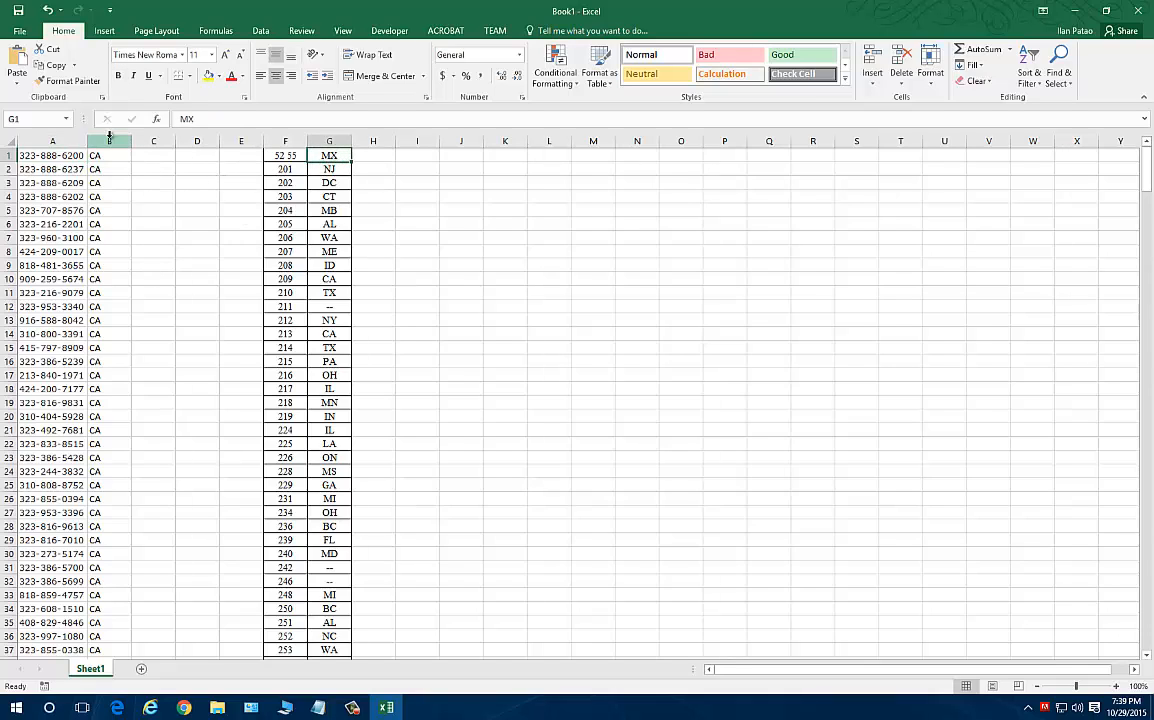
# - Inspect B1's formula =VLOOKUP(VALUE(LEFT(A1,3)),StateCodes,2,FALSE) and leave it unchanged
pyautogui.doubleClick(52, 155)
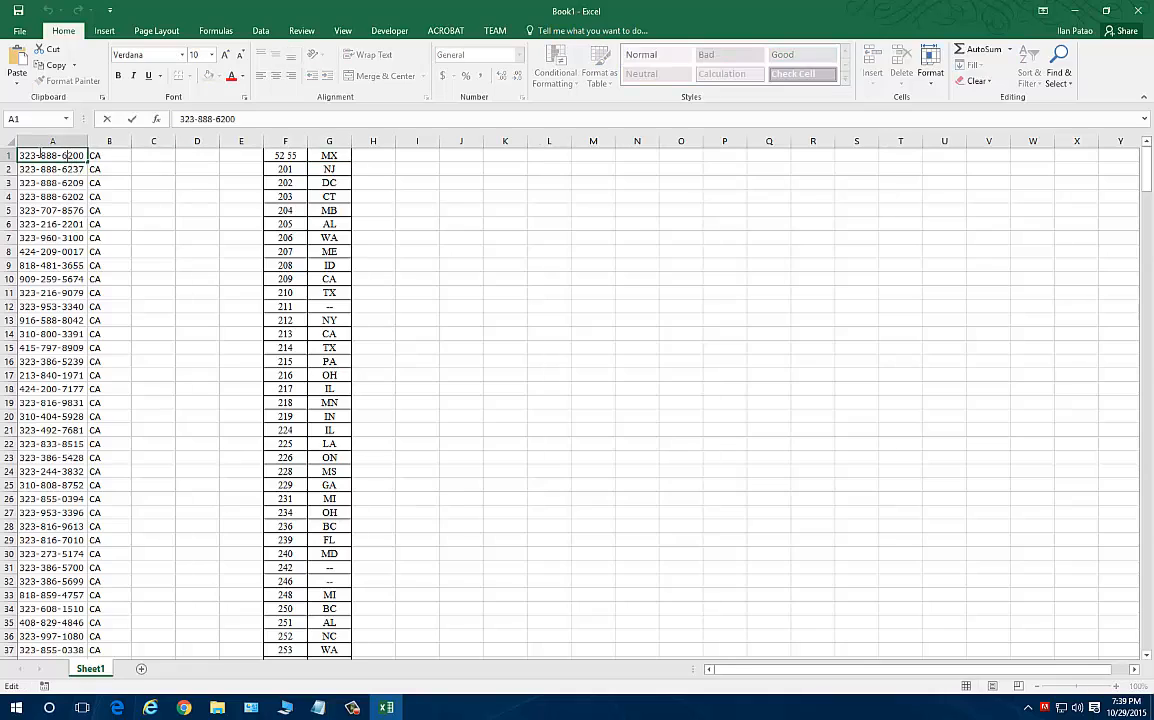
pyautogui.write('=VLOOKUP(VALUE(LEFT(A1,3)),StateCodes,2,FALSE)')
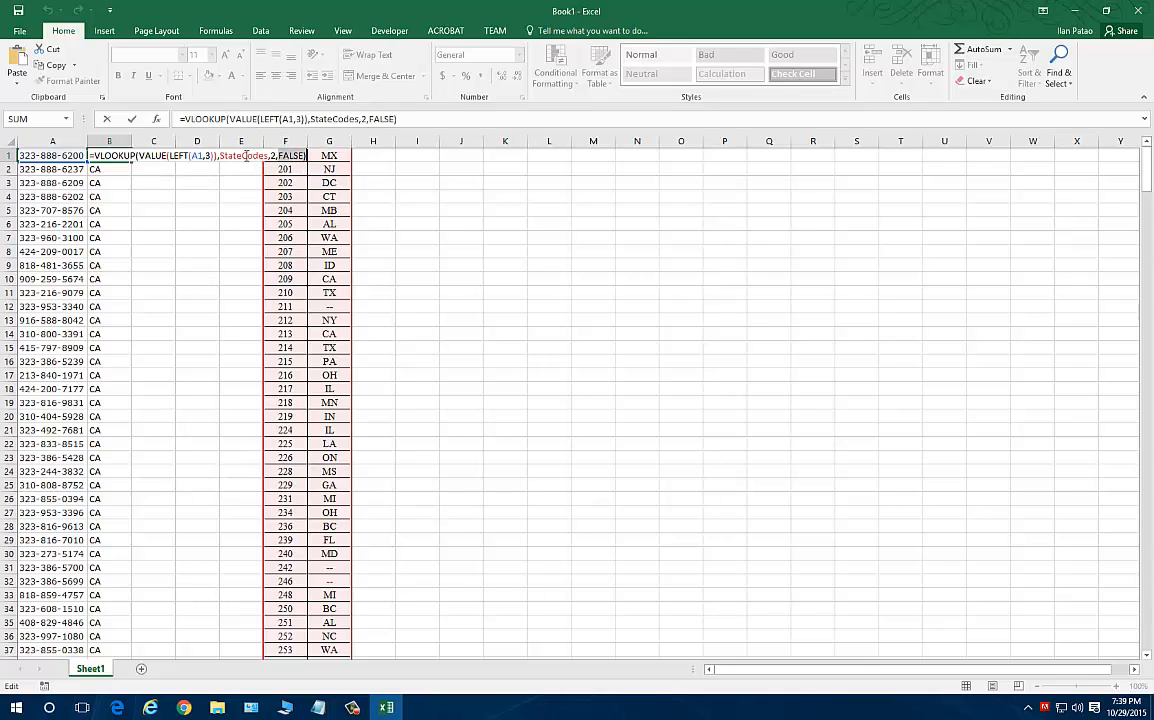
pyautogui.press('Return')
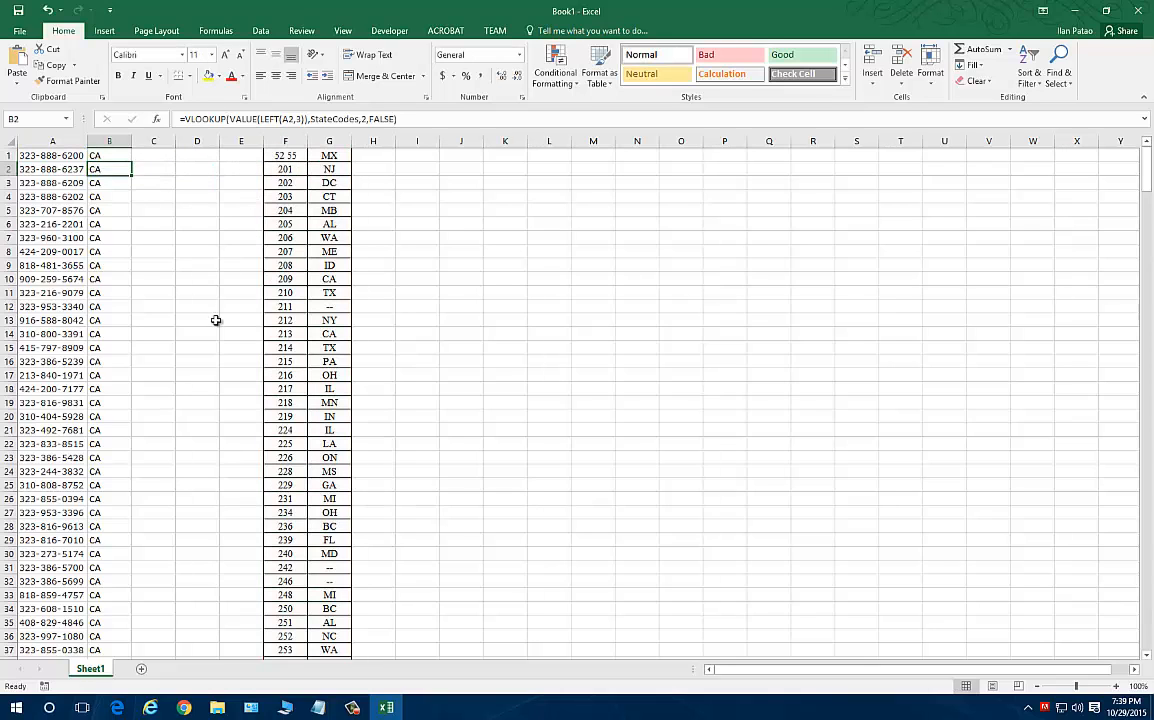
# - Scroll through the sheet, then bring the Chrome area code listing to the front
pyautogui.scroll(-3)
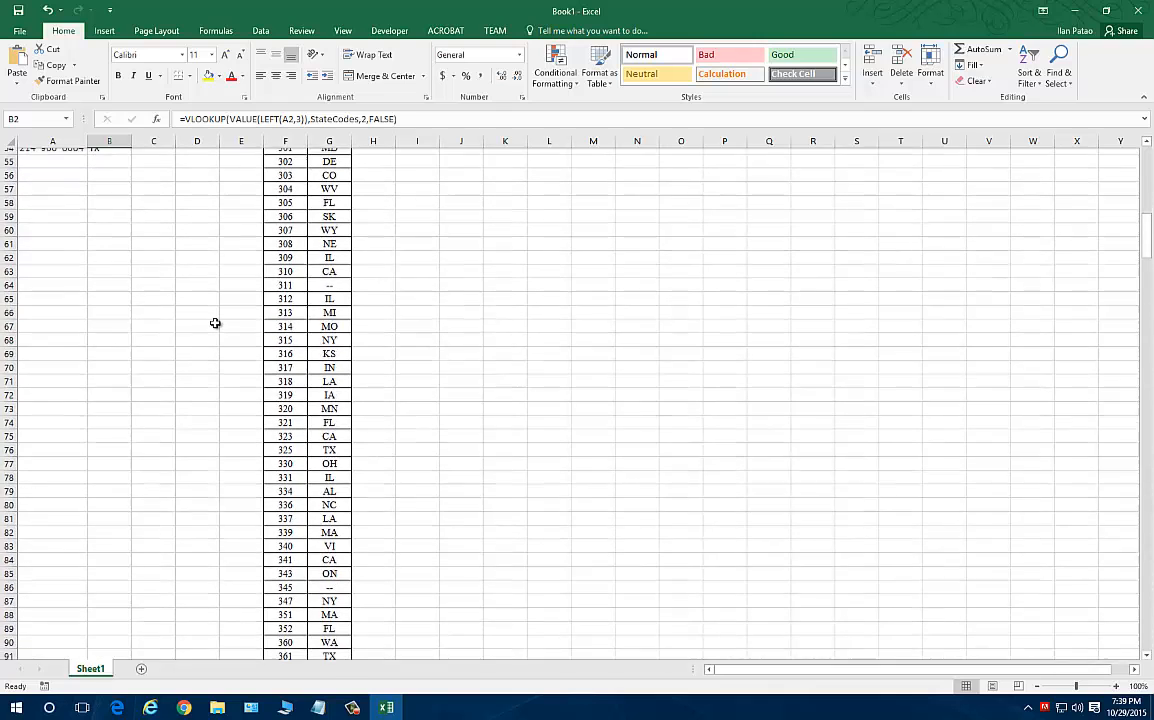
pyautogui.scroll(3)
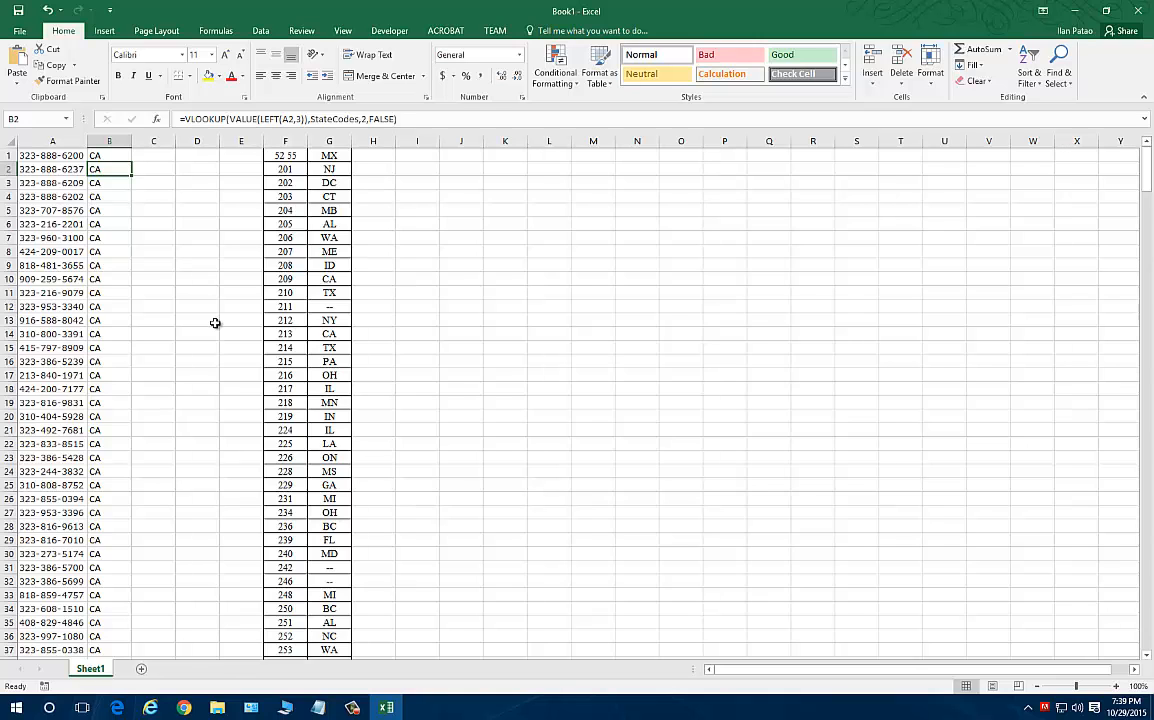
pyautogui.scroll(-3)
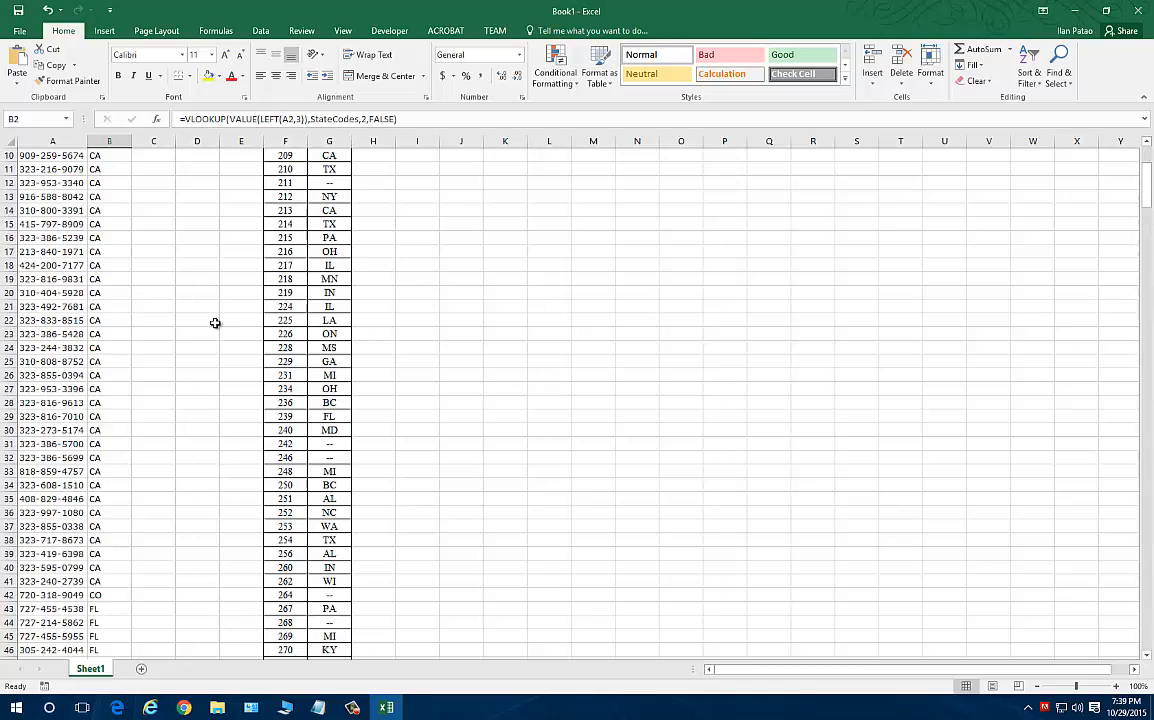
pyautogui.click(150, 708)
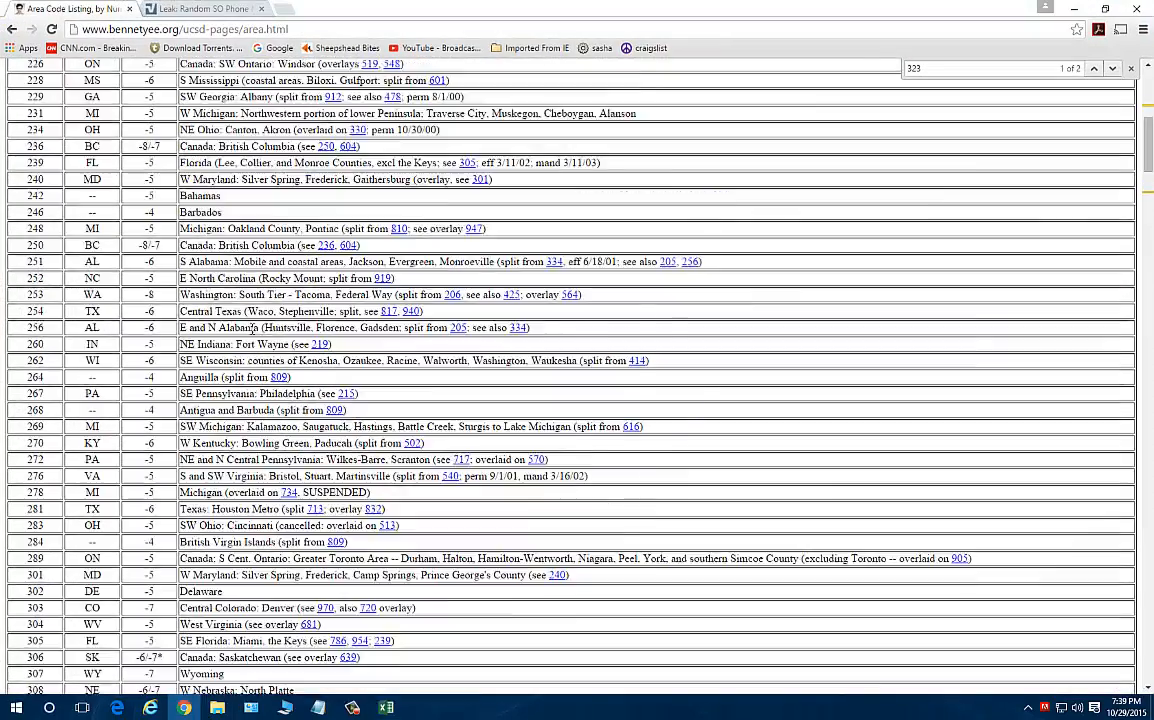
# - Scroll to the top of the area code page, then return to the Excel phone-number sheet
pyautogui.scroll(3)
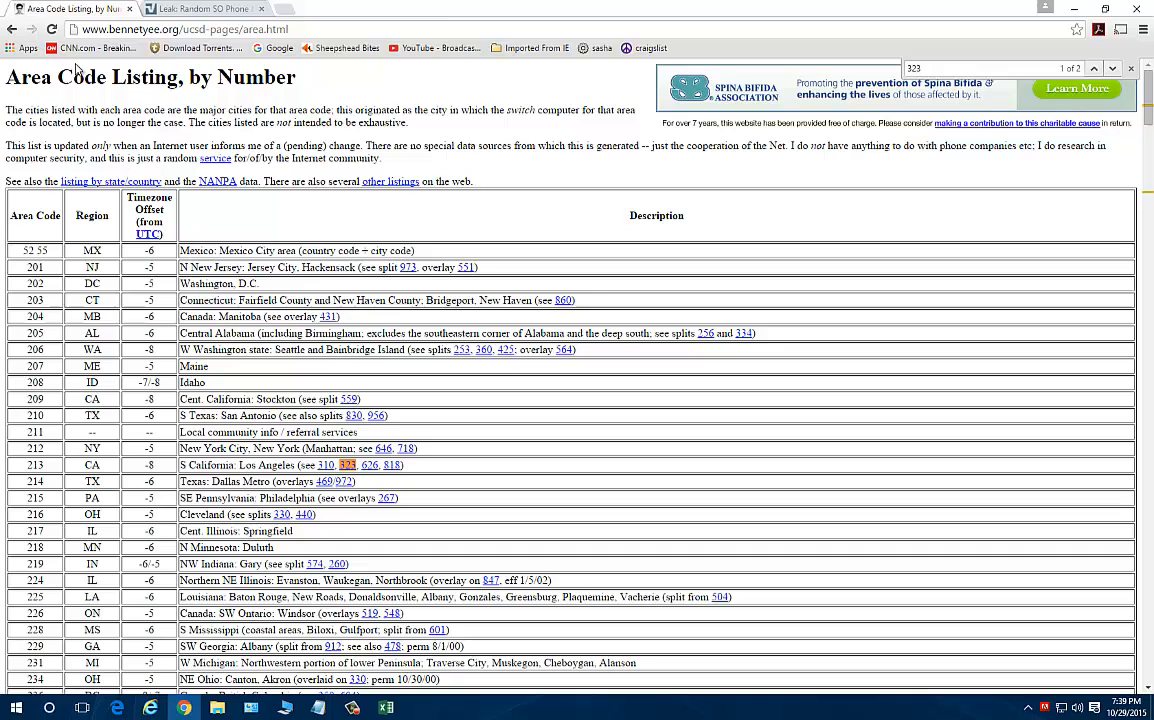
pyautogui.moveTo(114, 456)
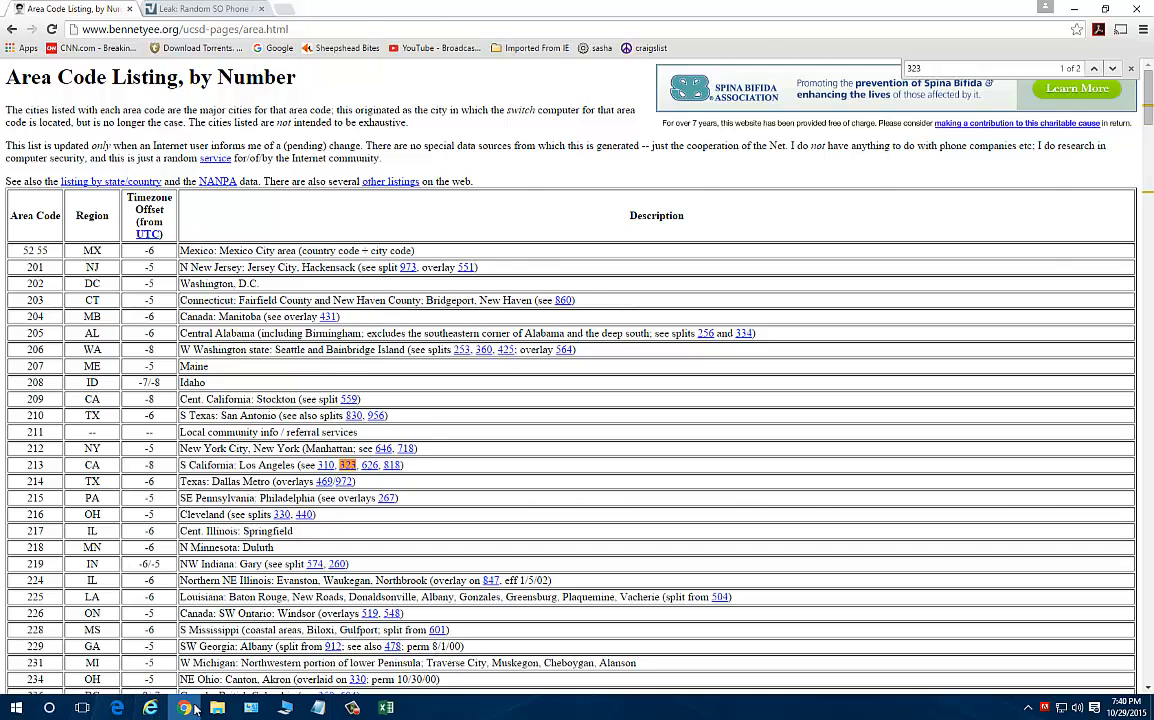
pyautogui.click(385, 707)
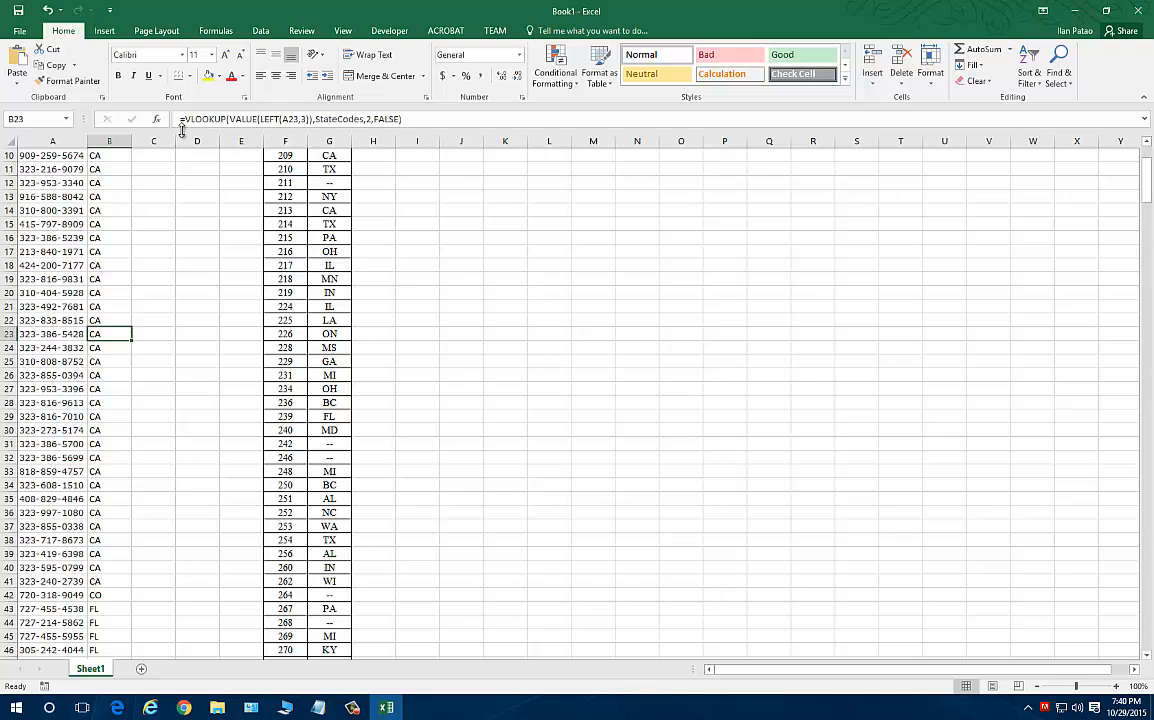
pyautogui.scroll(3)
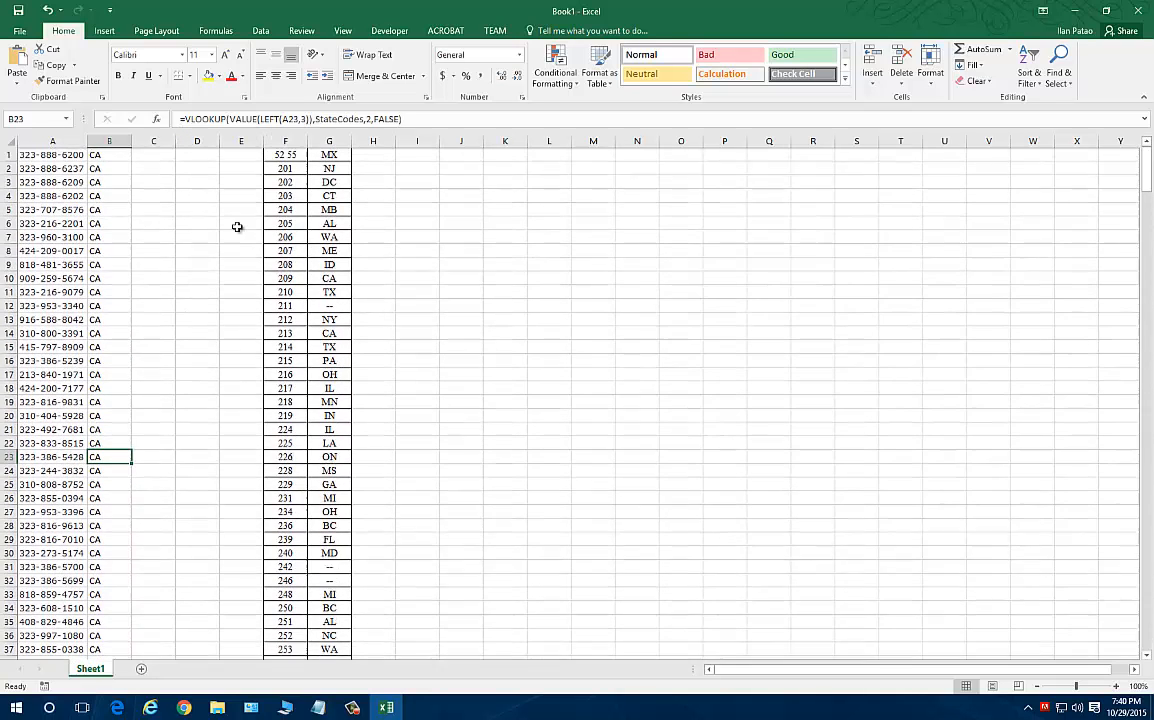